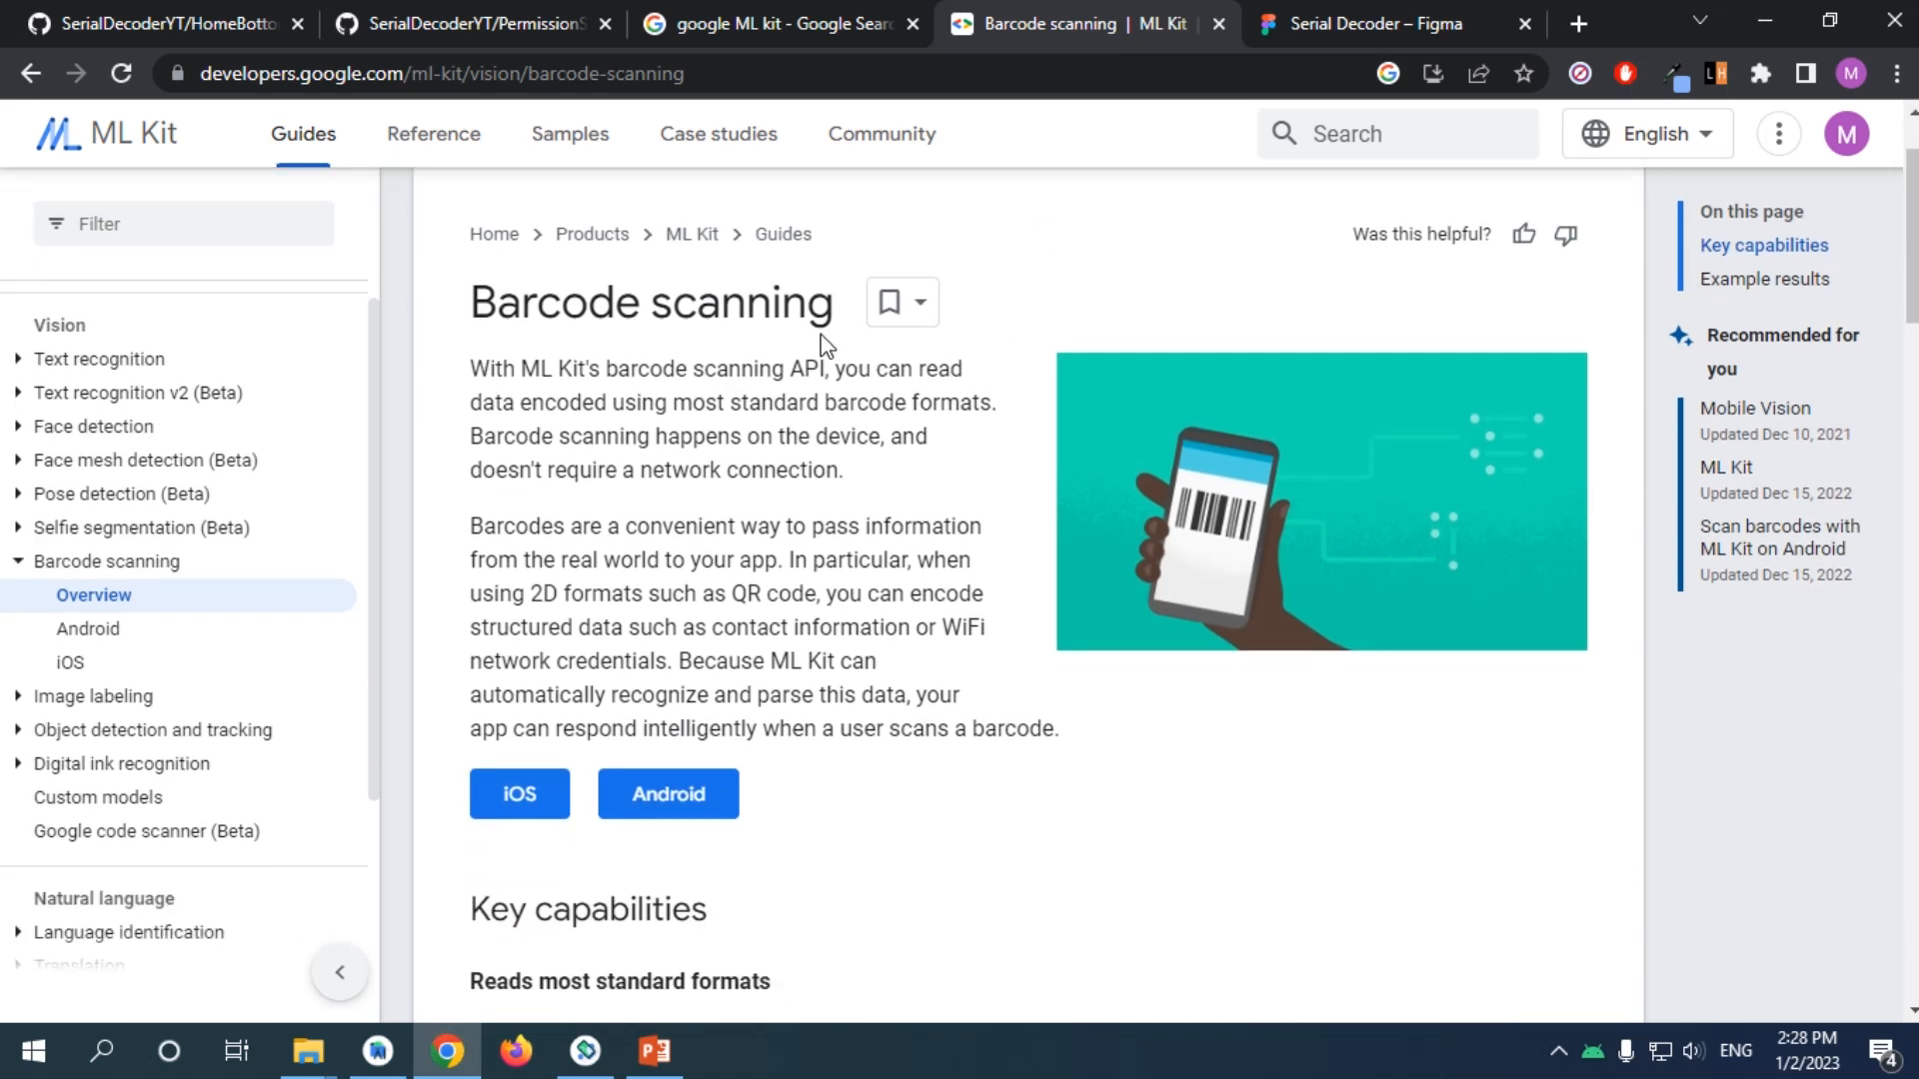
pyautogui.moveTo(704, 358)
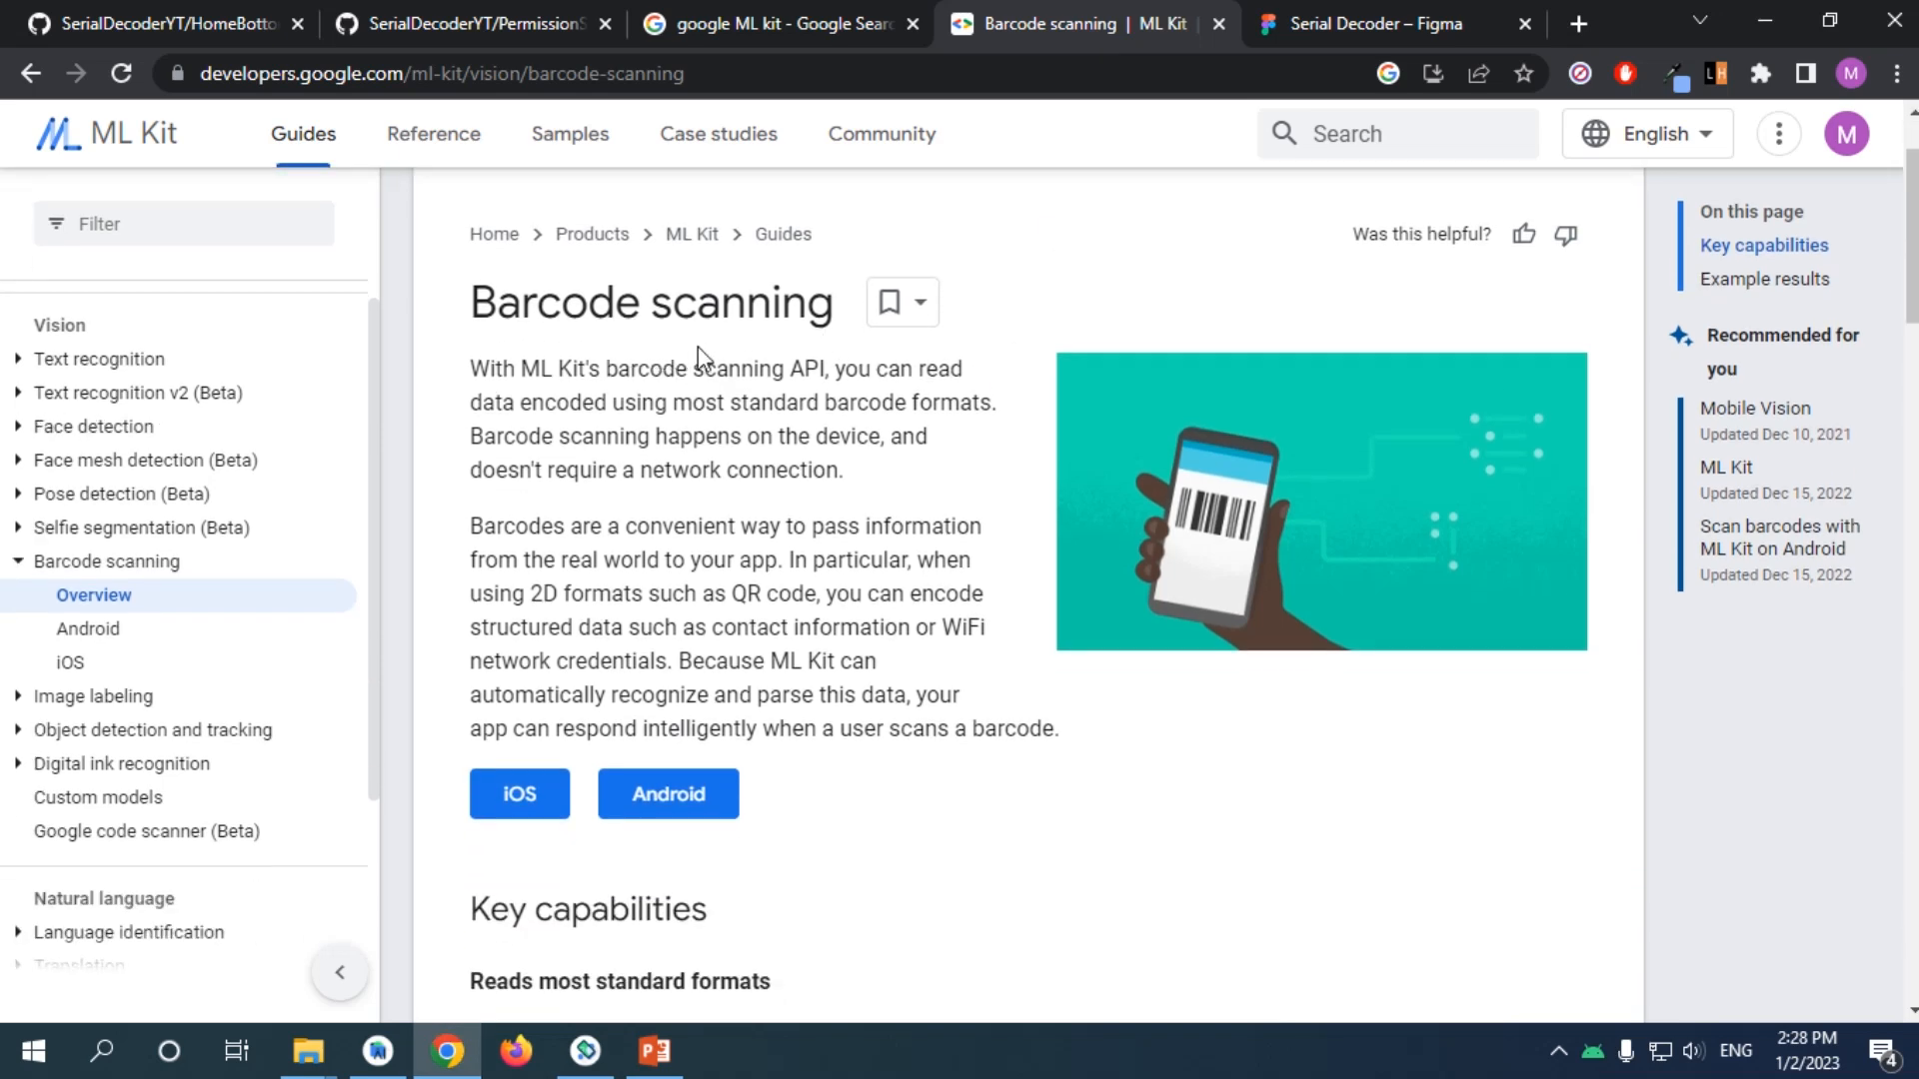
# Scroll to Key capabilities and briefly highlight 'QR Code' among the supported 2D formats.
pyautogui.scroll(-3)
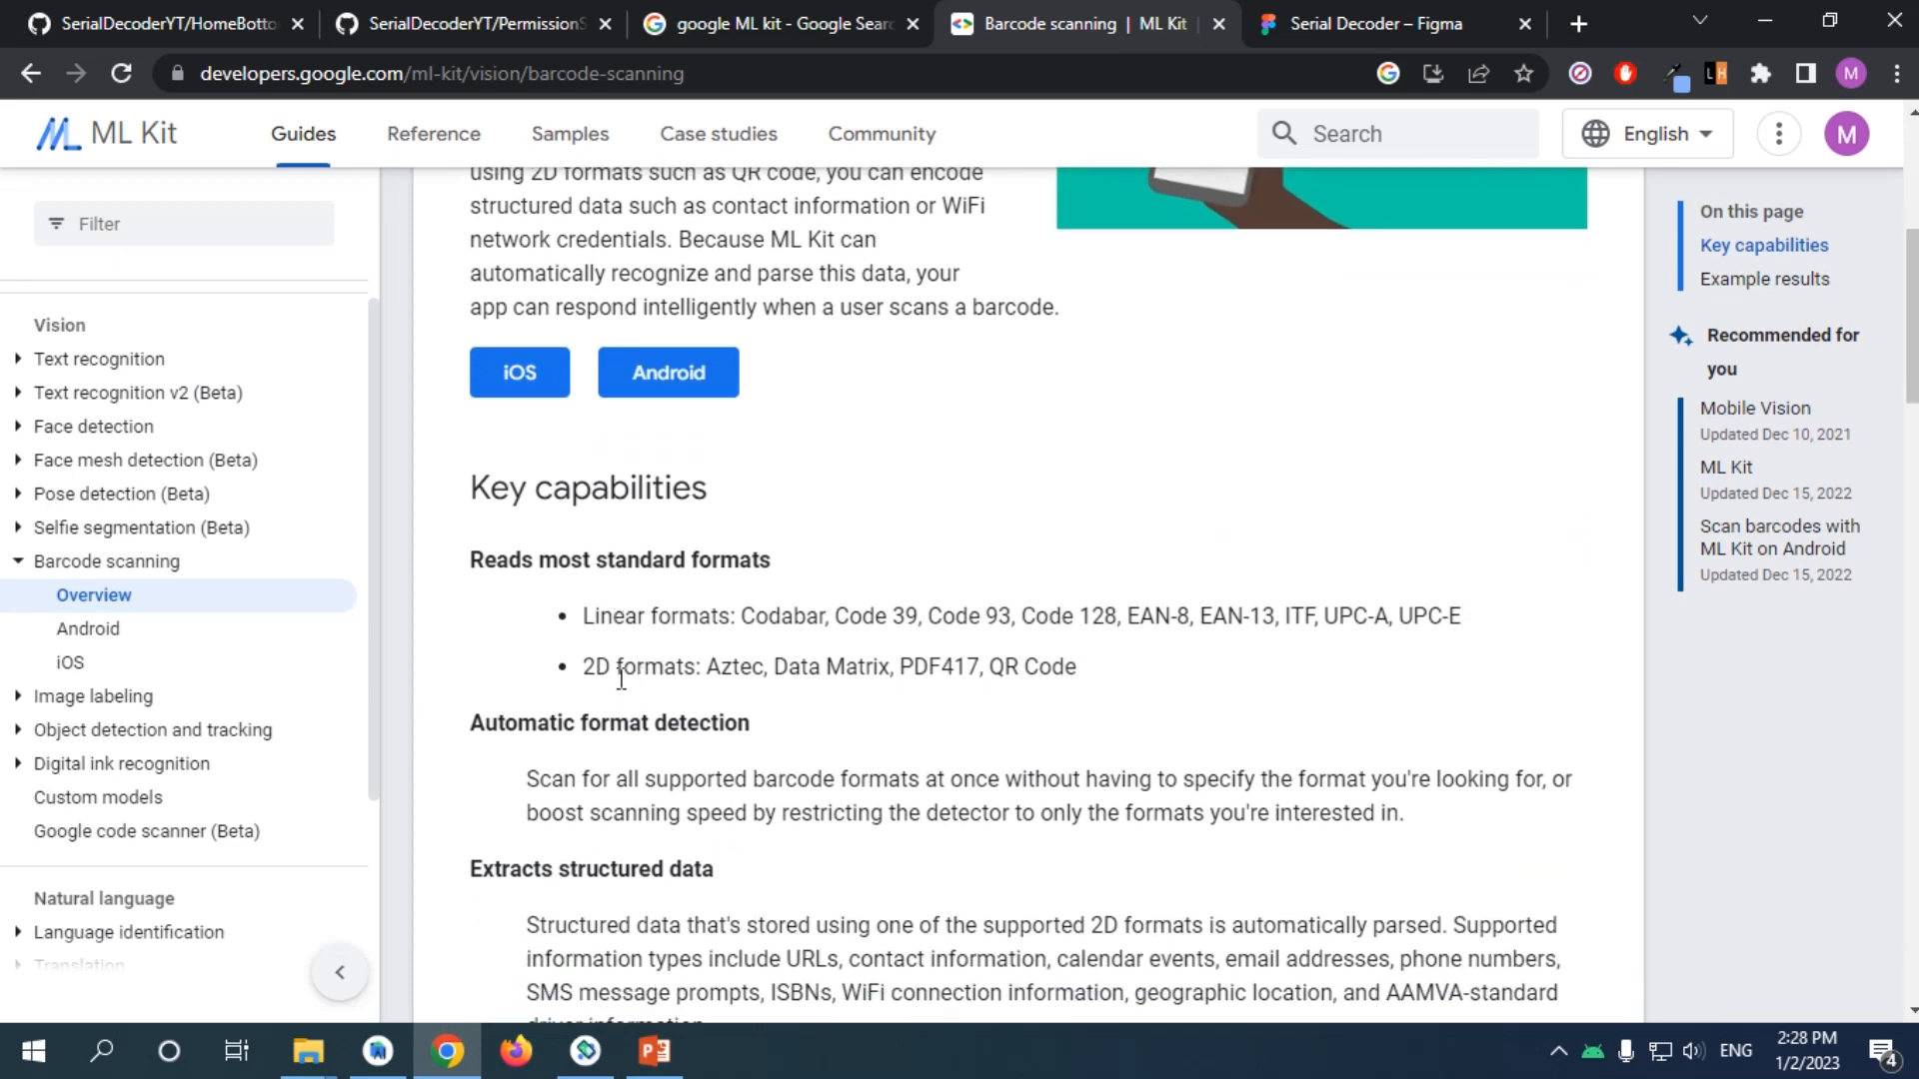
pyautogui.scroll(-3)
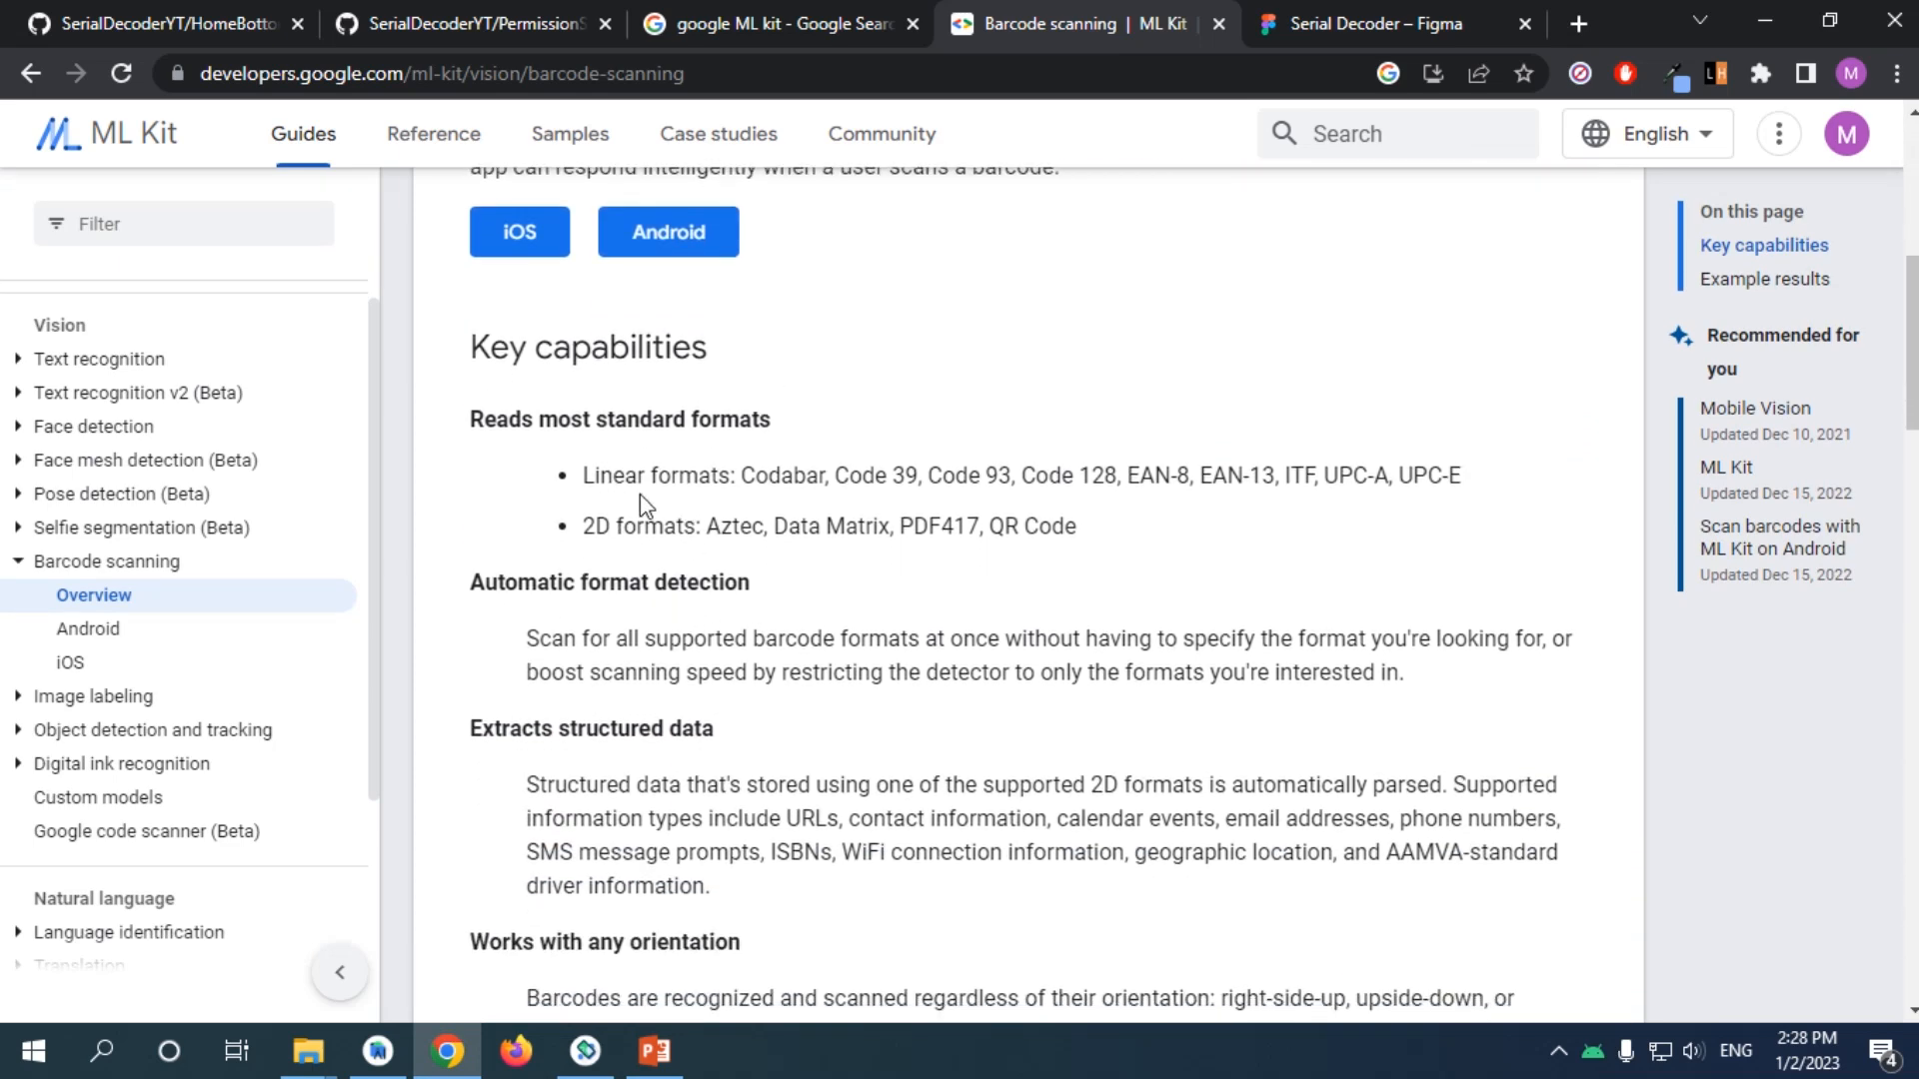
pyautogui.doubleClick(1031, 526)
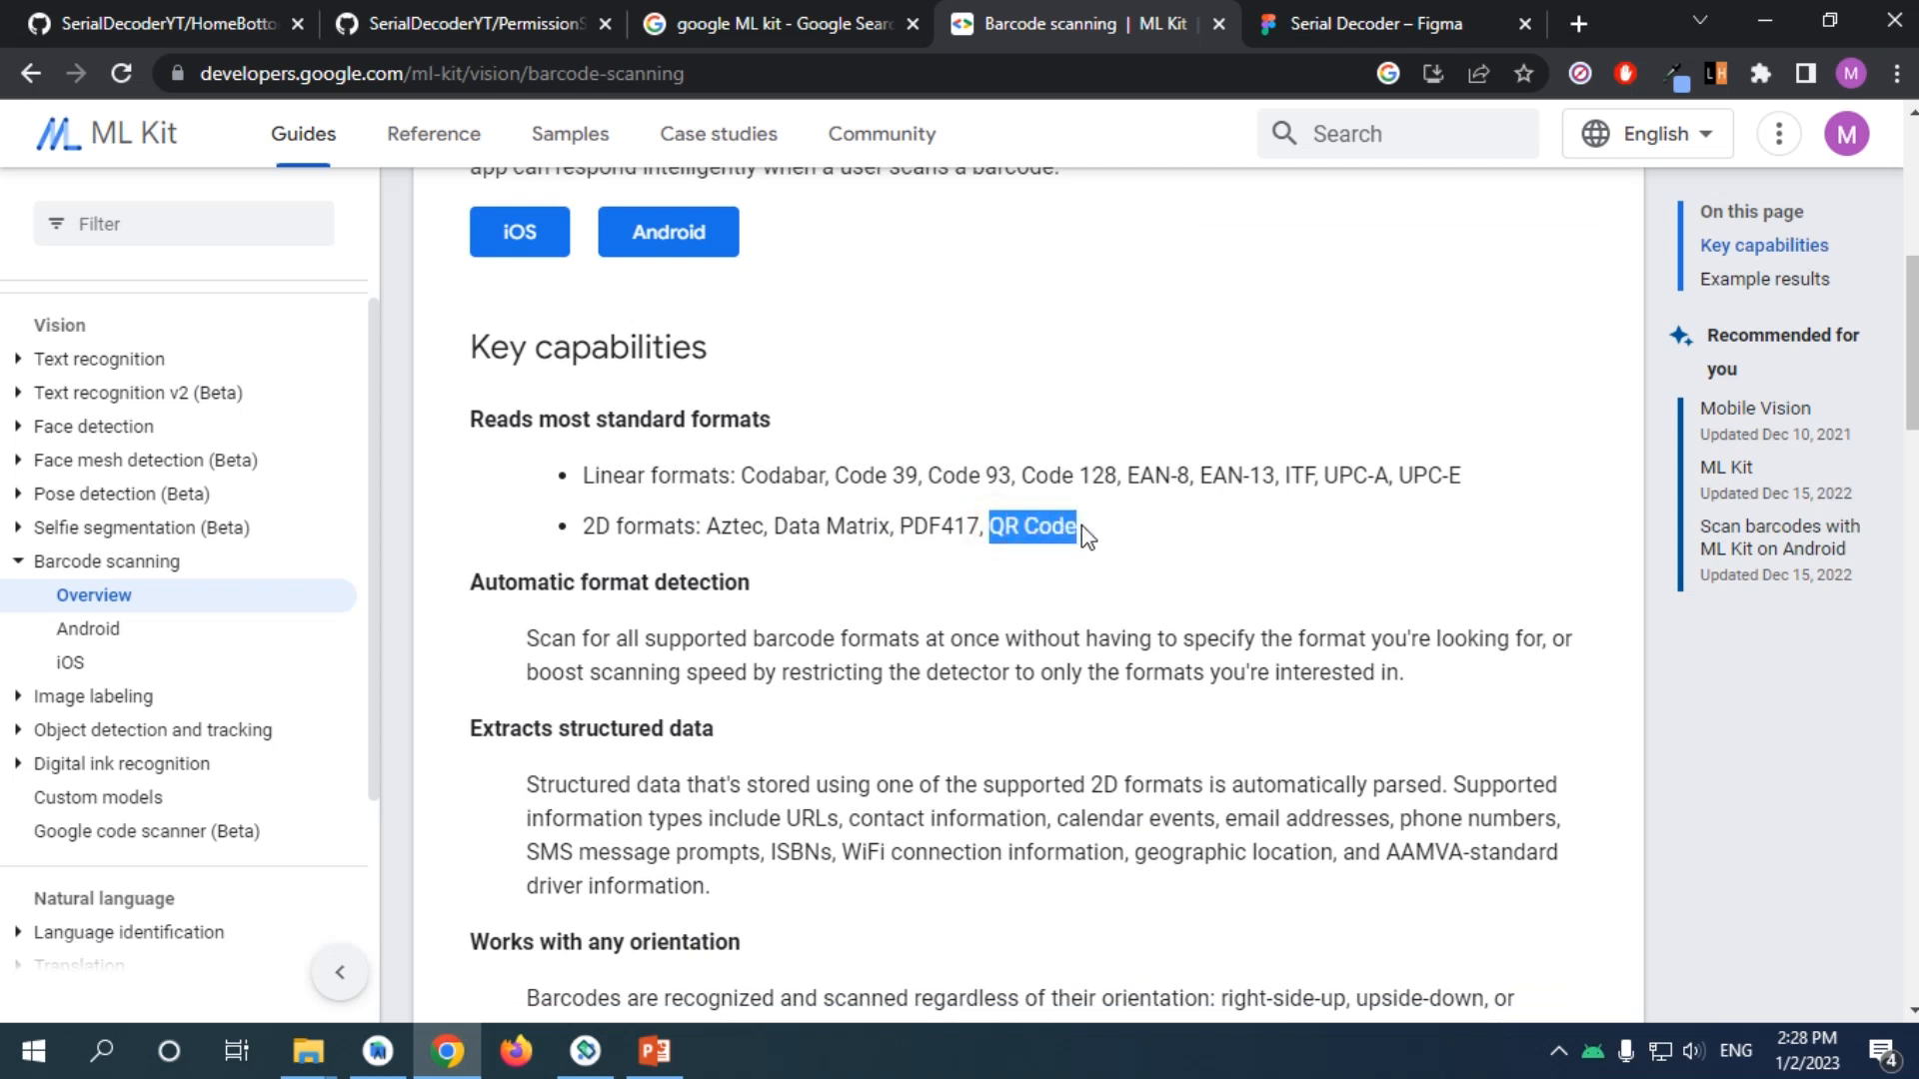
pyautogui.click(1107, 526)
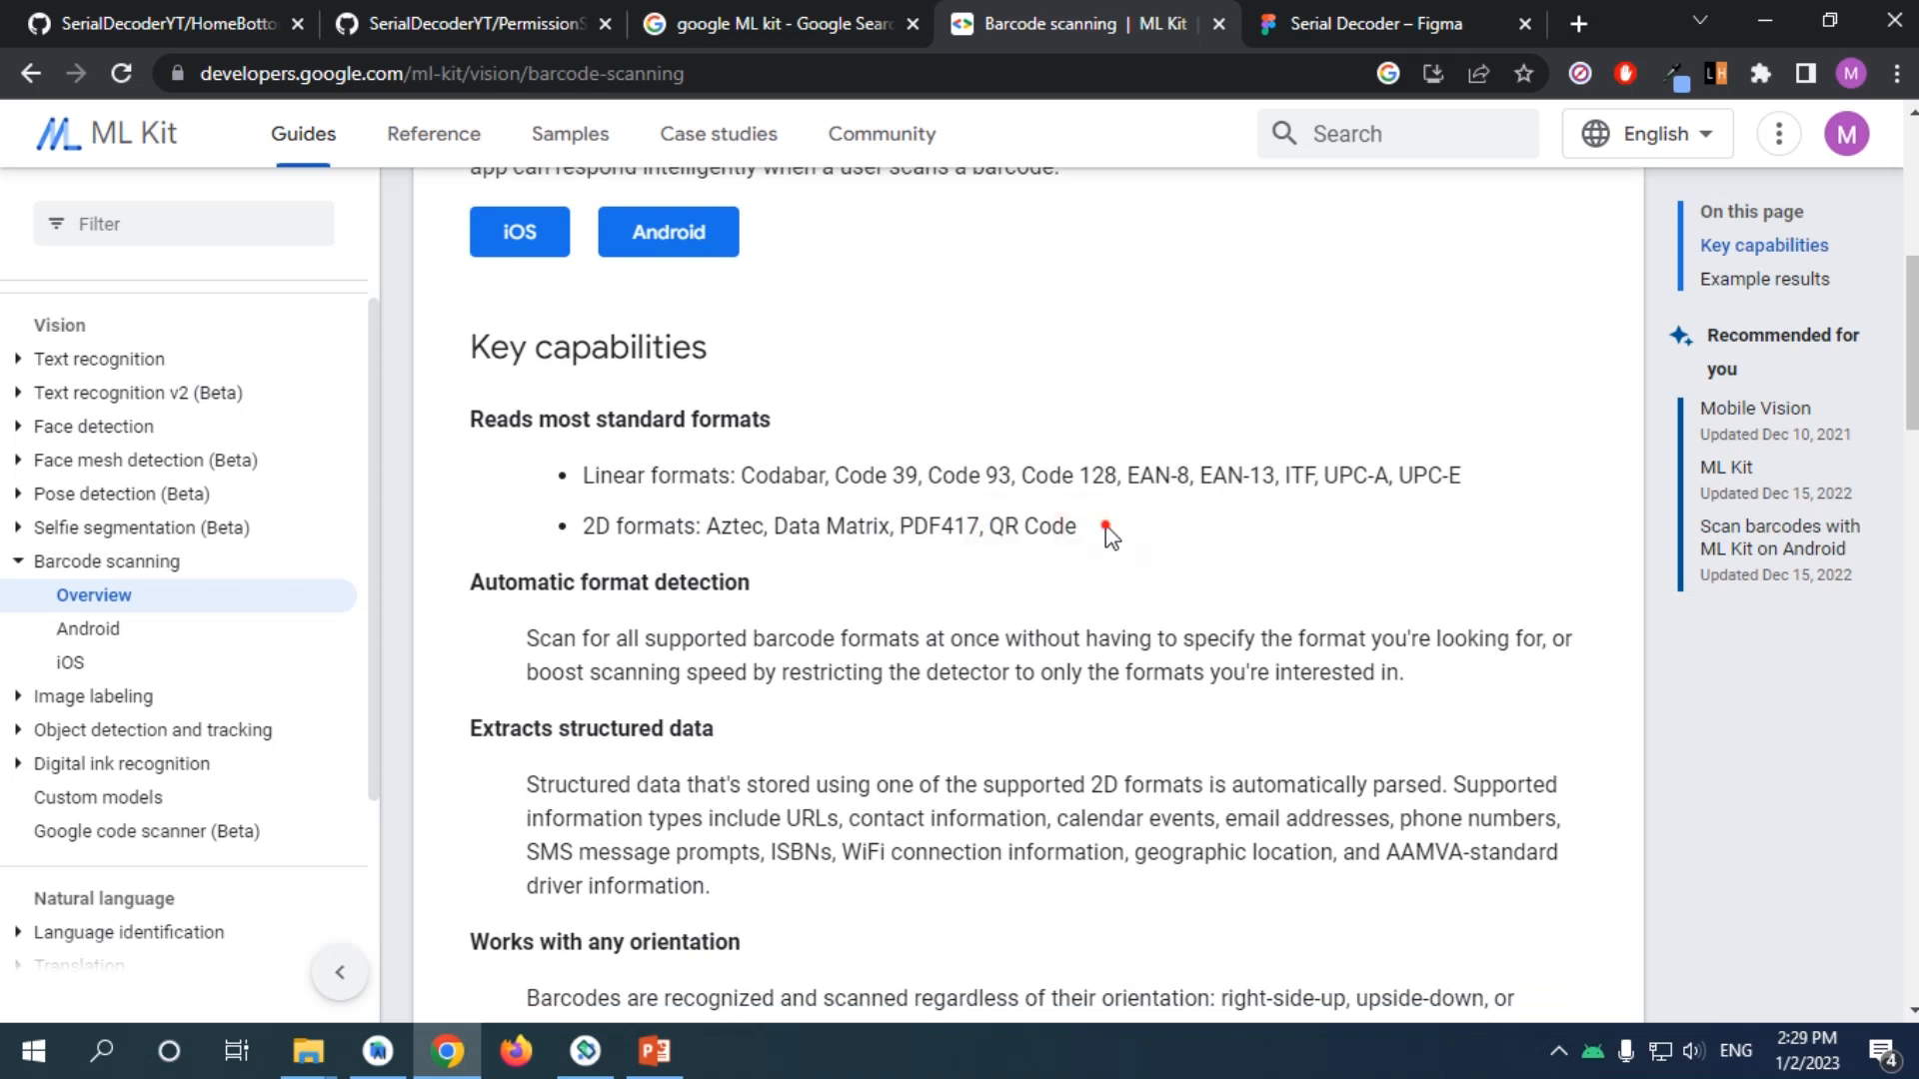
pyautogui.moveTo(1180, 466)
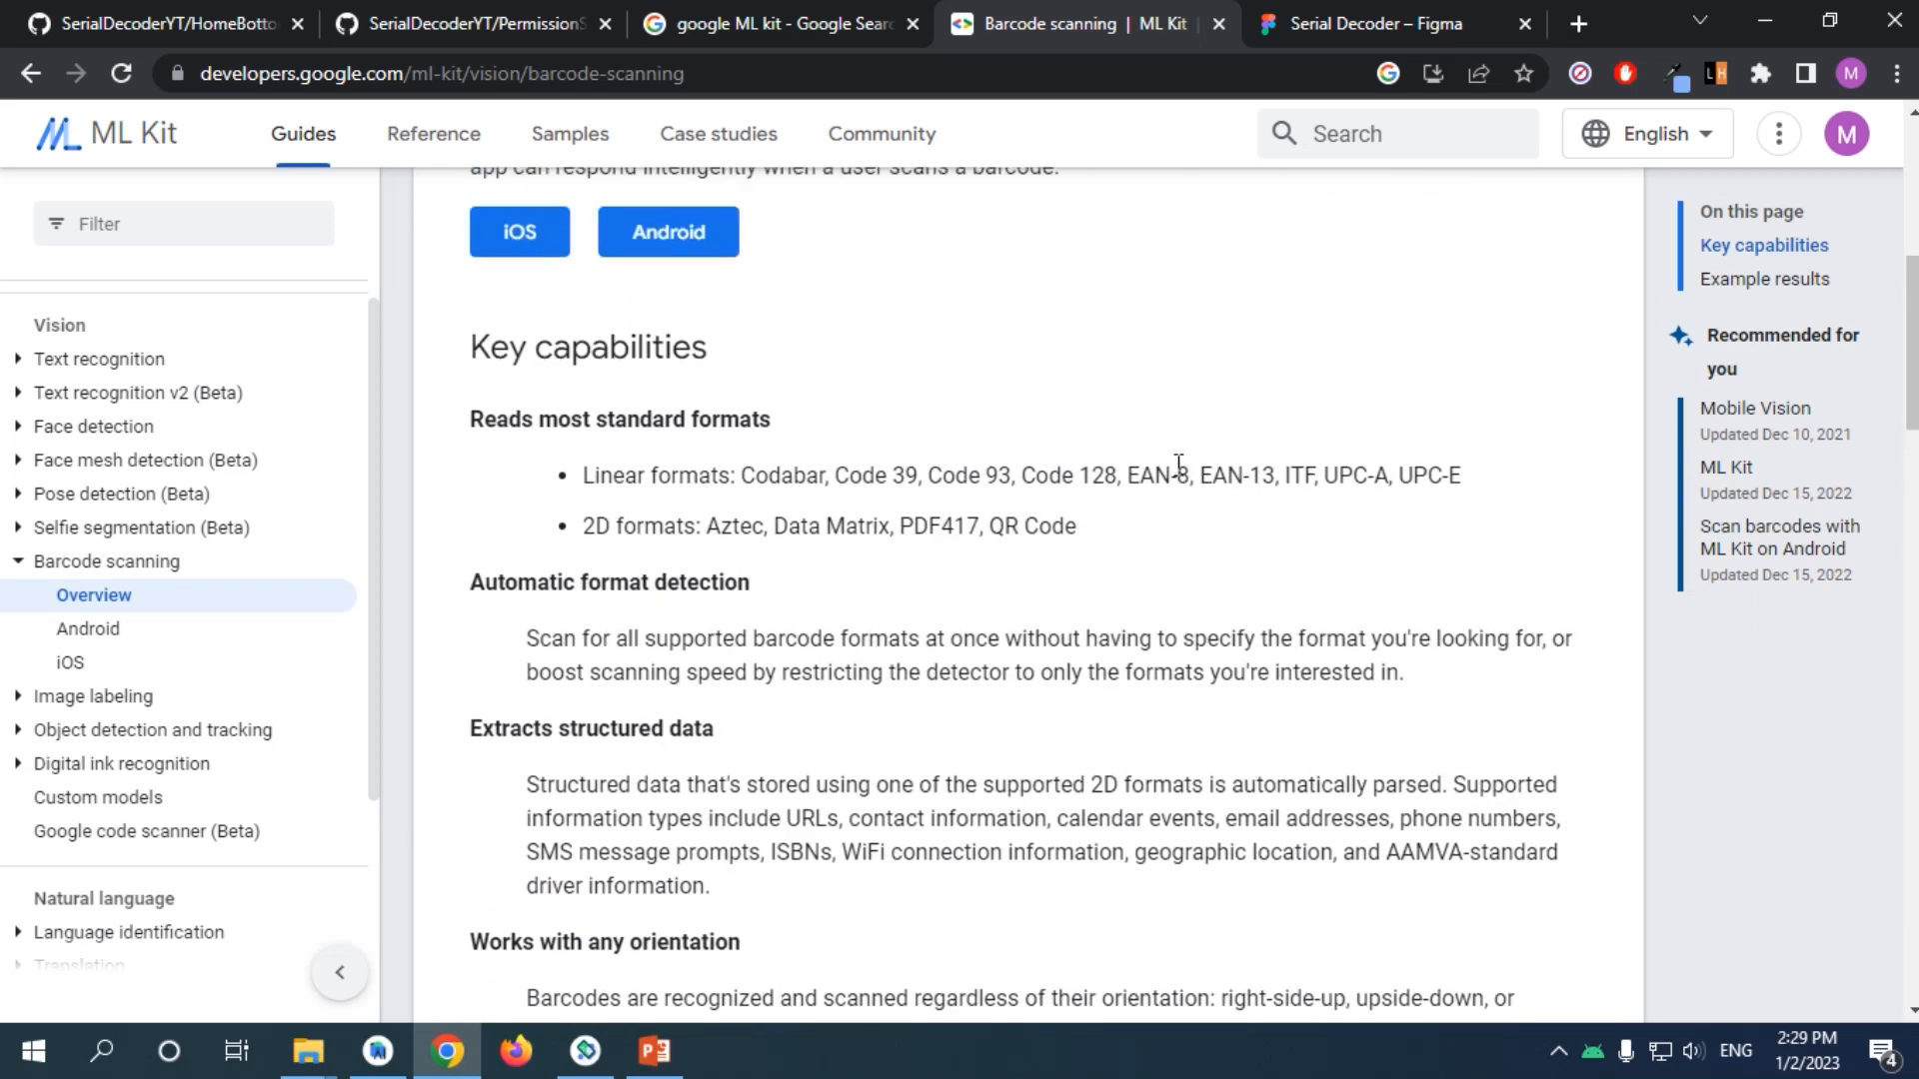
pyautogui.moveTo(548, 487)
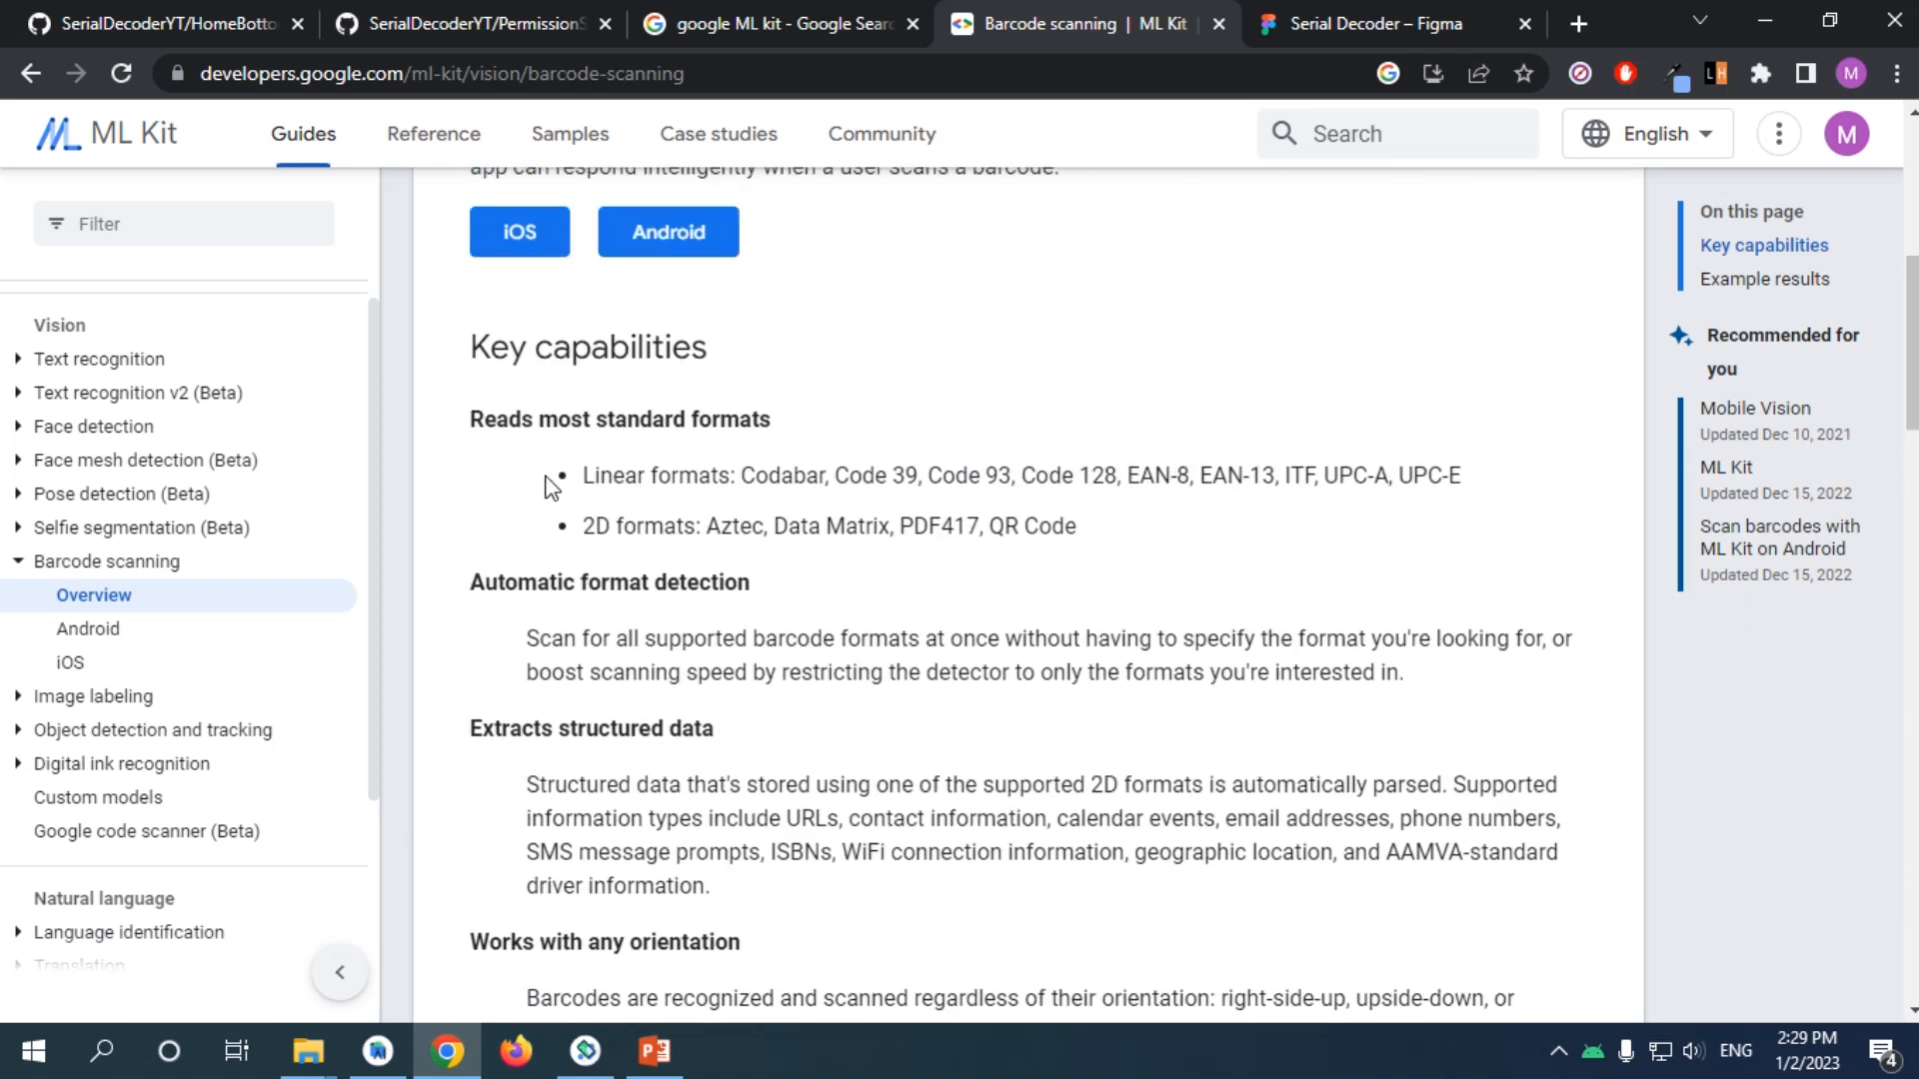
pyautogui.moveTo(558, 471)
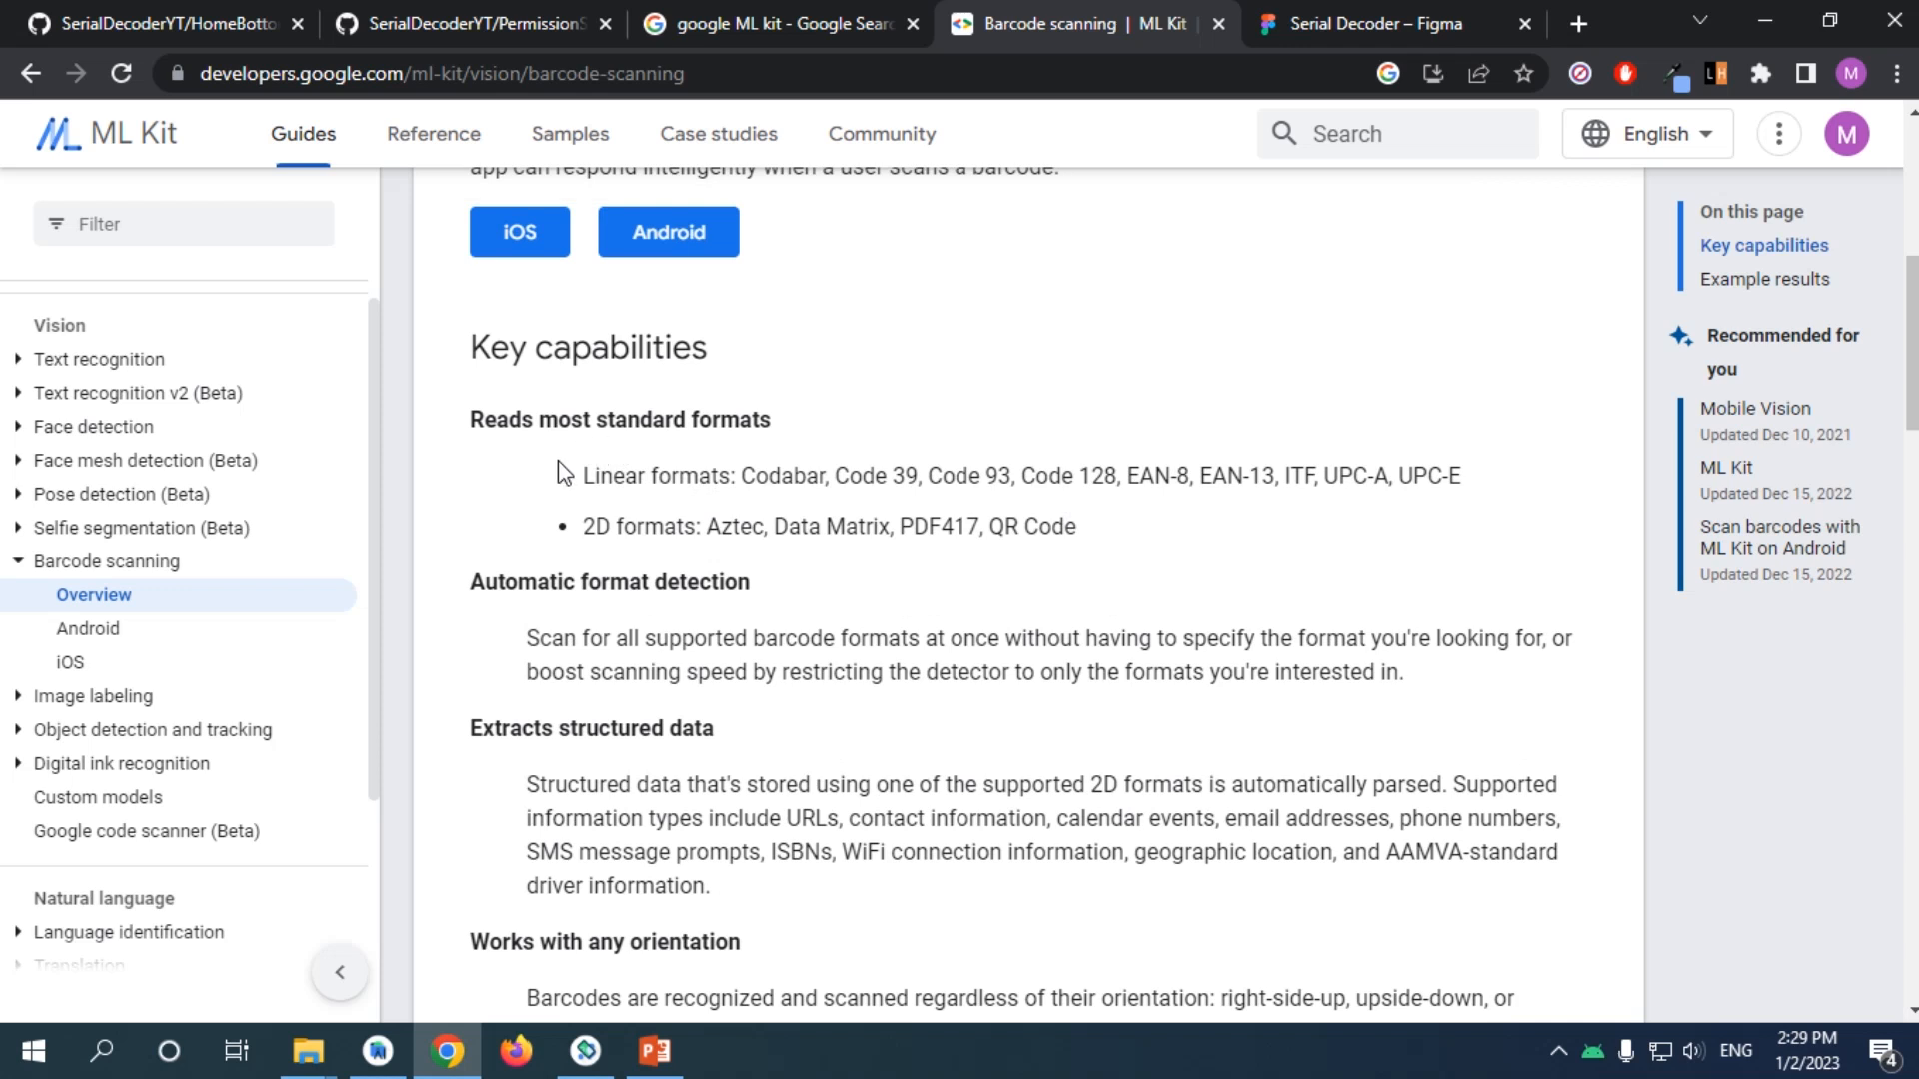
# Scroll past orientation and on-device capabilities to the unsupported barcode forms, clearing the highlight.
pyautogui.scroll(-3)
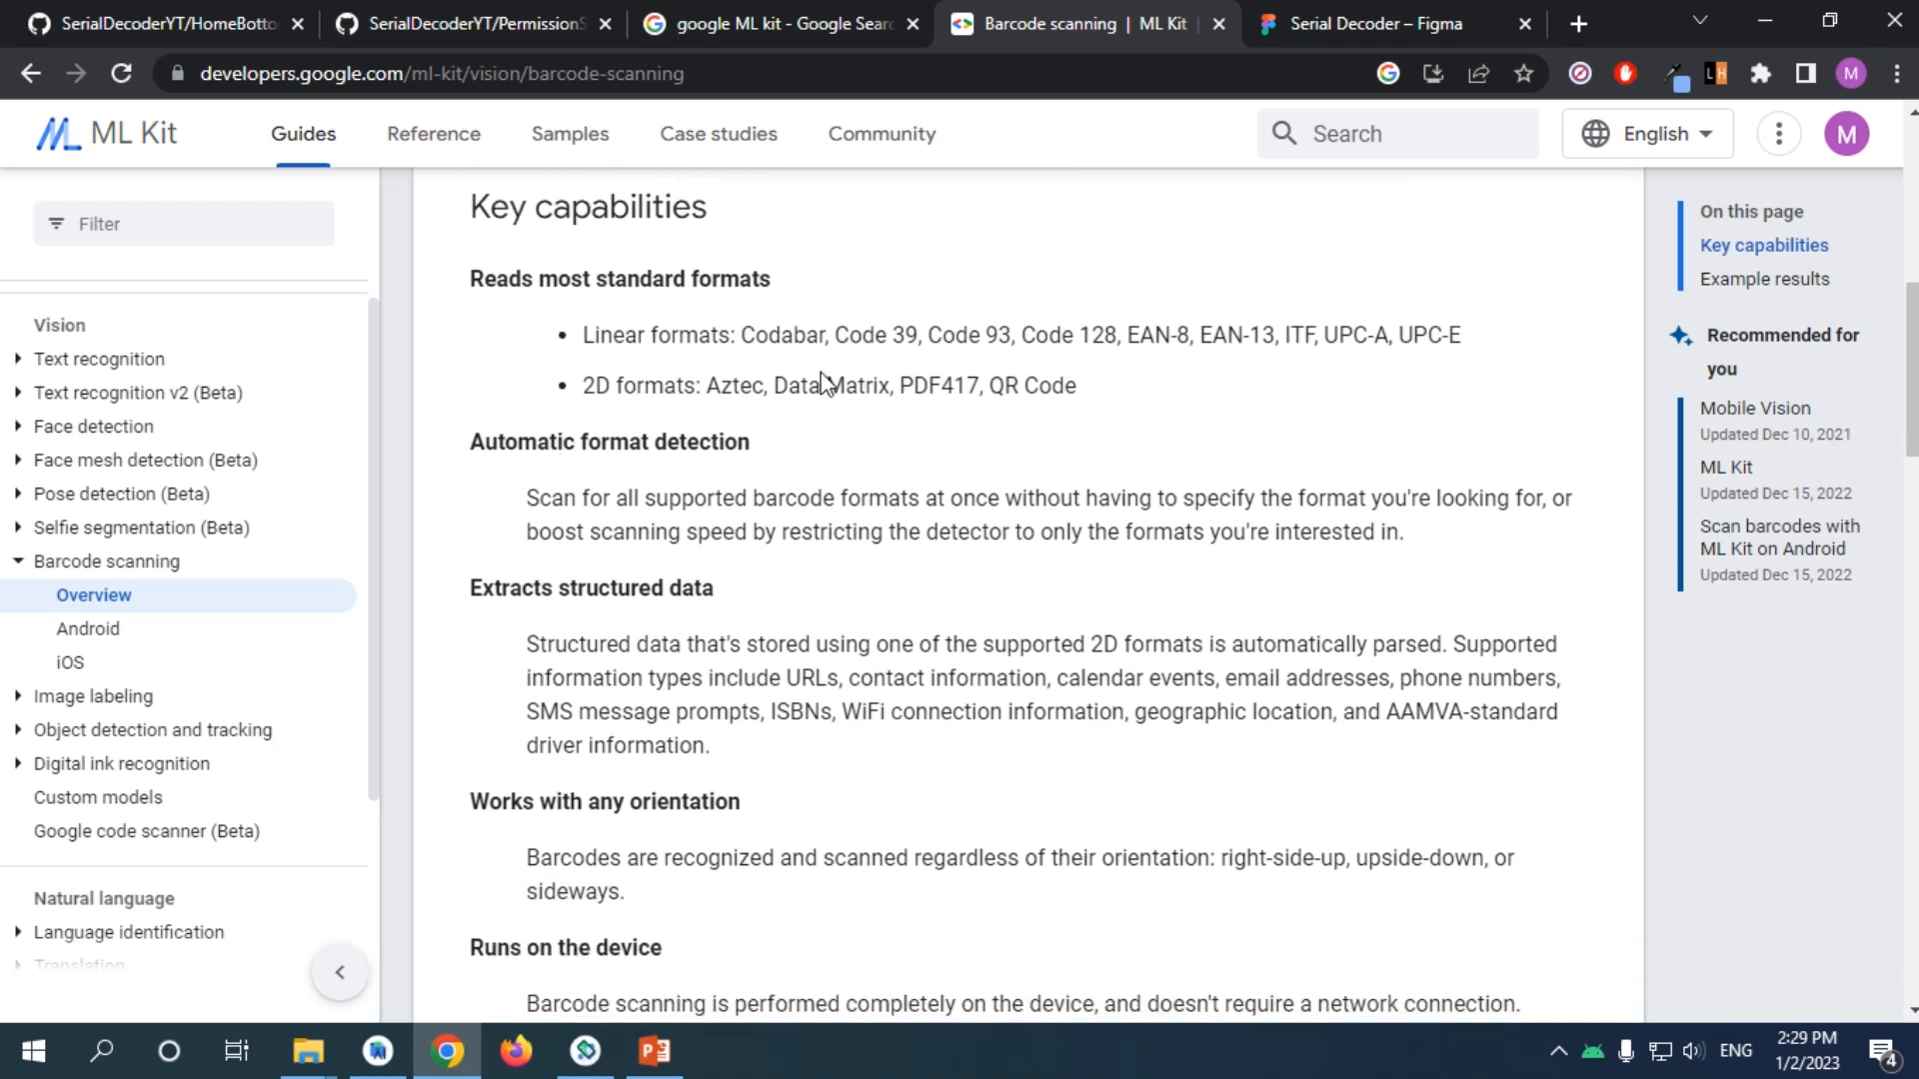
pyautogui.scroll(-3)
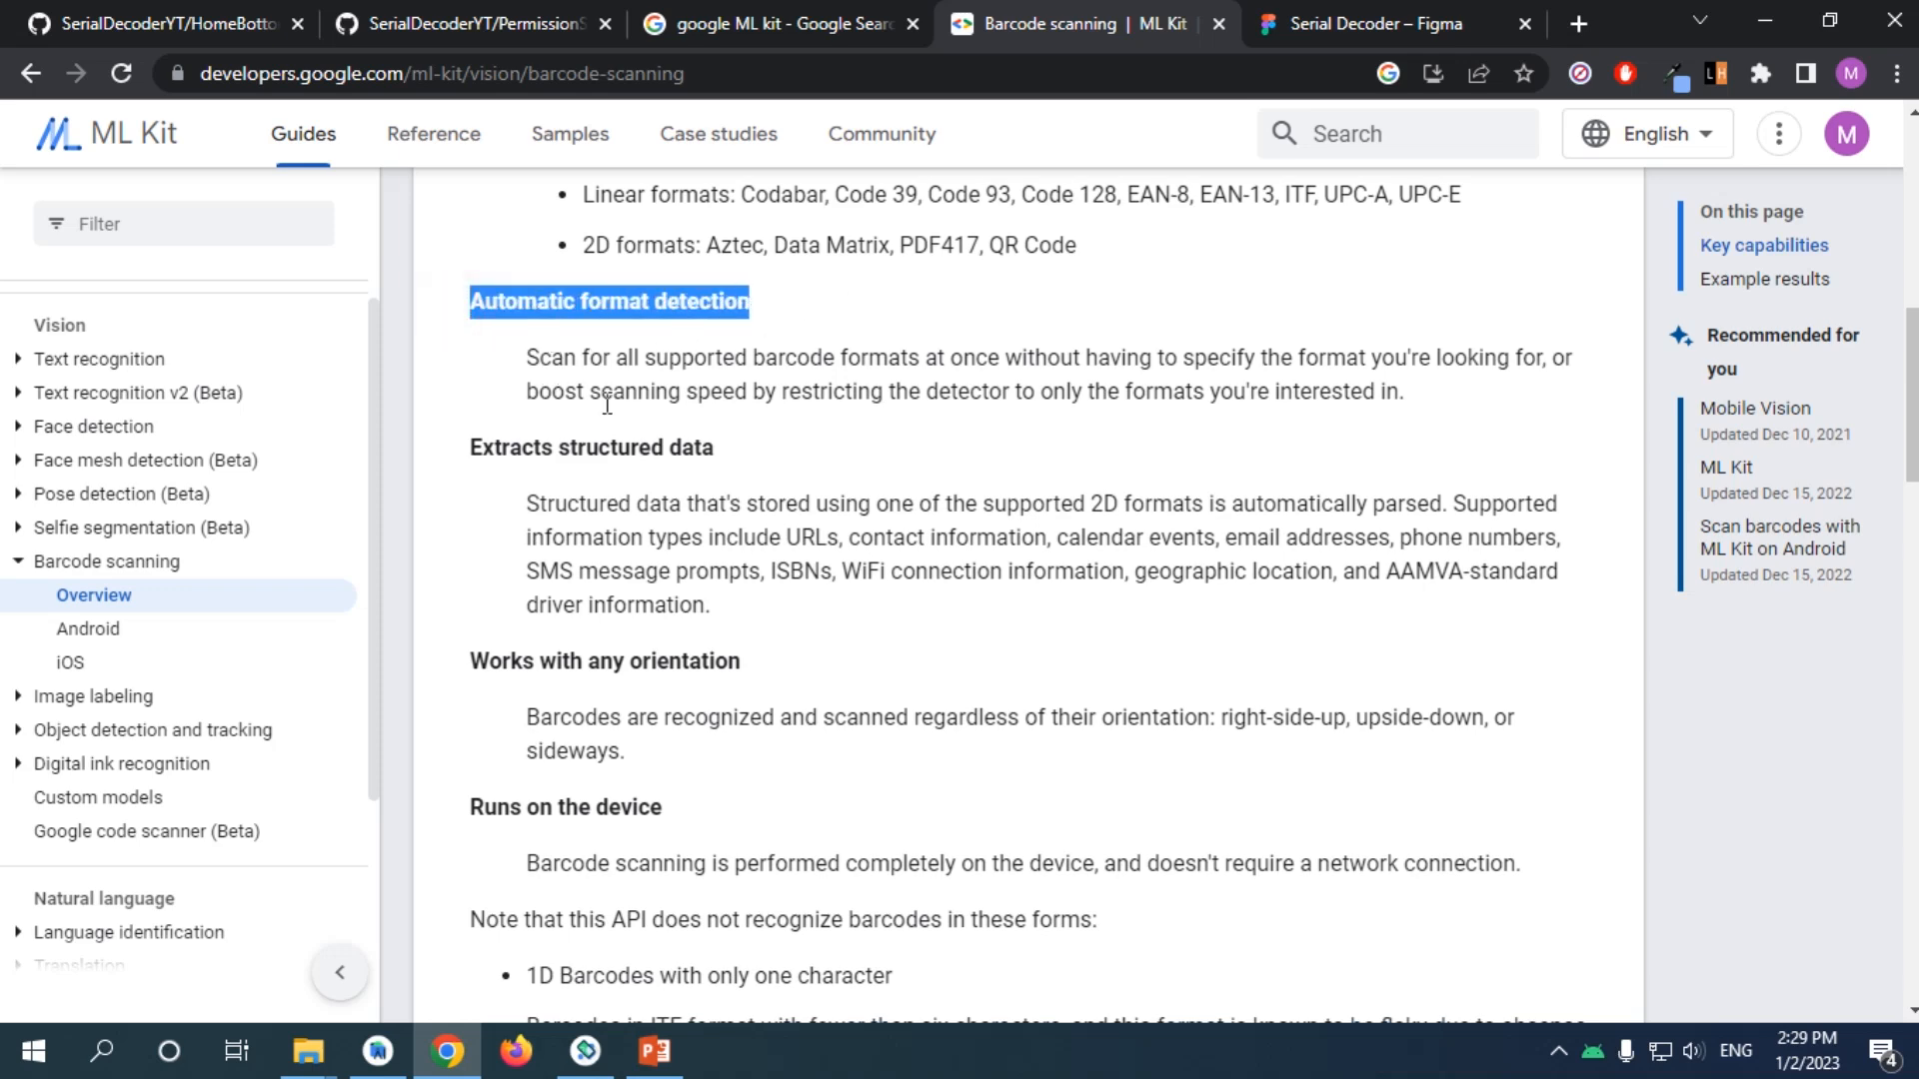
pyautogui.scroll(-3)
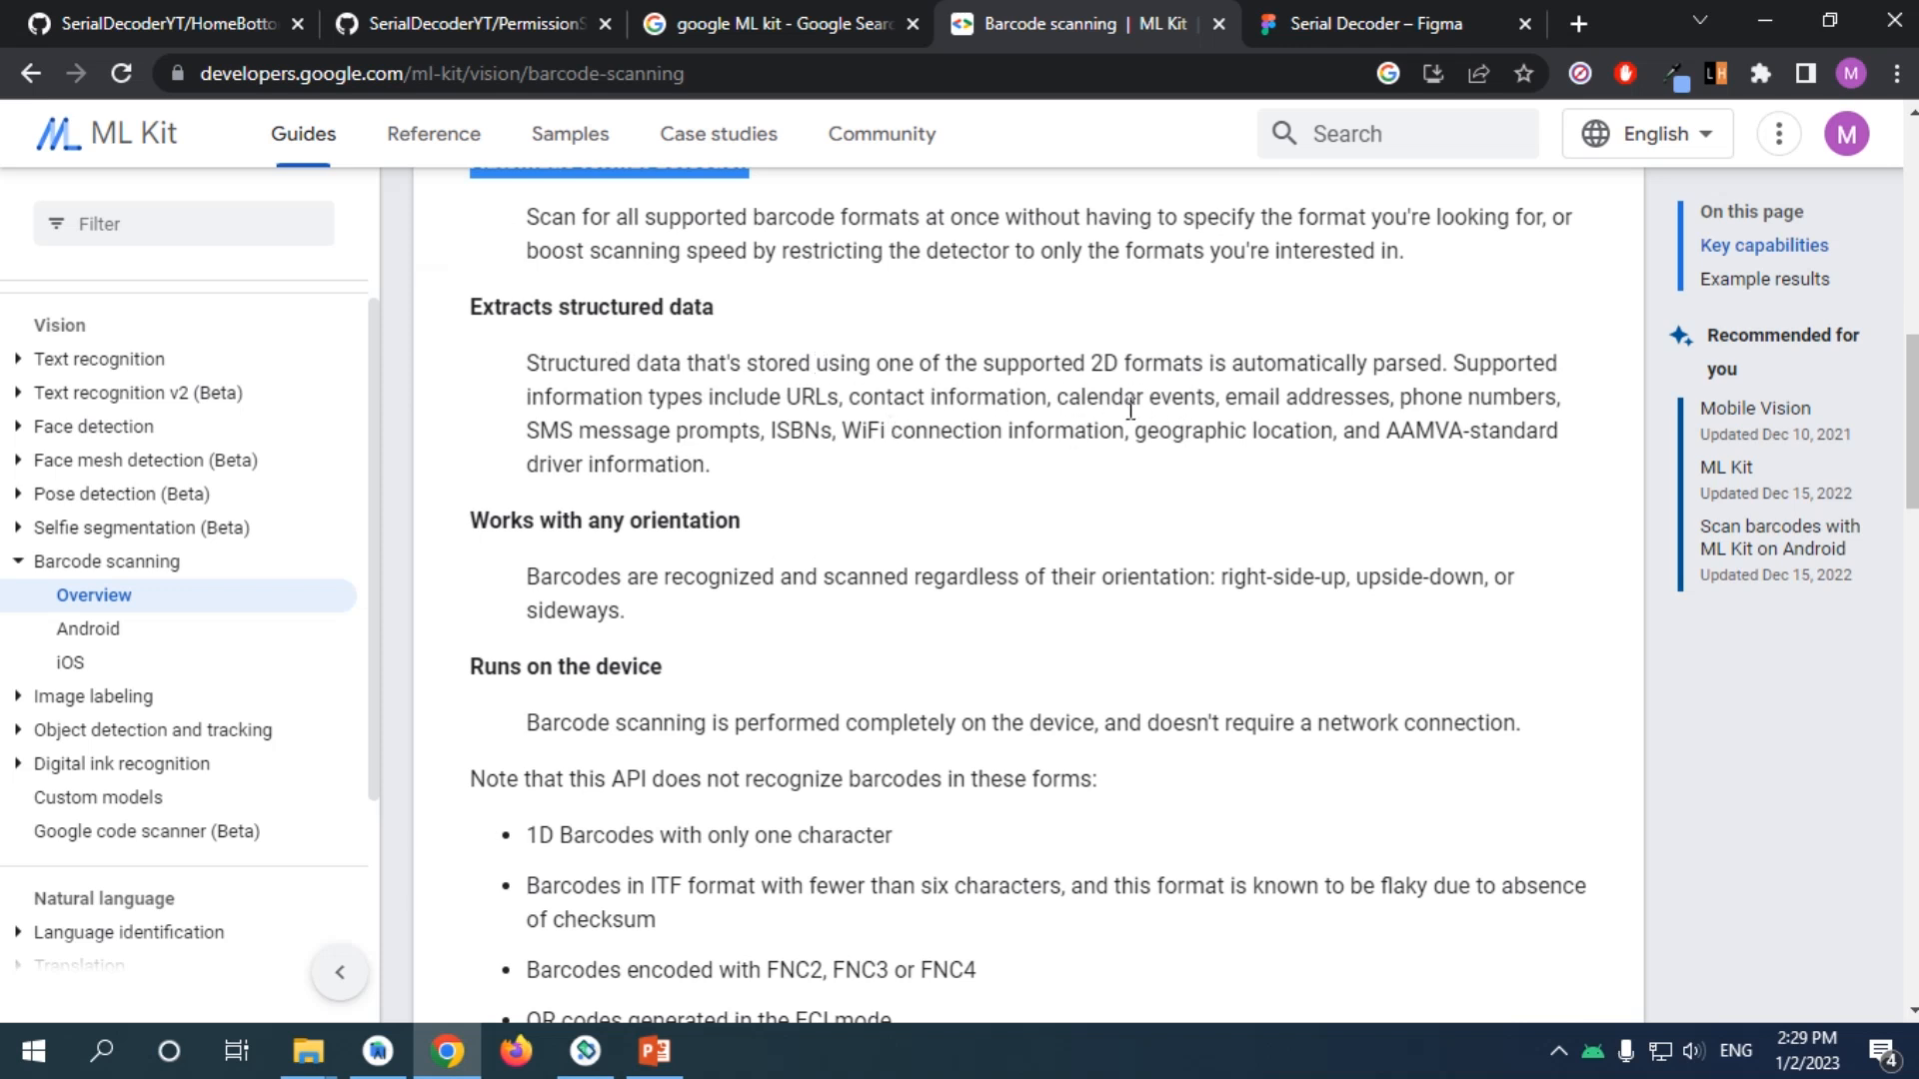
pyautogui.moveTo(848, 577)
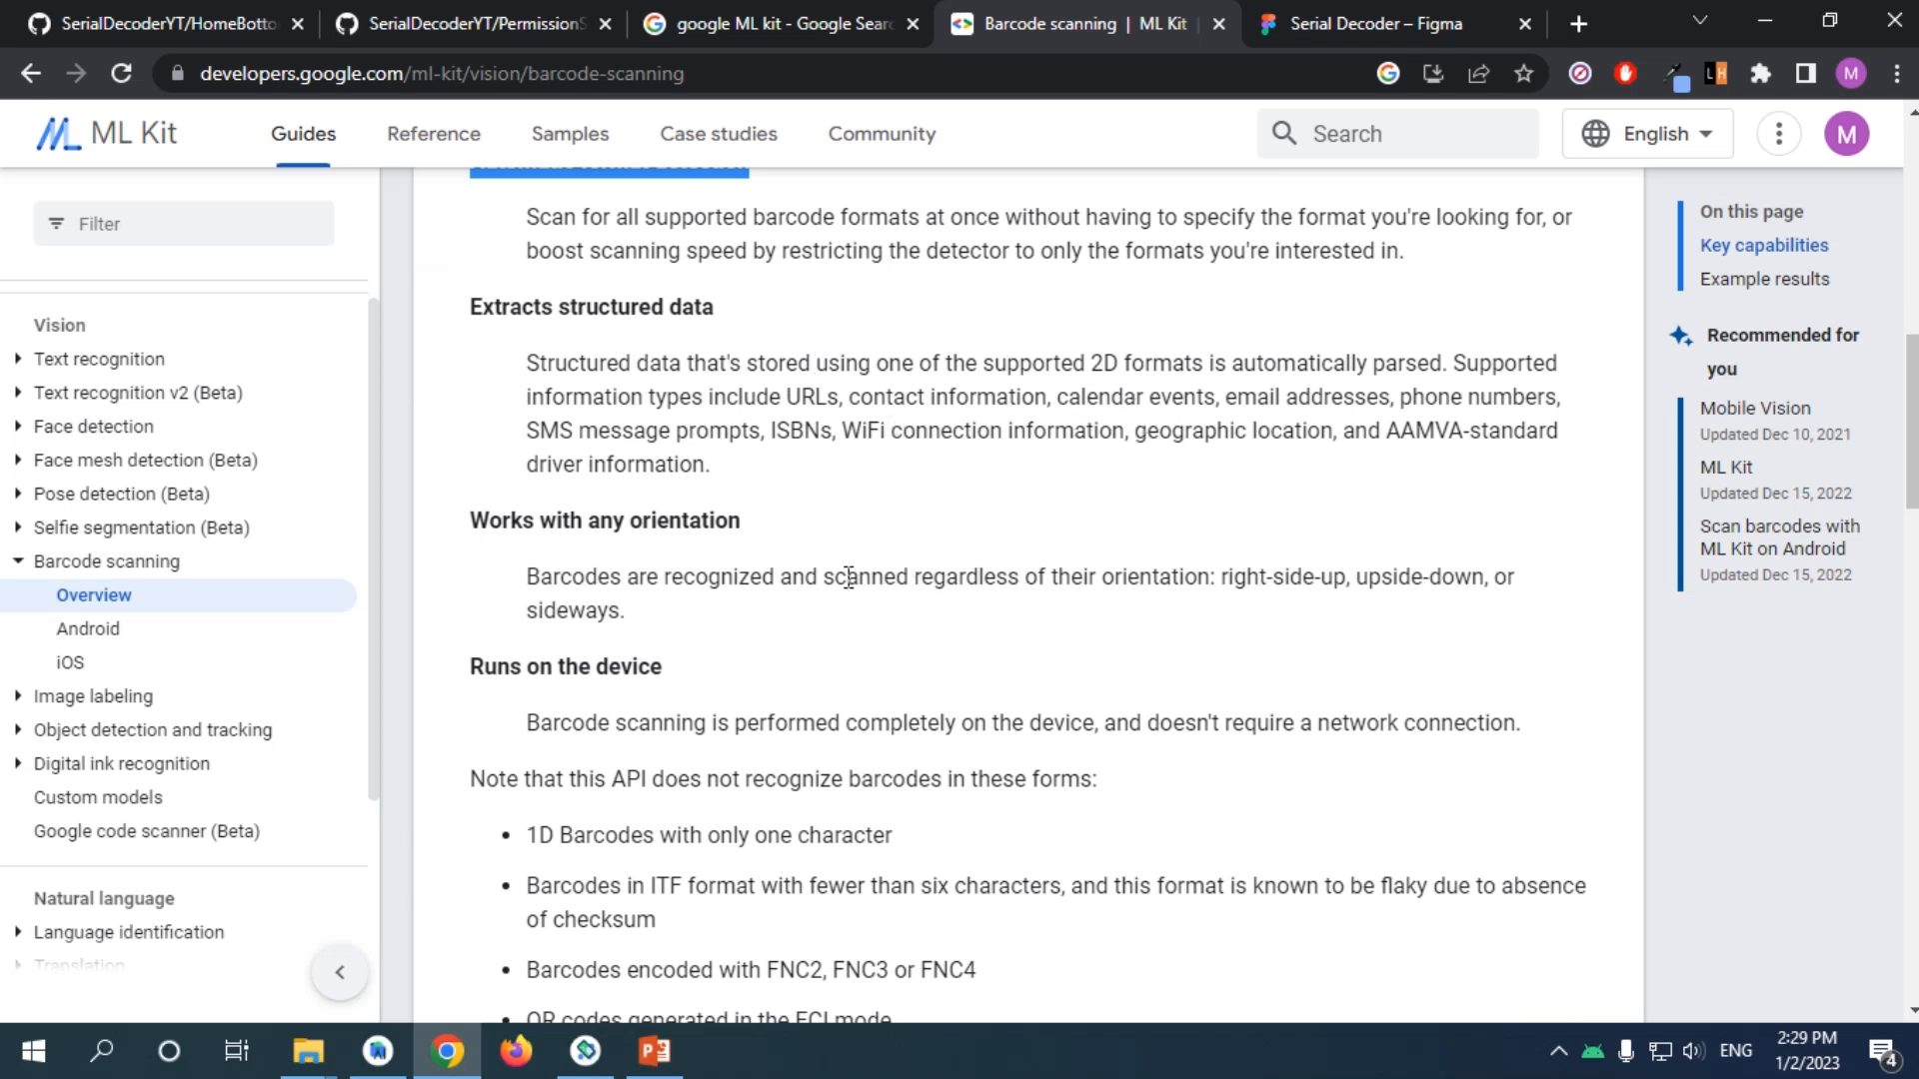
pyautogui.scroll(-3)
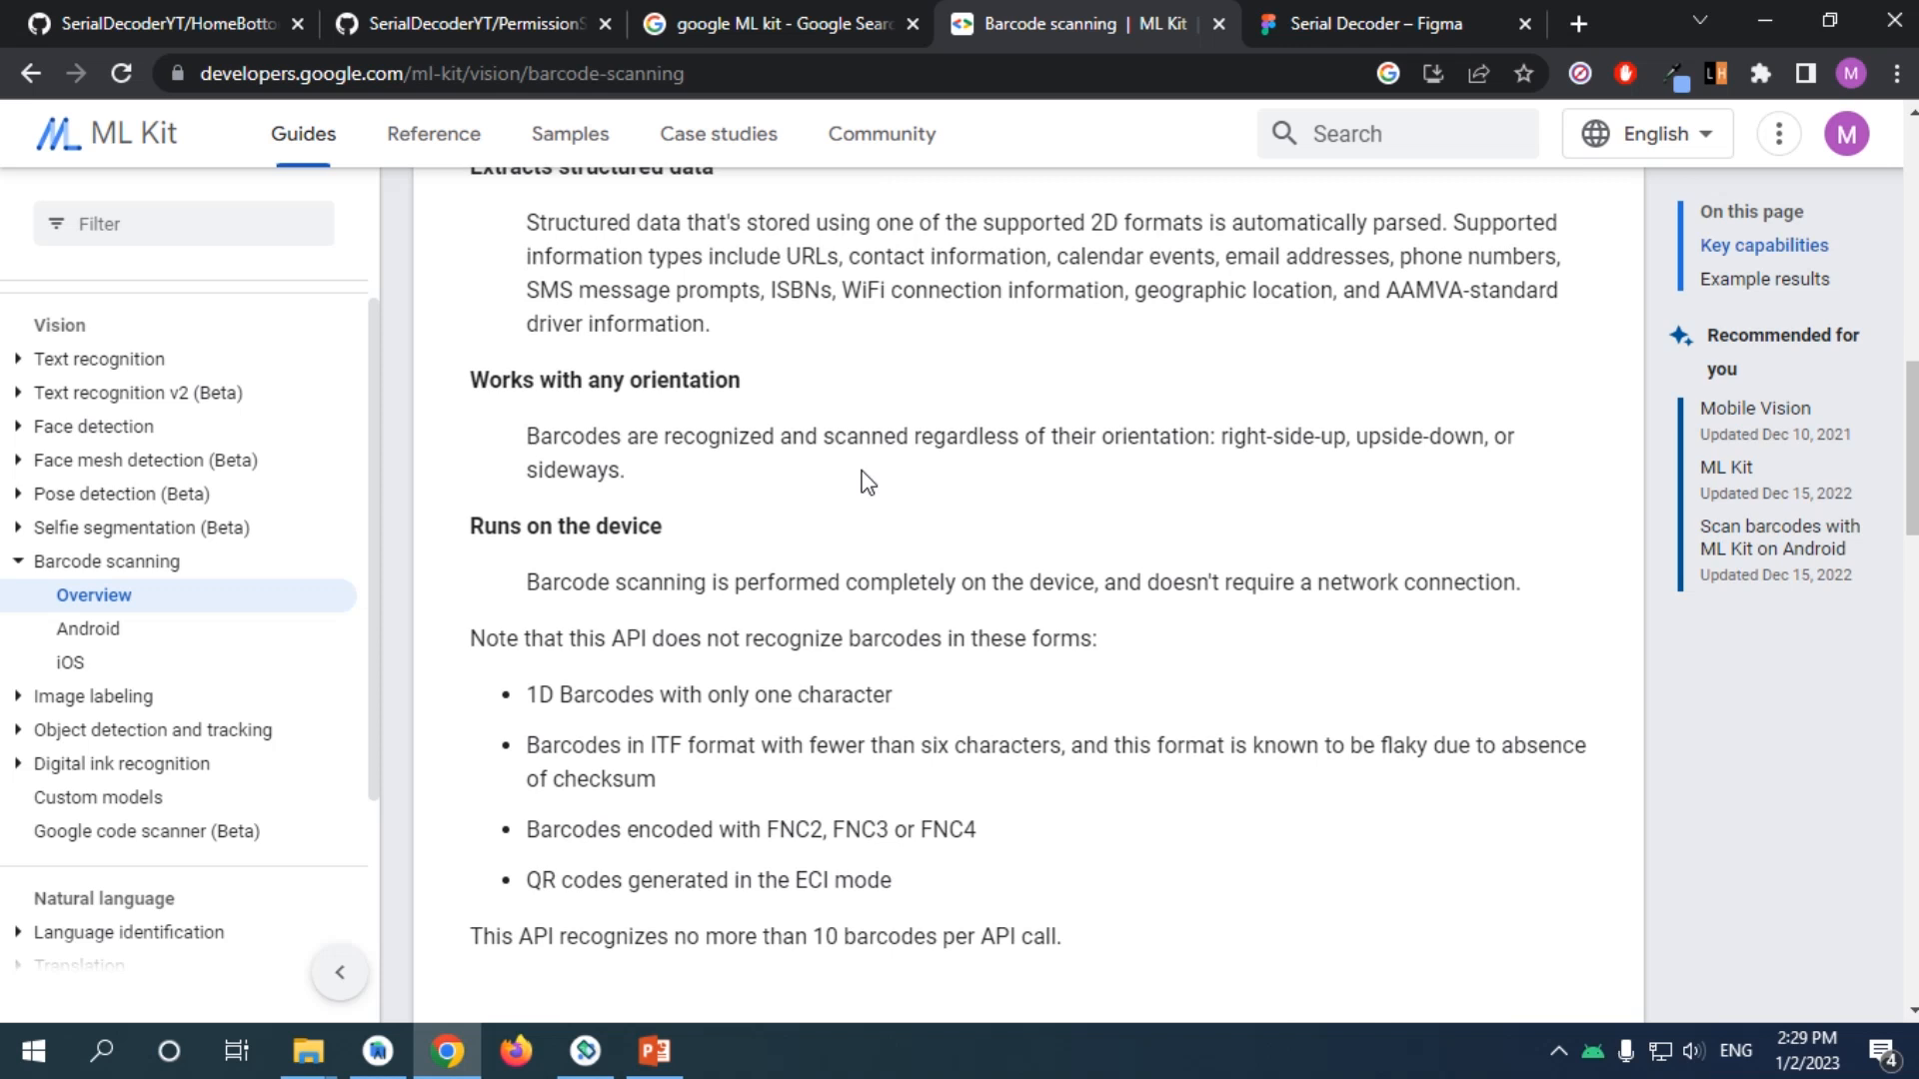
pyautogui.moveTo(853, 482)
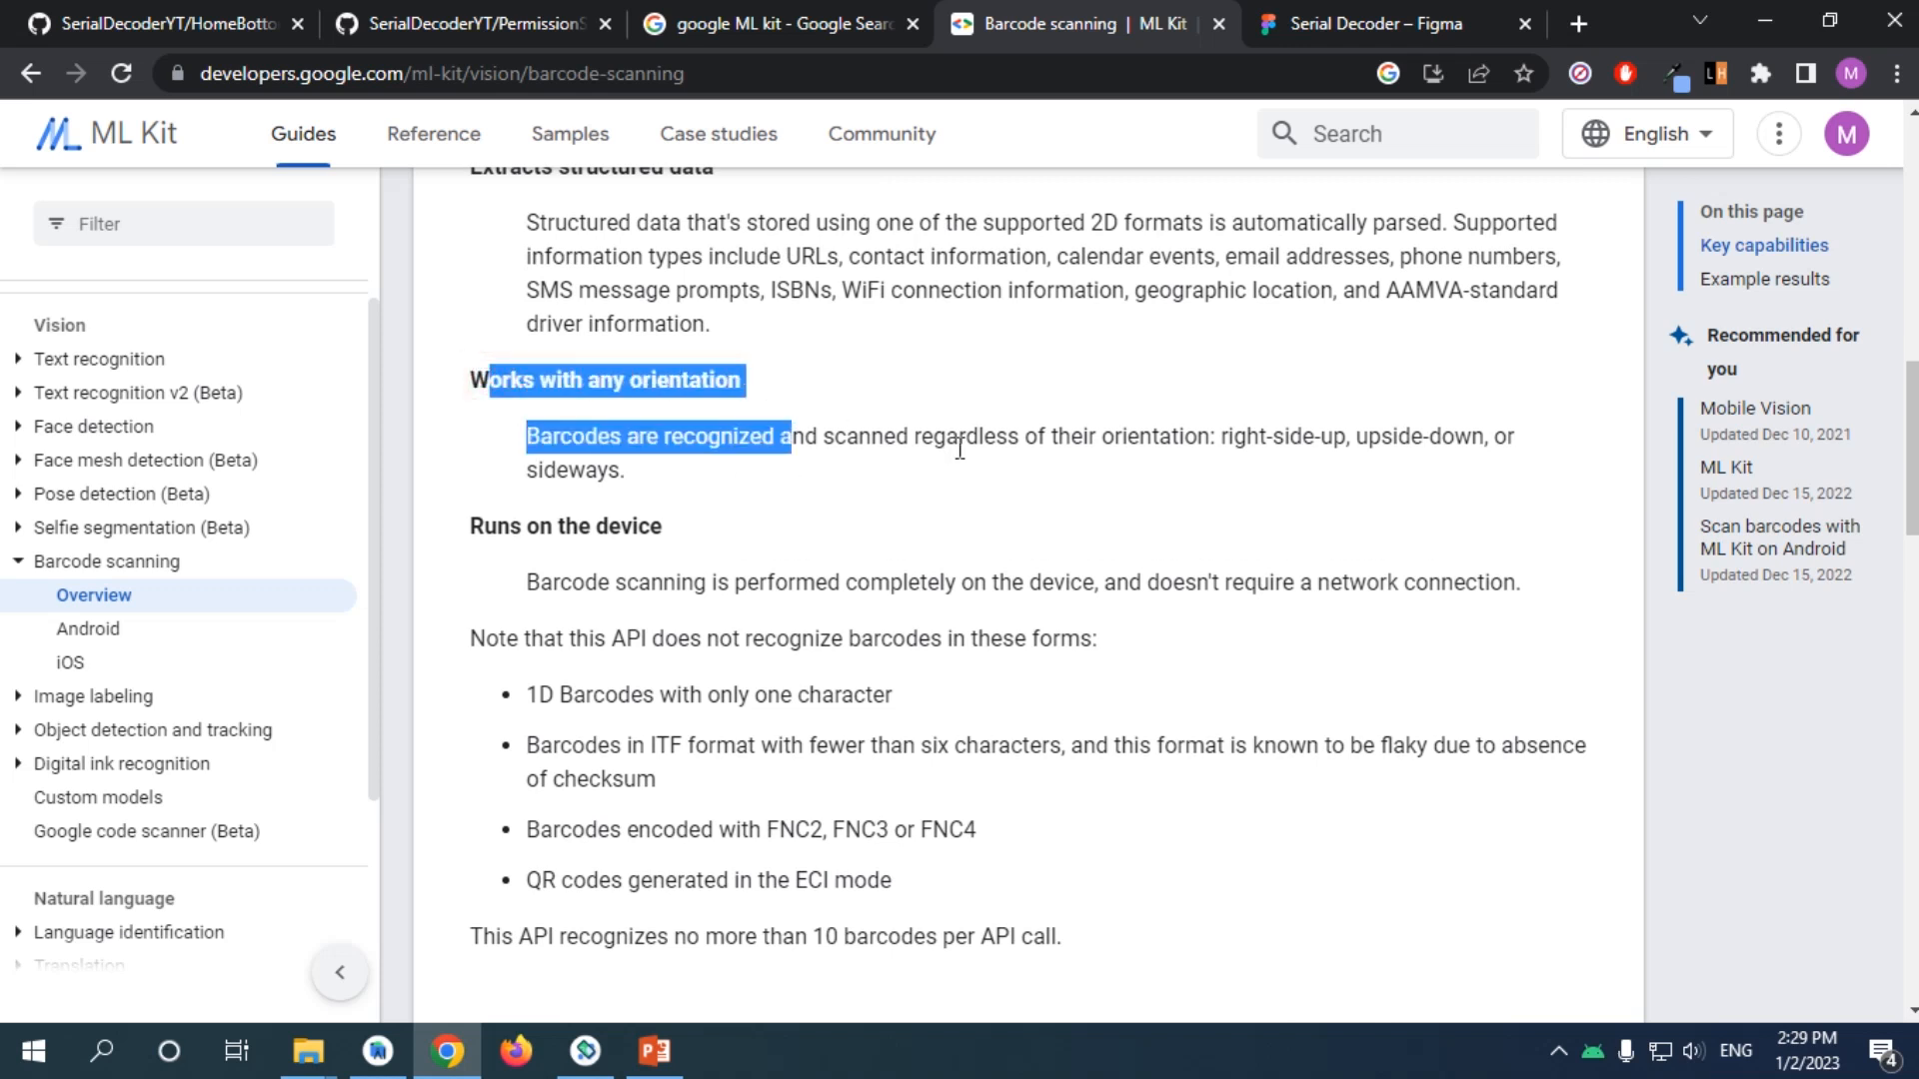
pyautogui.click(1172, 461)
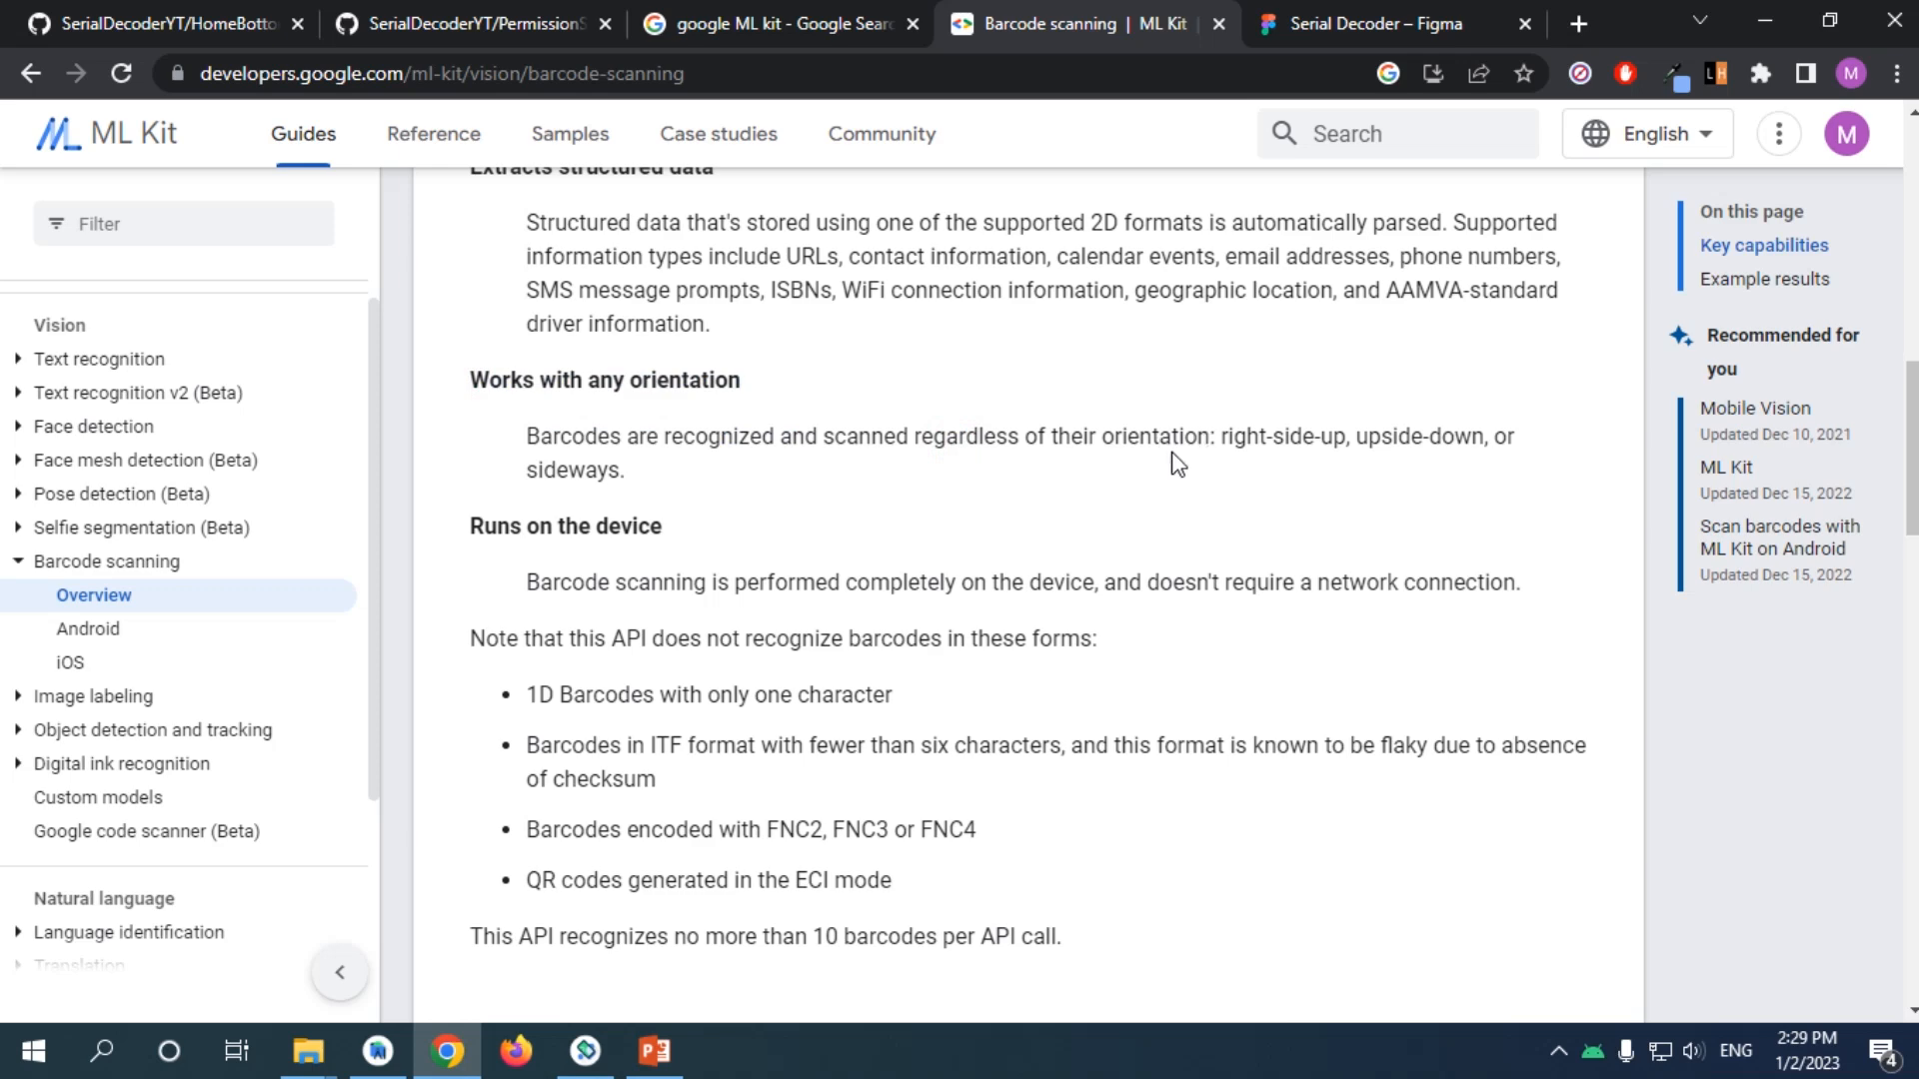
pyautogui.scroll(-3)
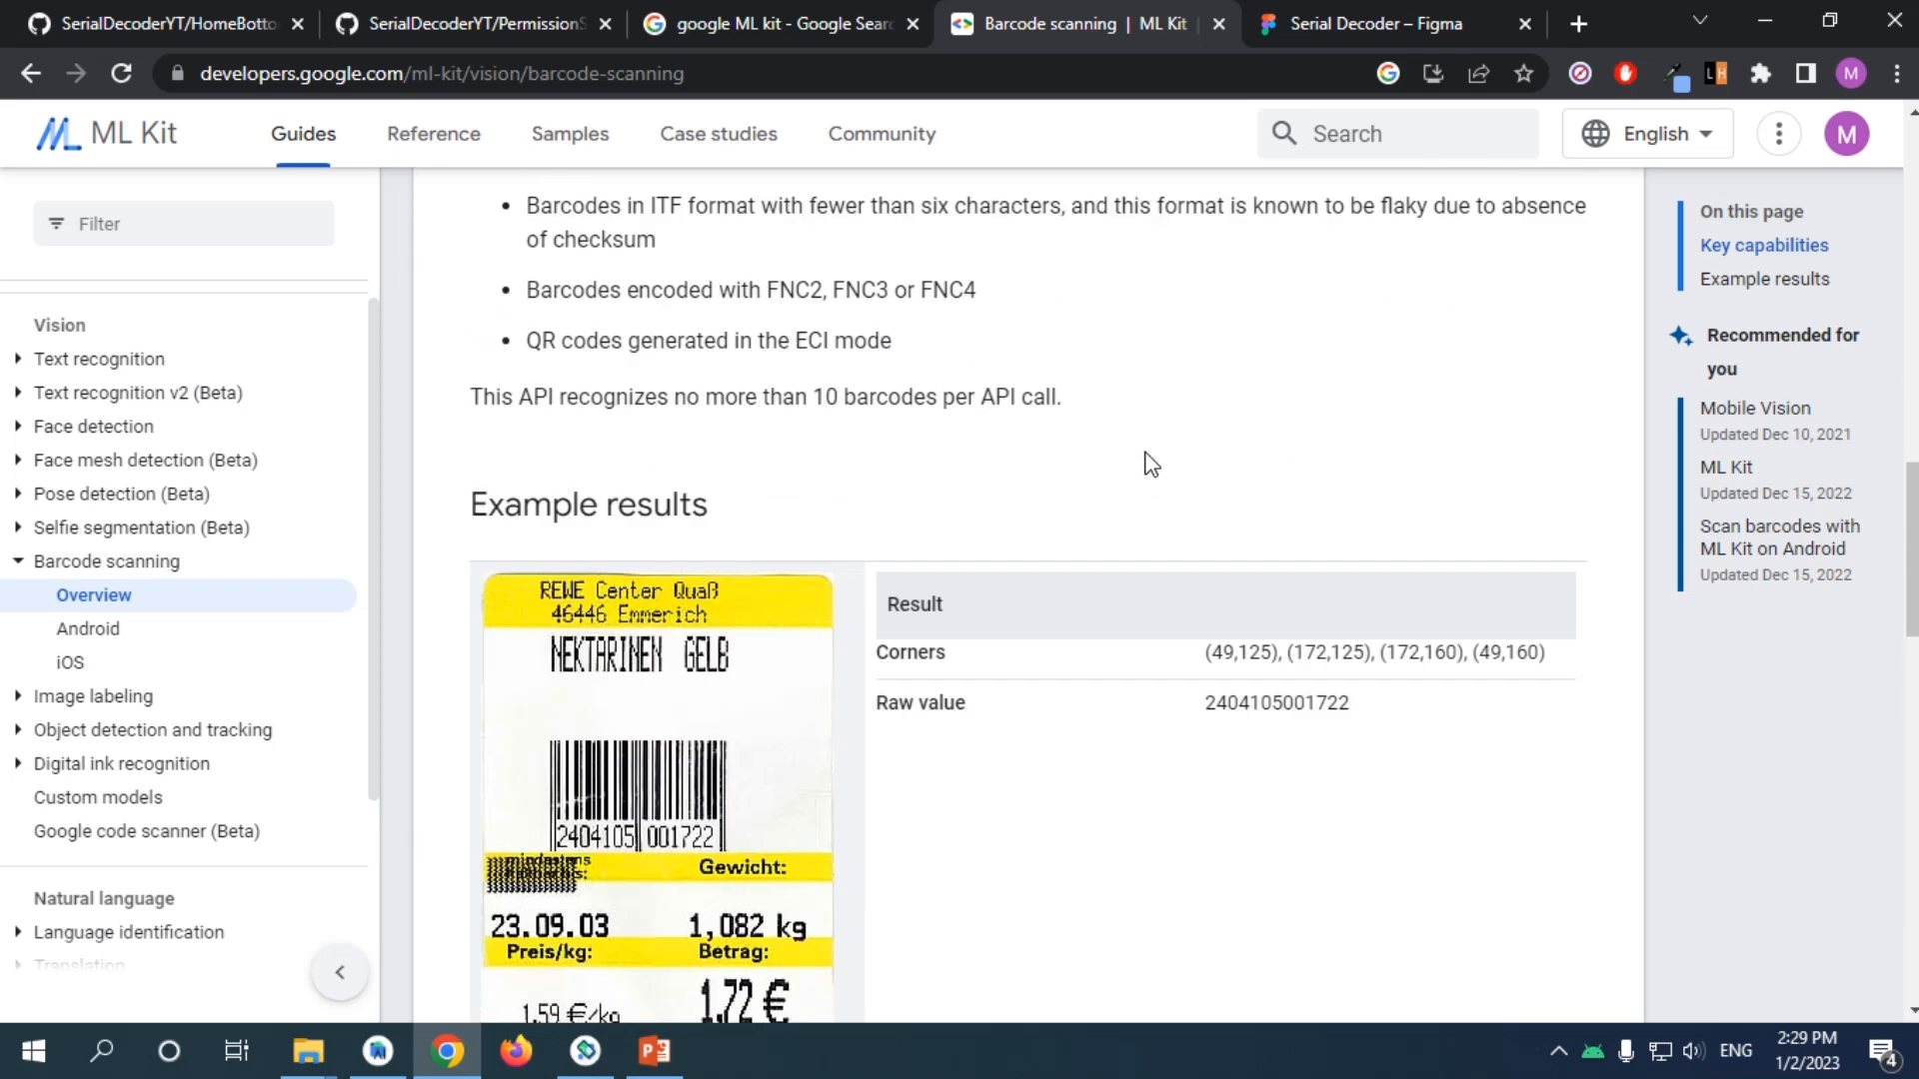
pyautogui.scroll(-3)
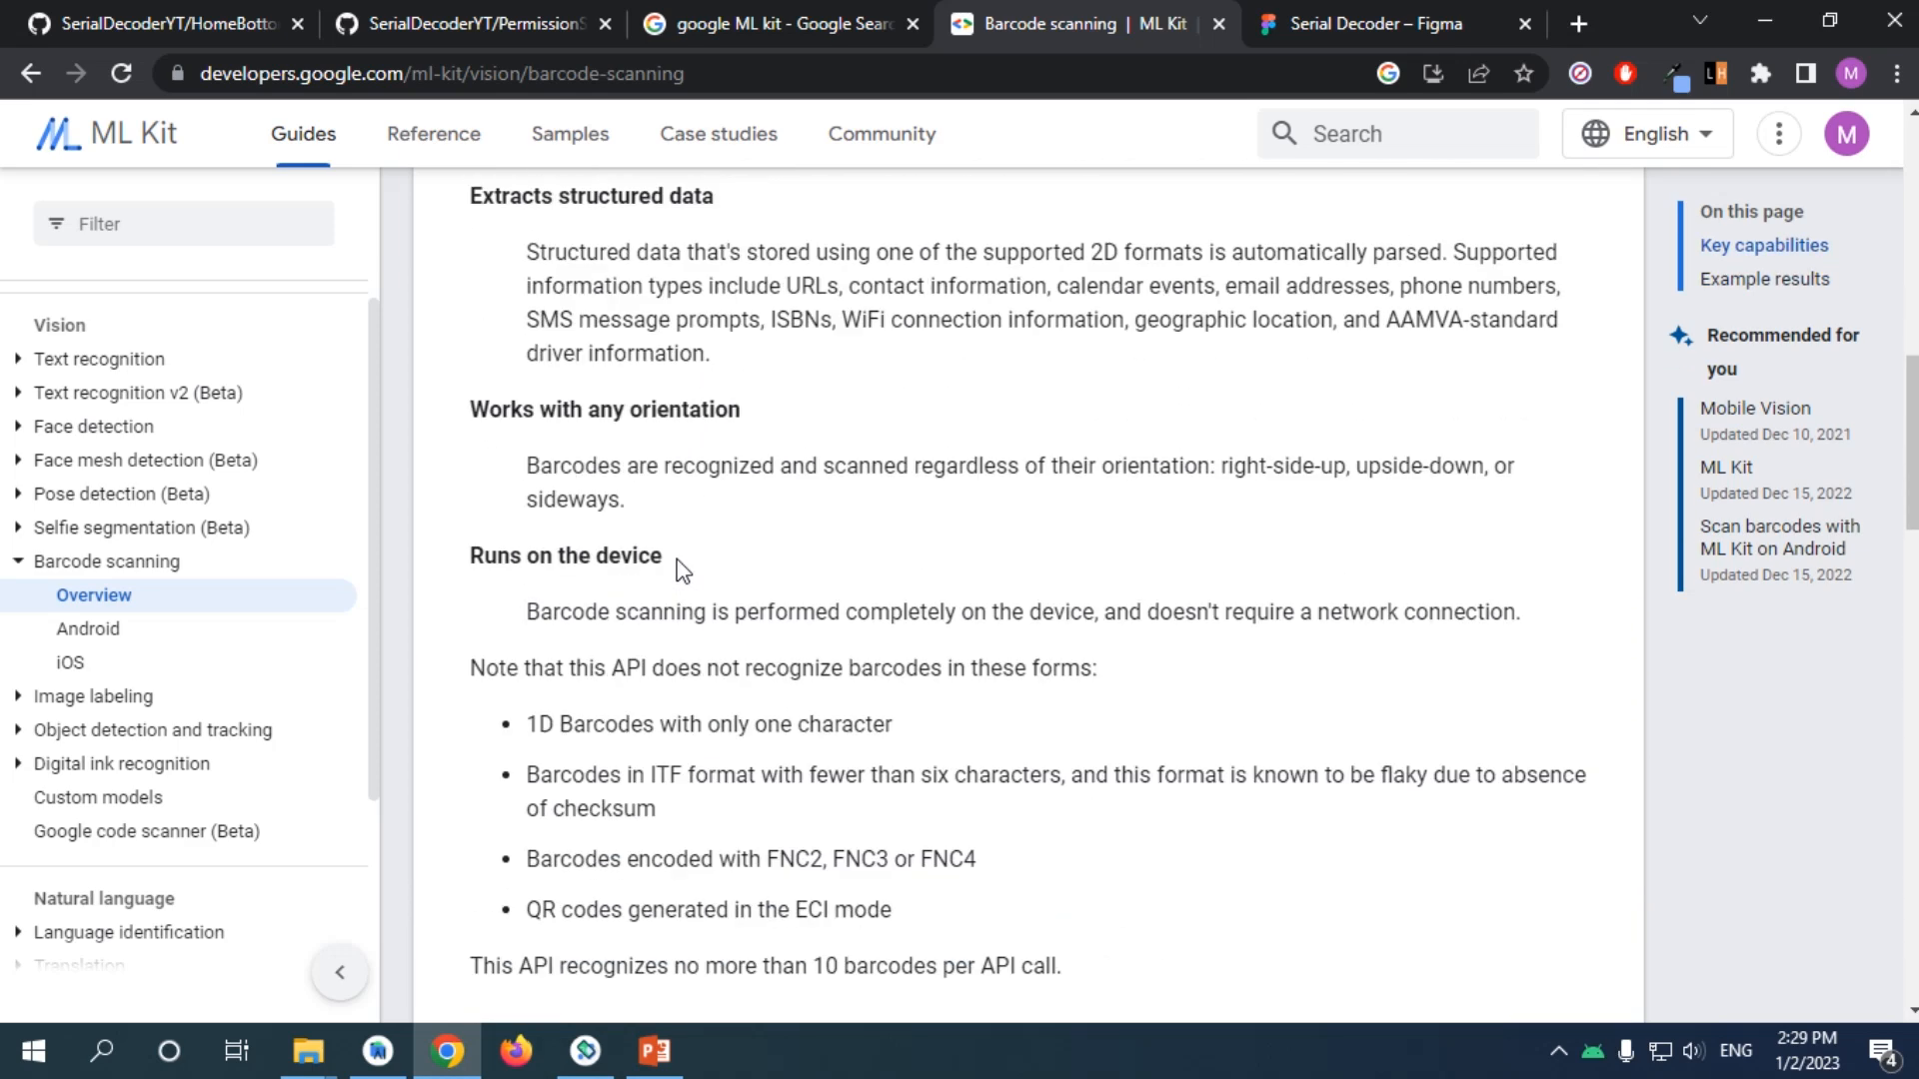
pyautogui.scroll(-3)
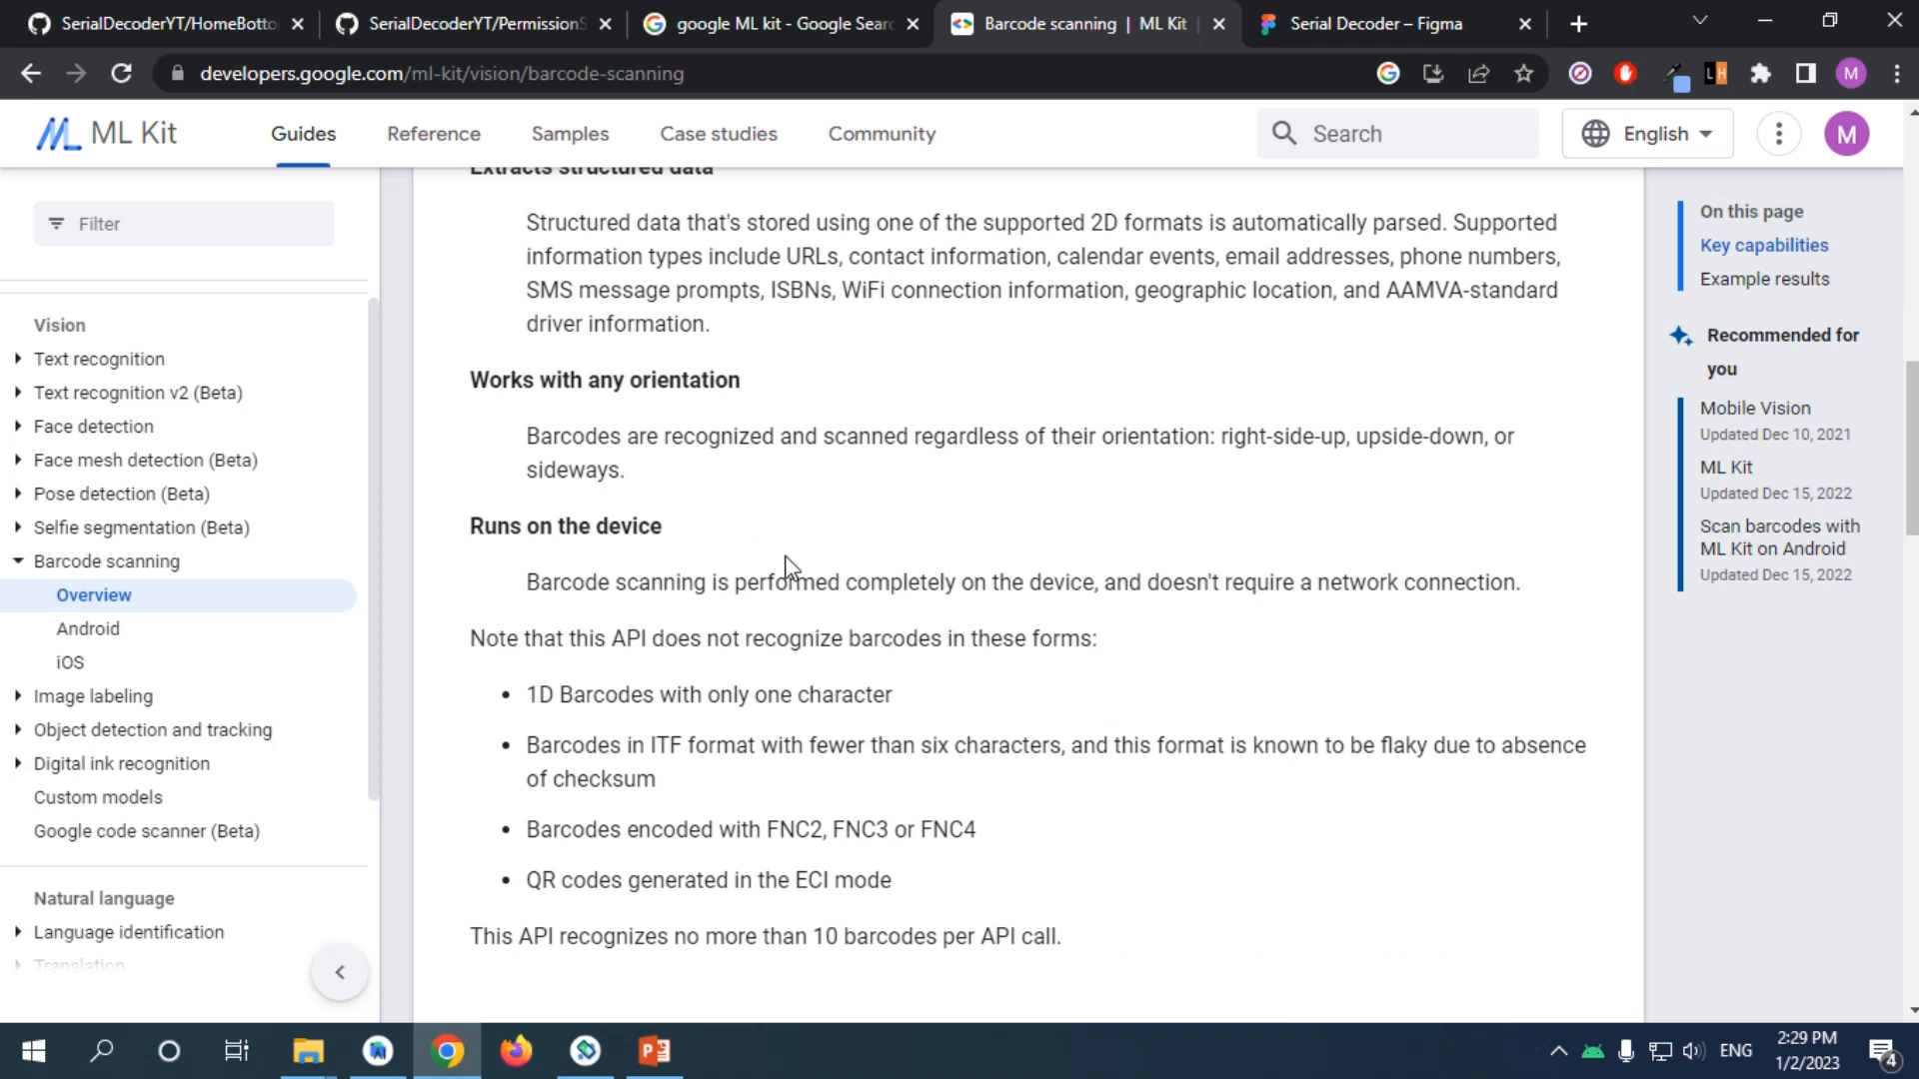
pyautogui.moveTo(567, 563)
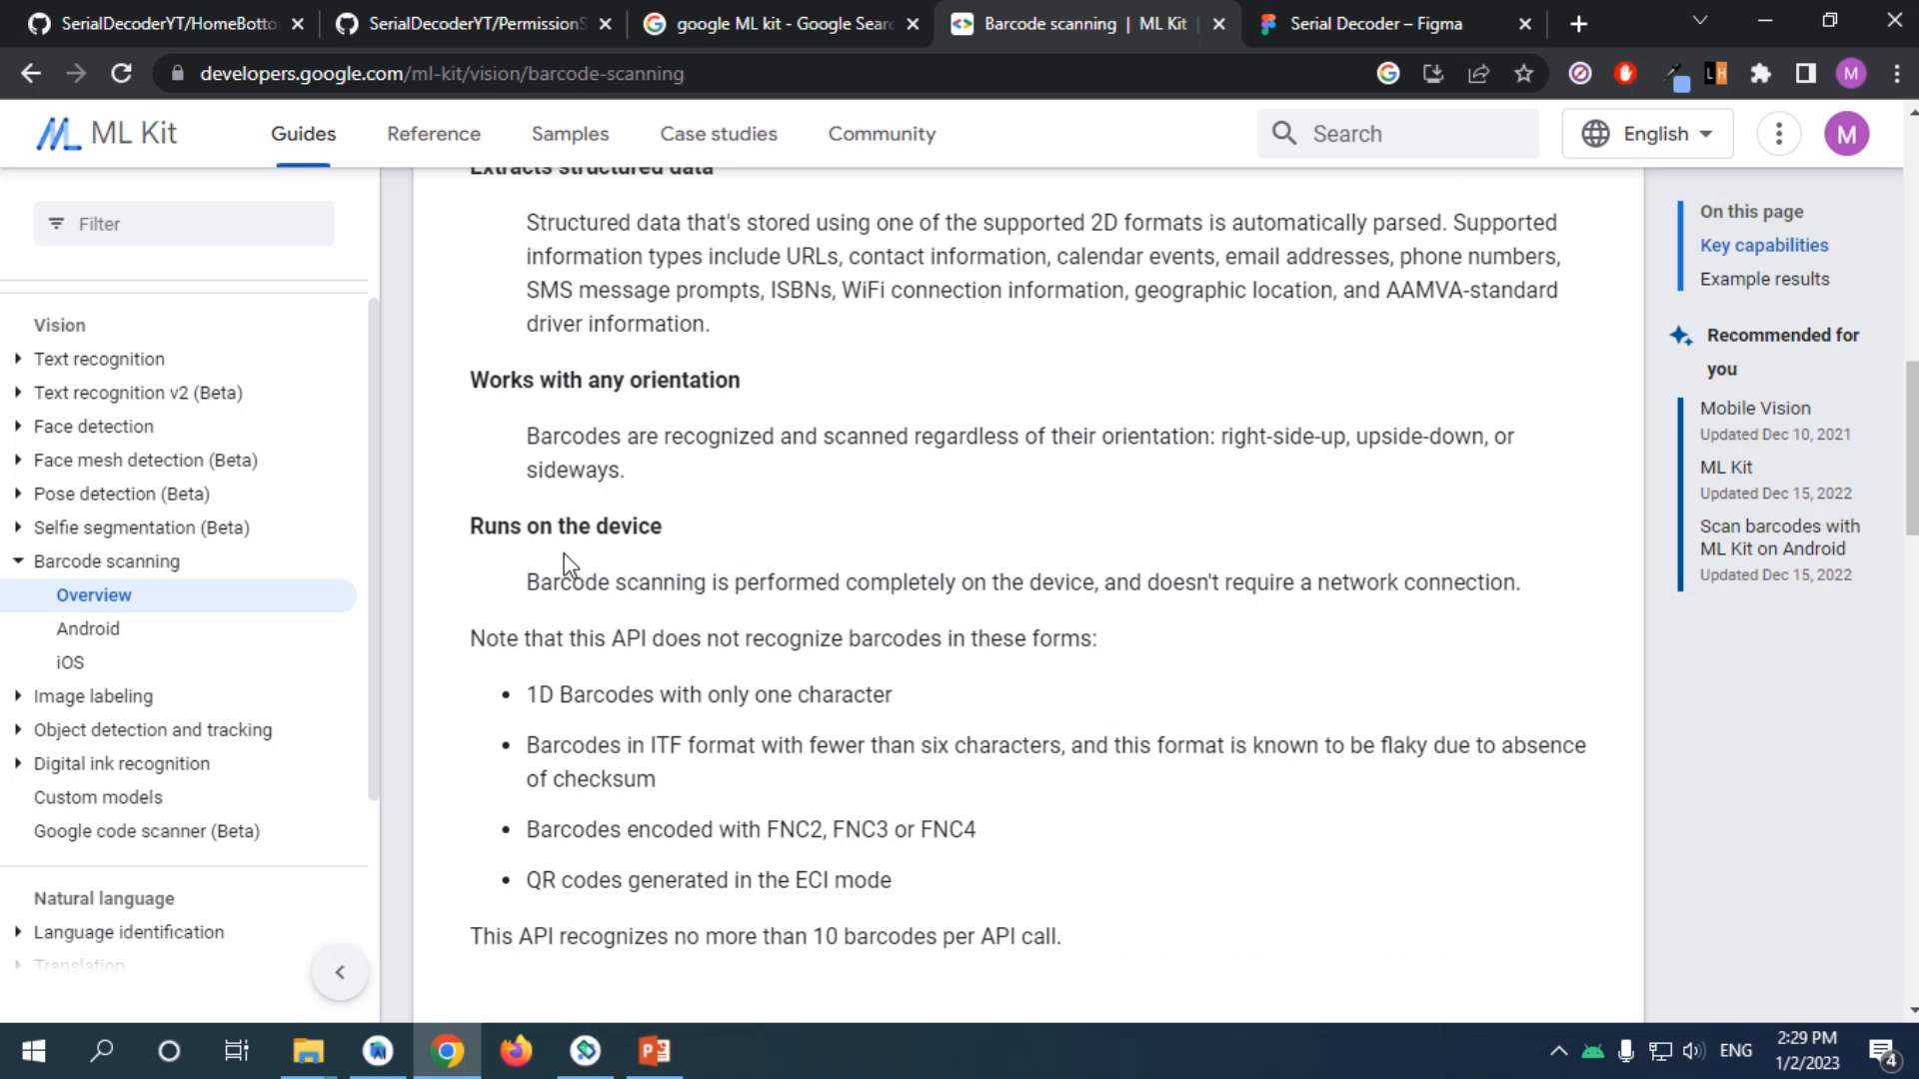
pyautogui.moveTo(1147, 574)
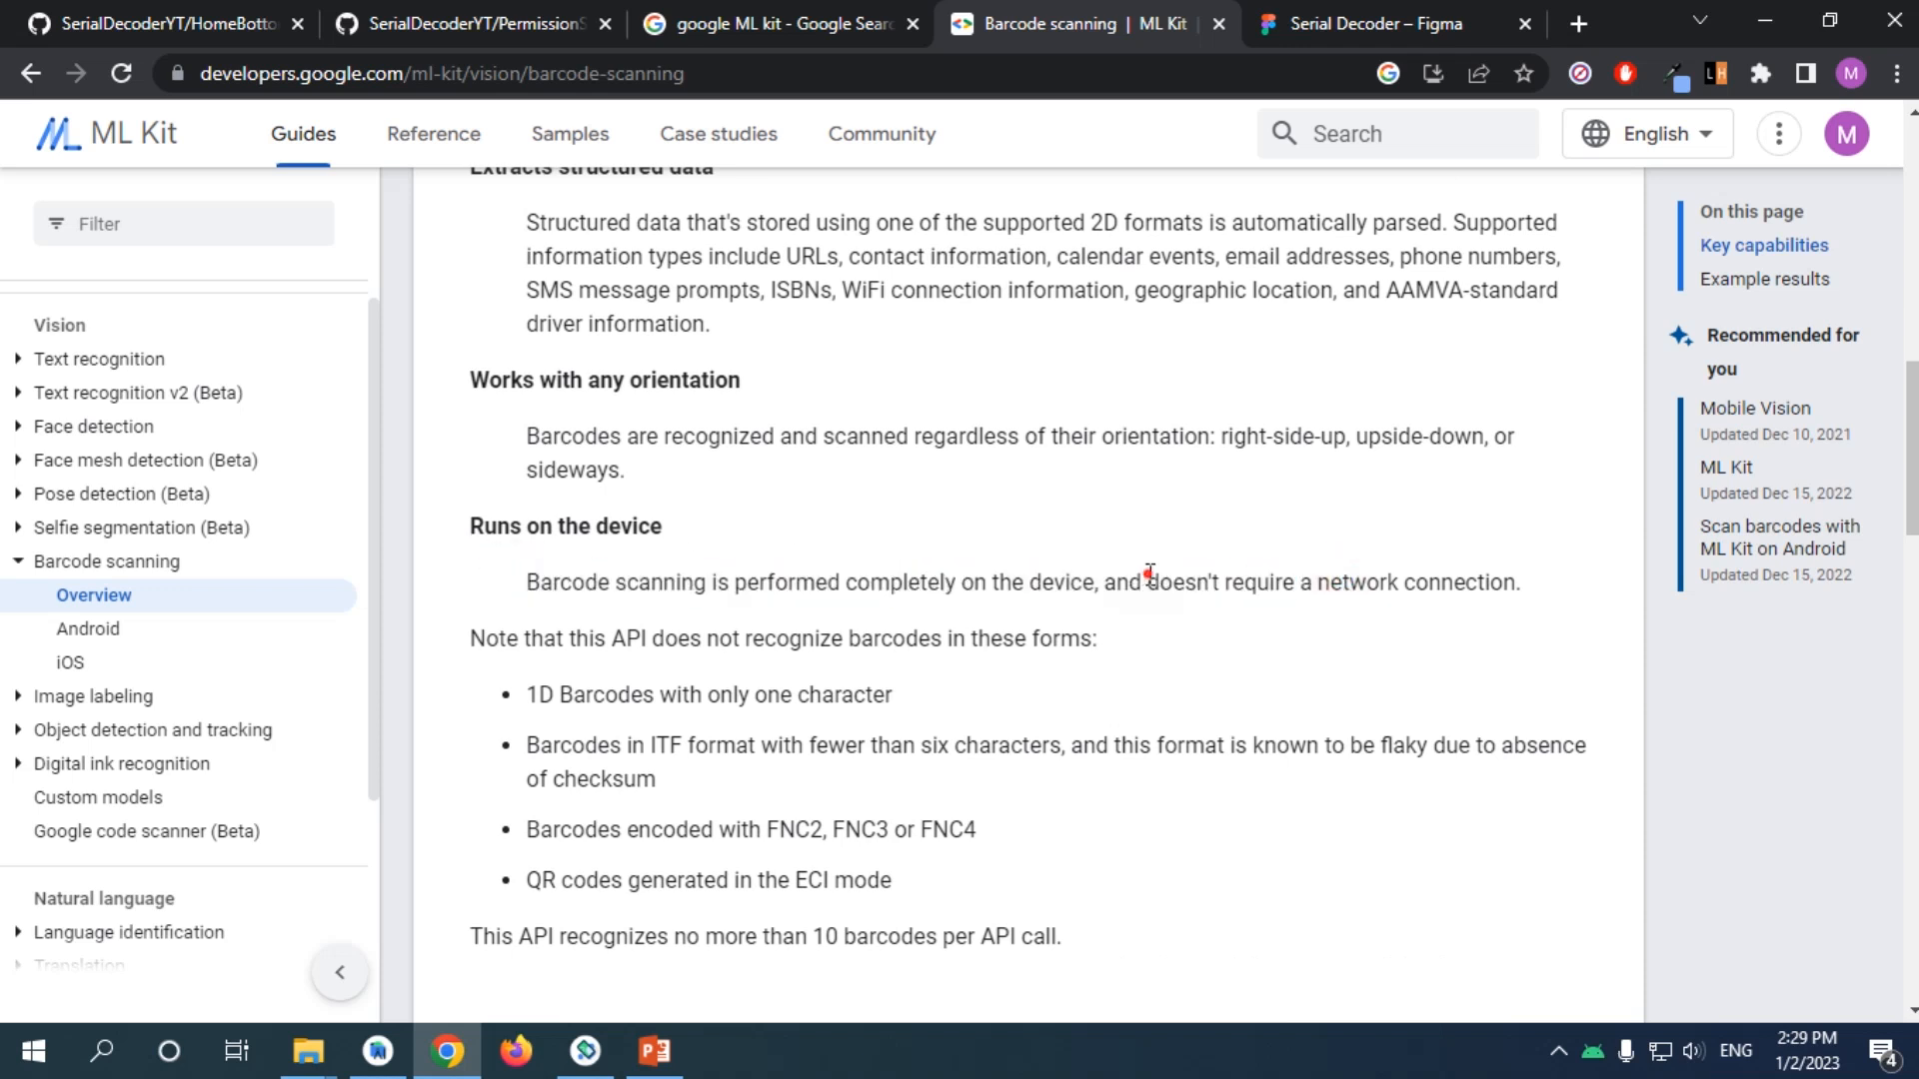
pyautogui.moveTo(880, 583)
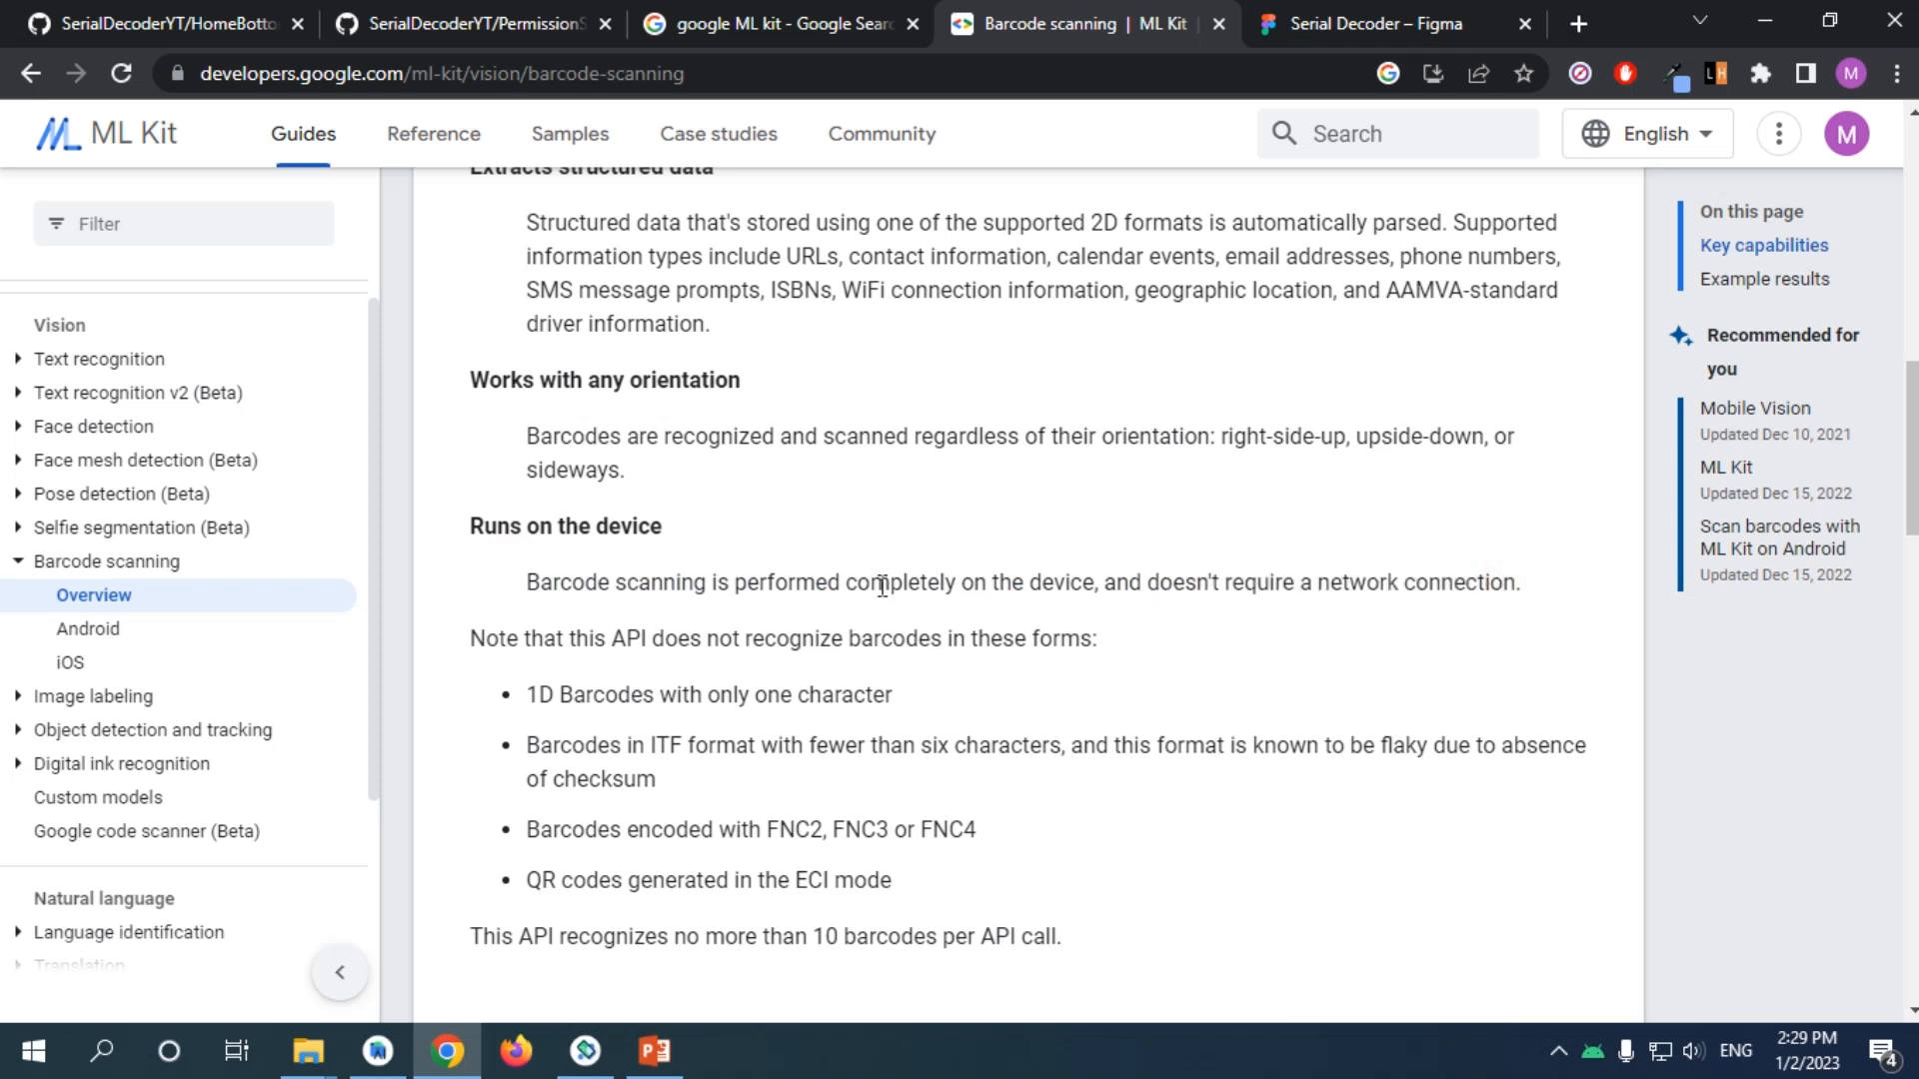
pyautogui.moveTo(656, 592)
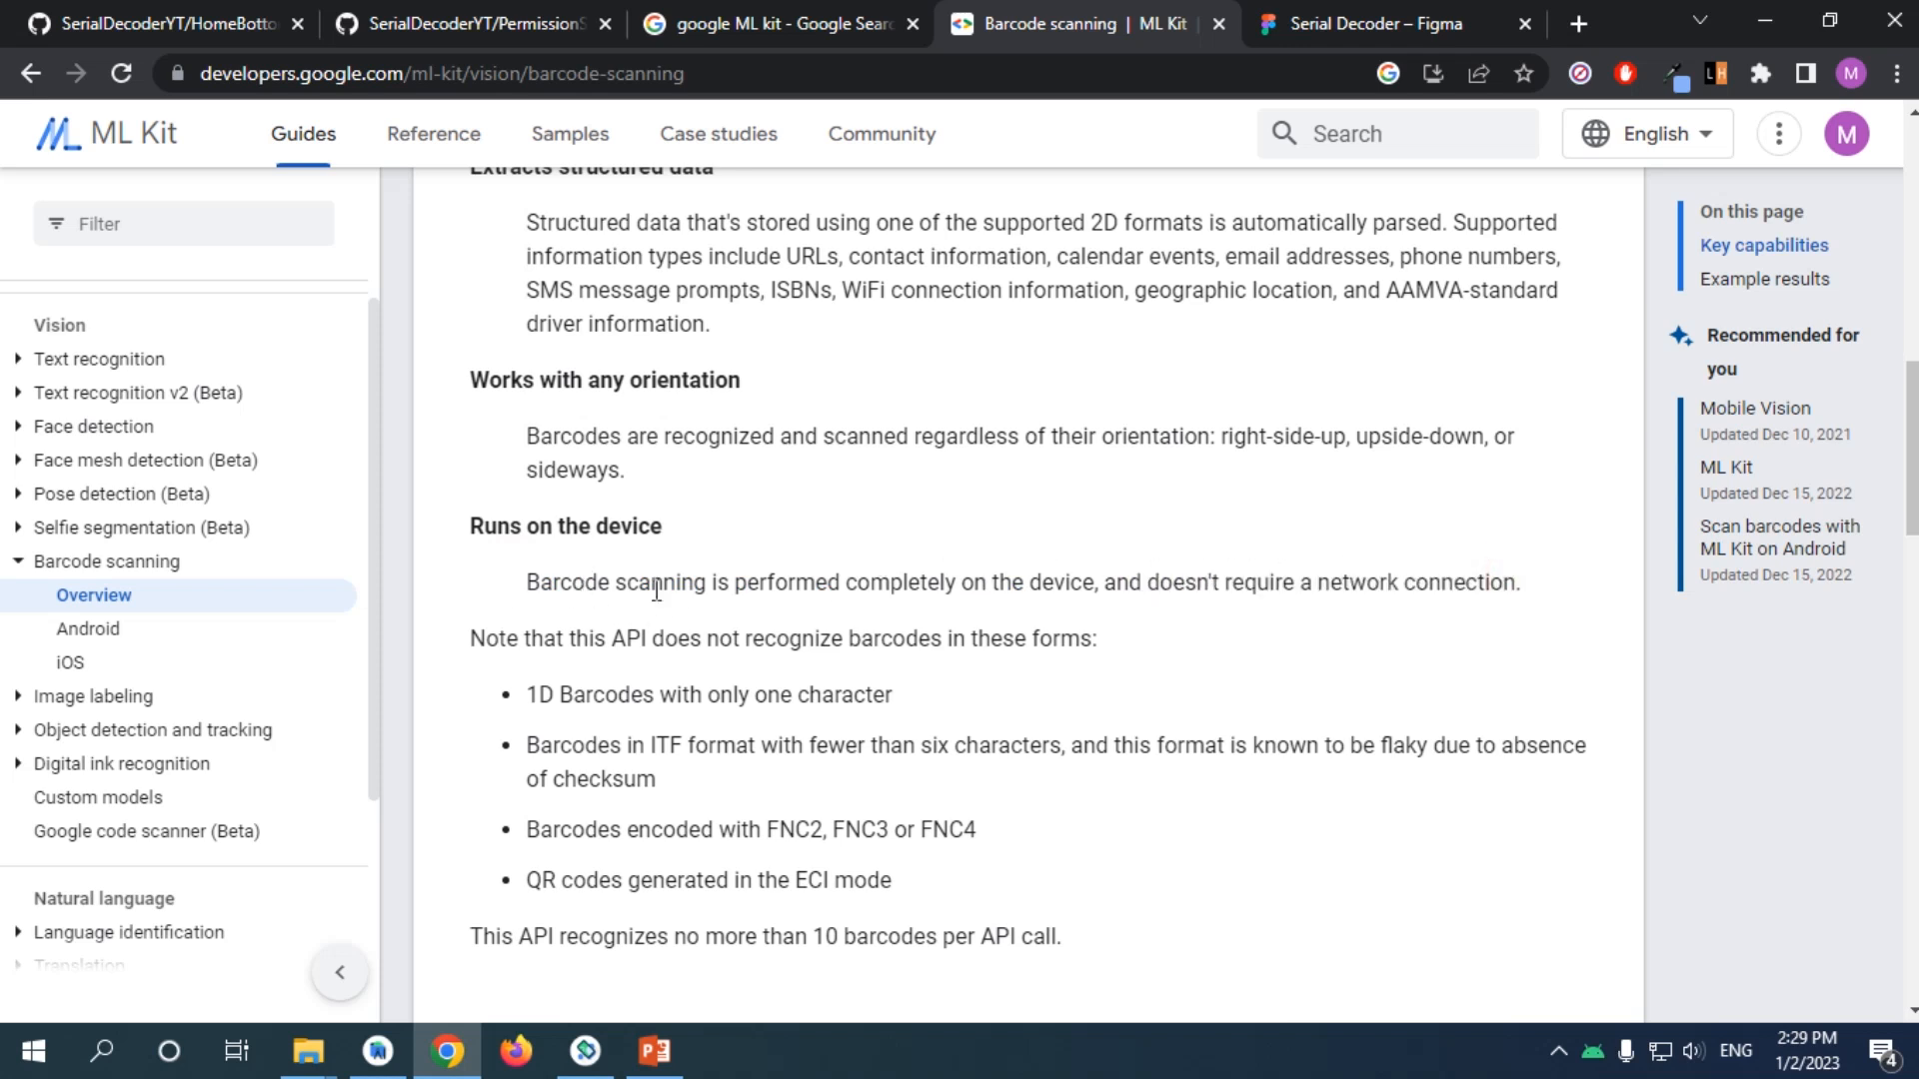
pyautogui.scroll(-3)
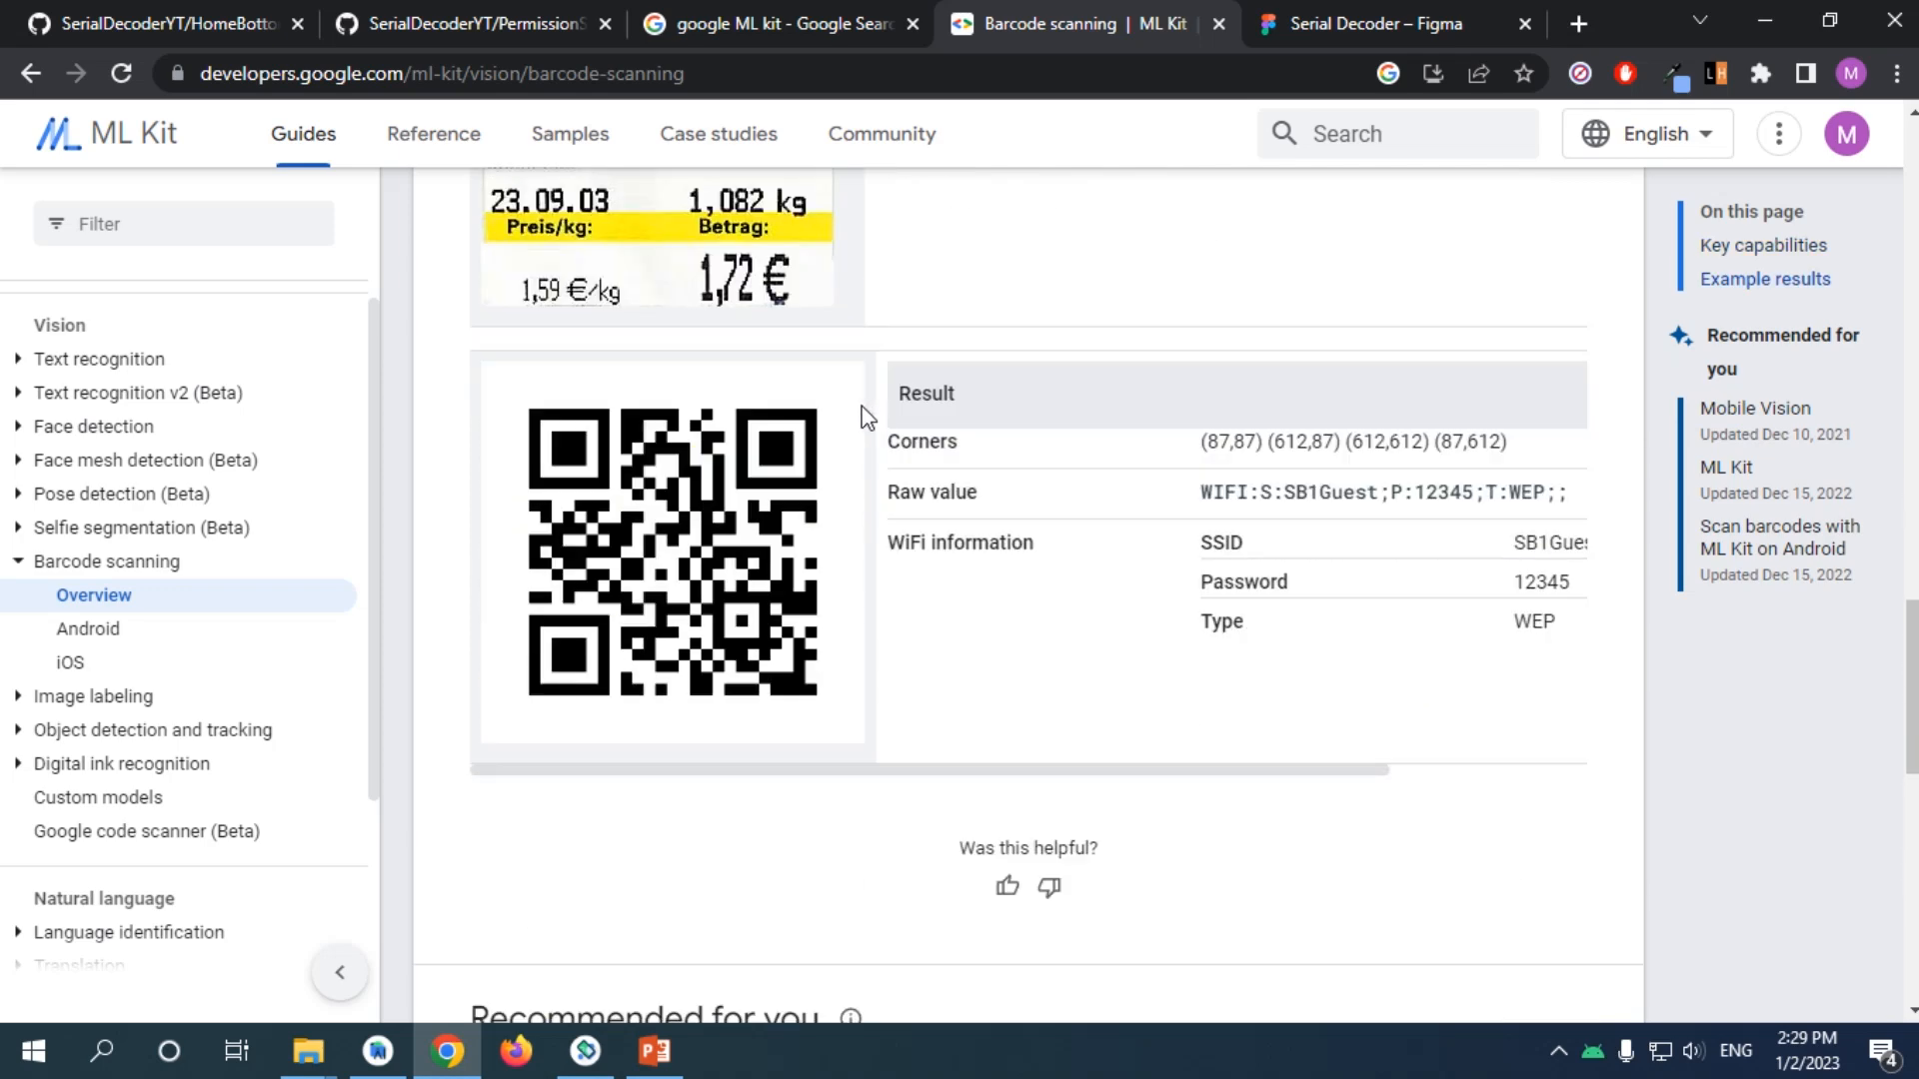
pyautogui.moveTo(598, 635)
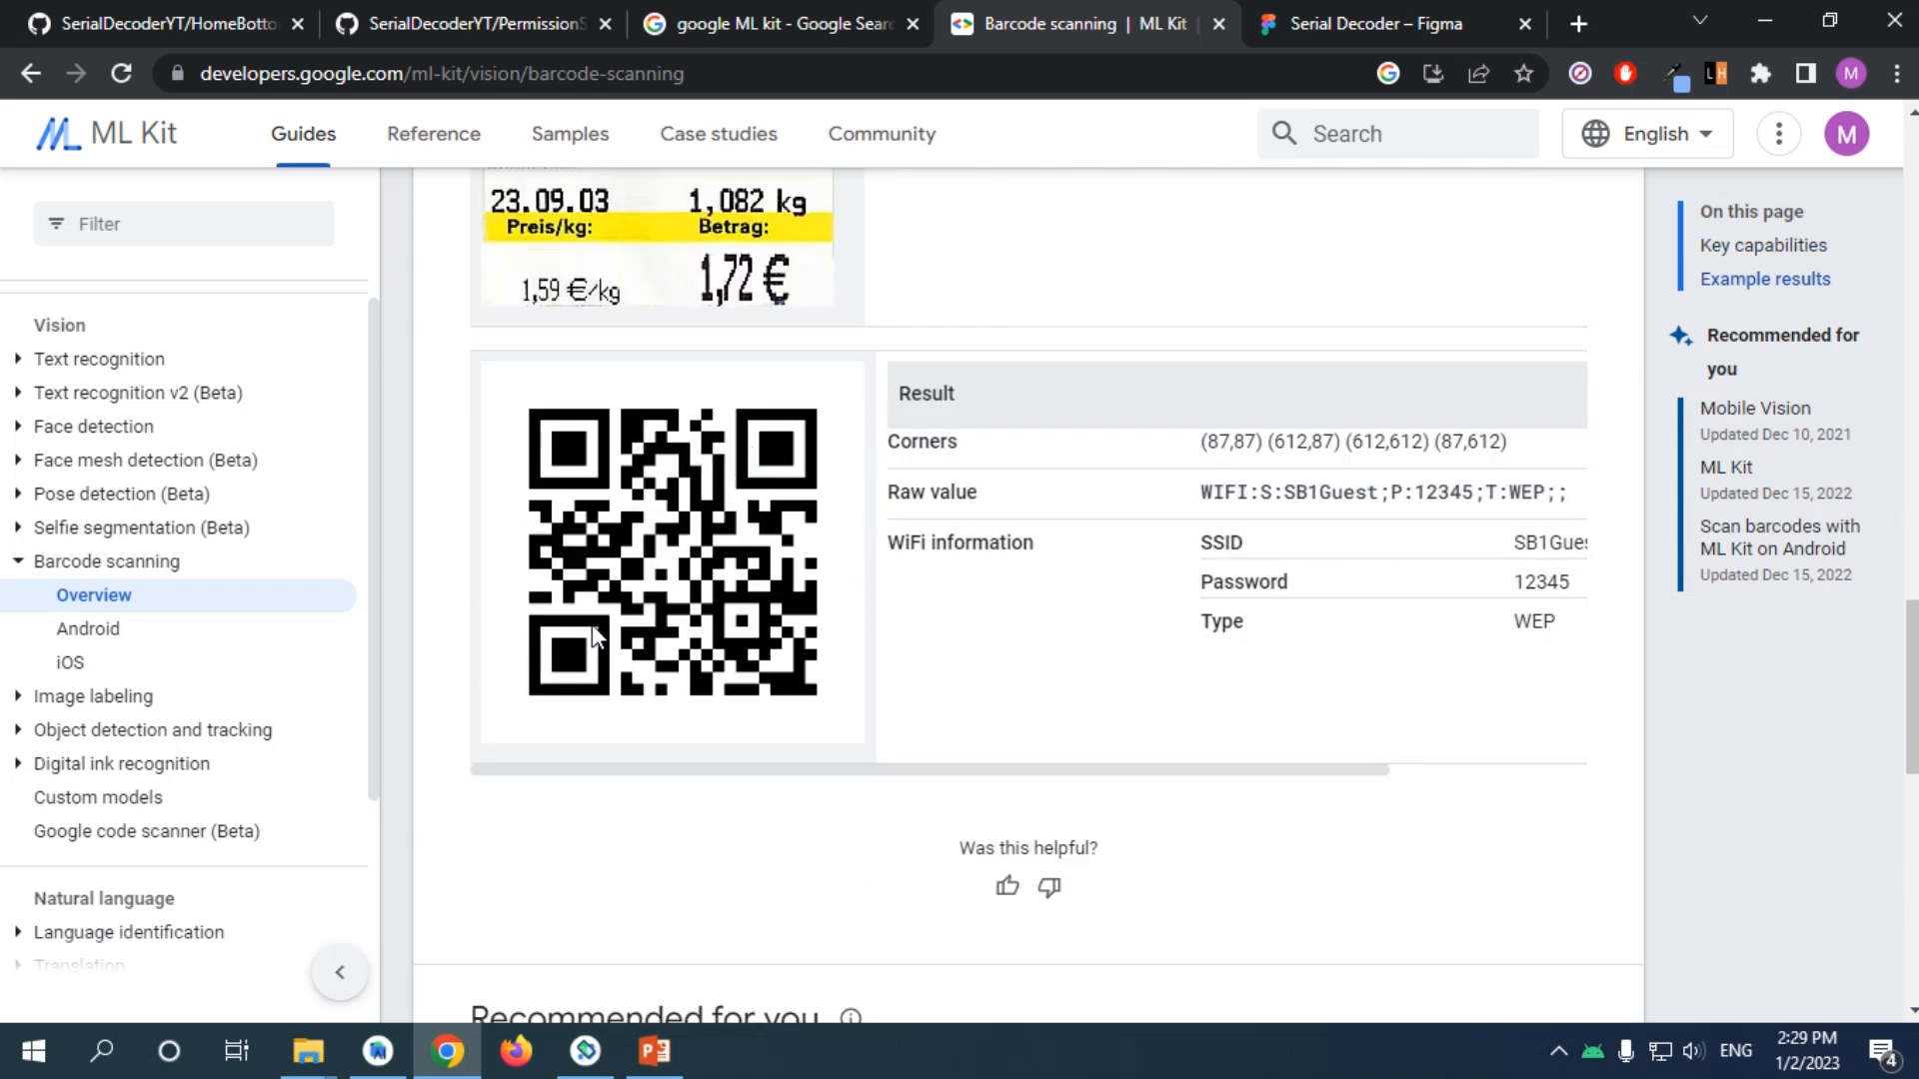
pyautogui.moveTo(781, 449)
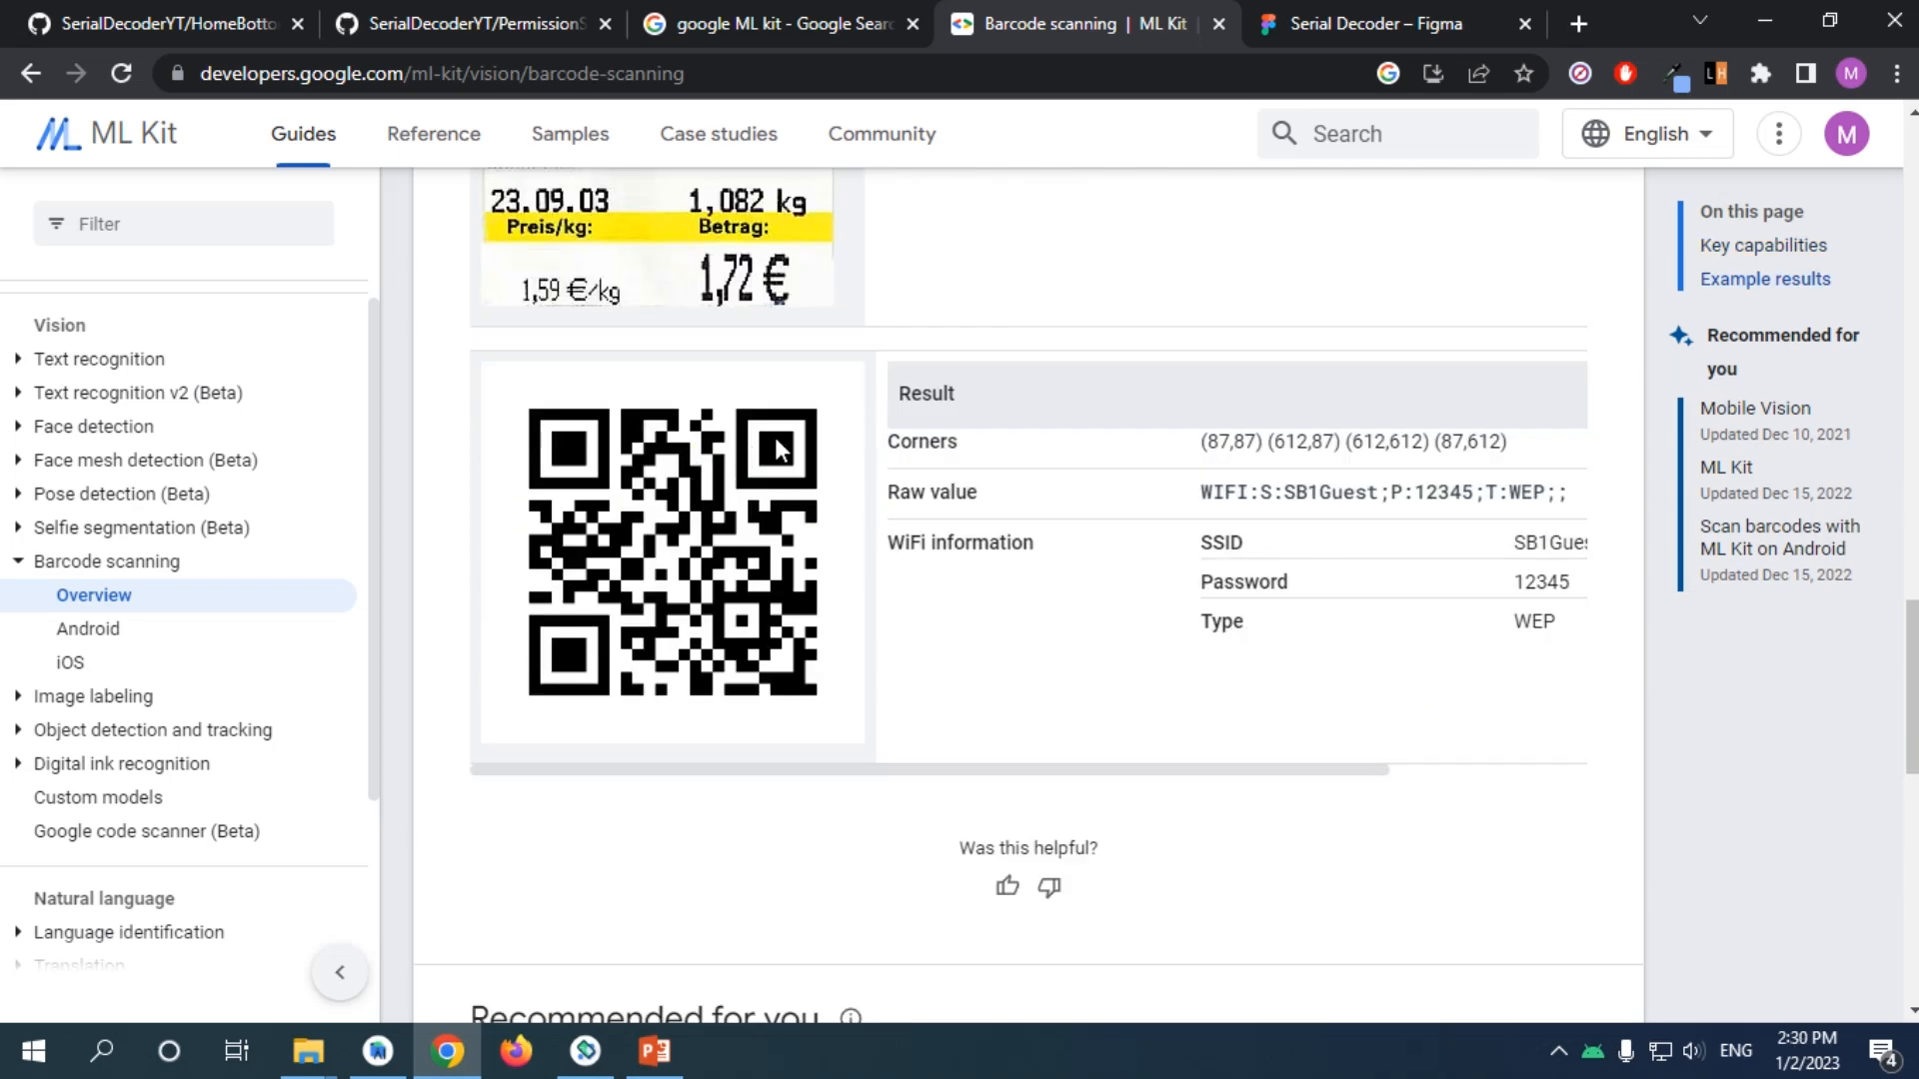
pyautogui.moveTo(766, 538)
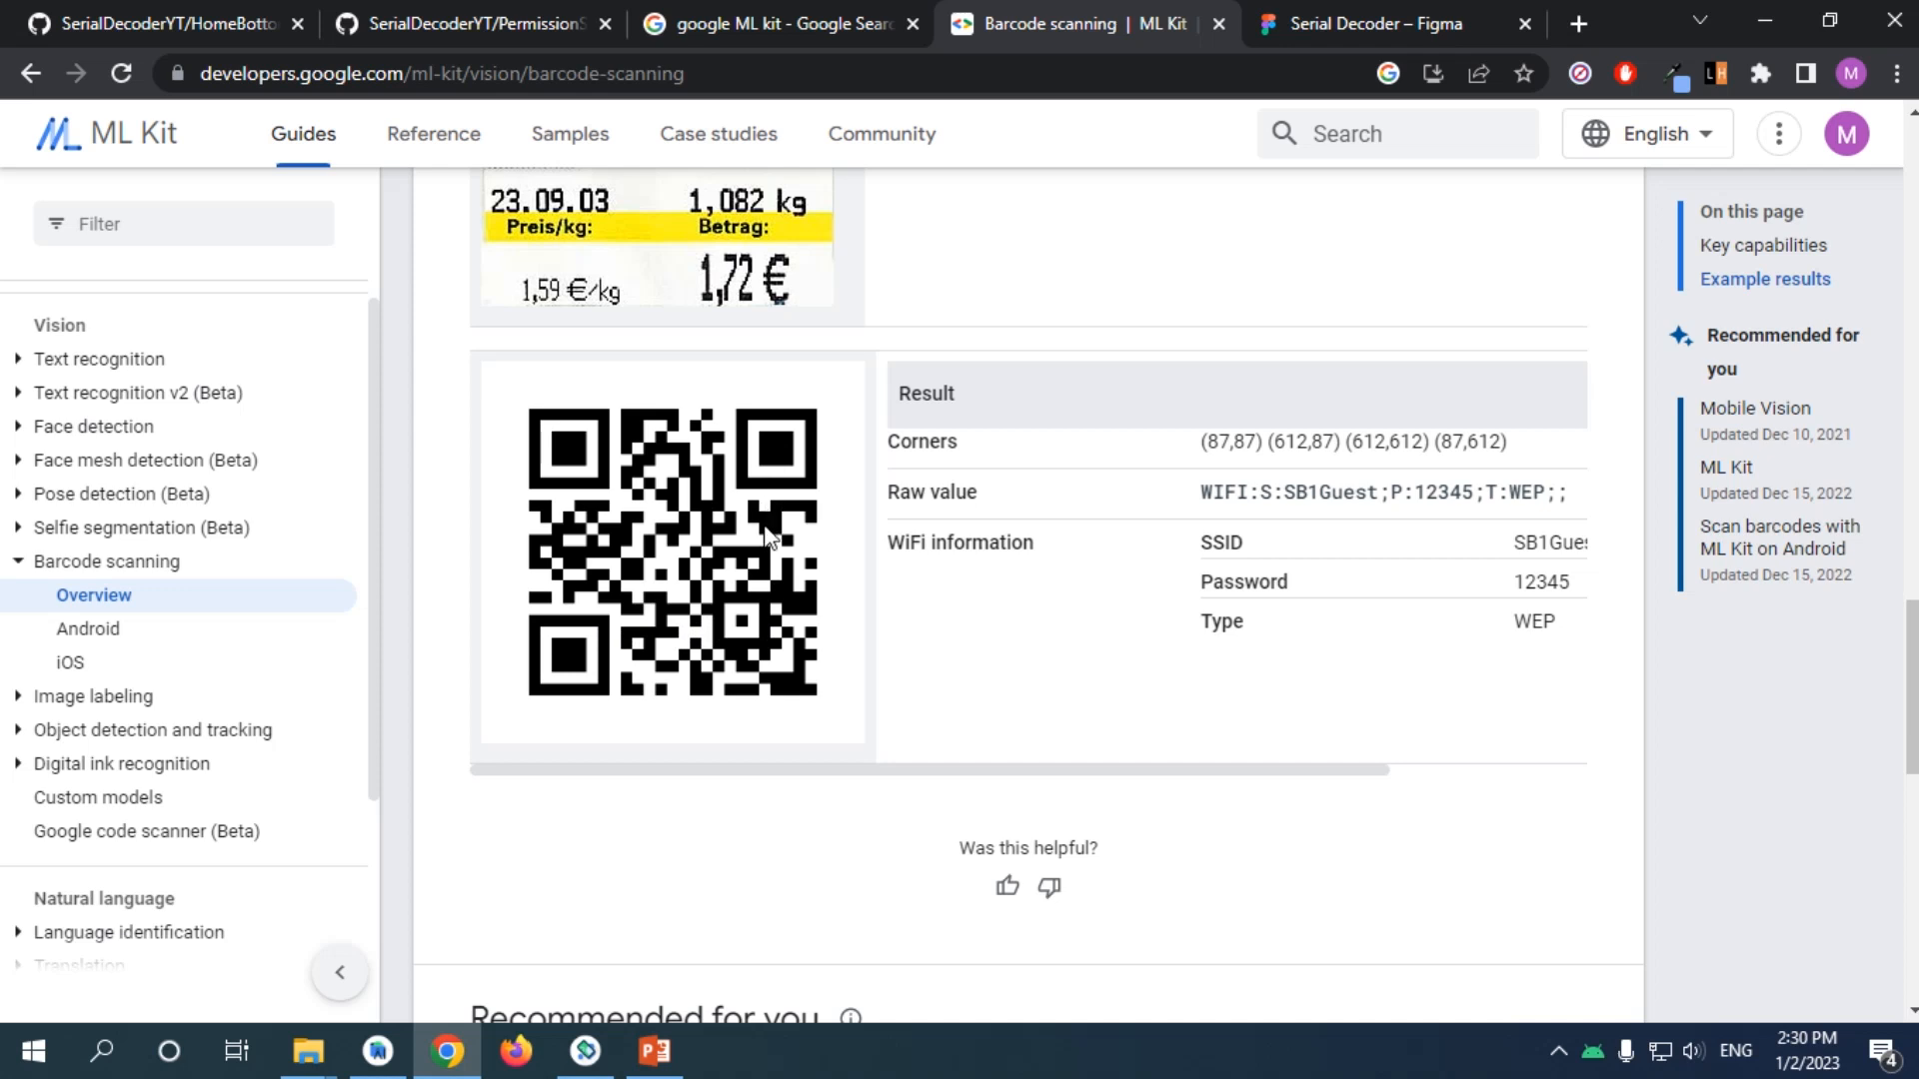
pyautogui.moveTo(744, 630)
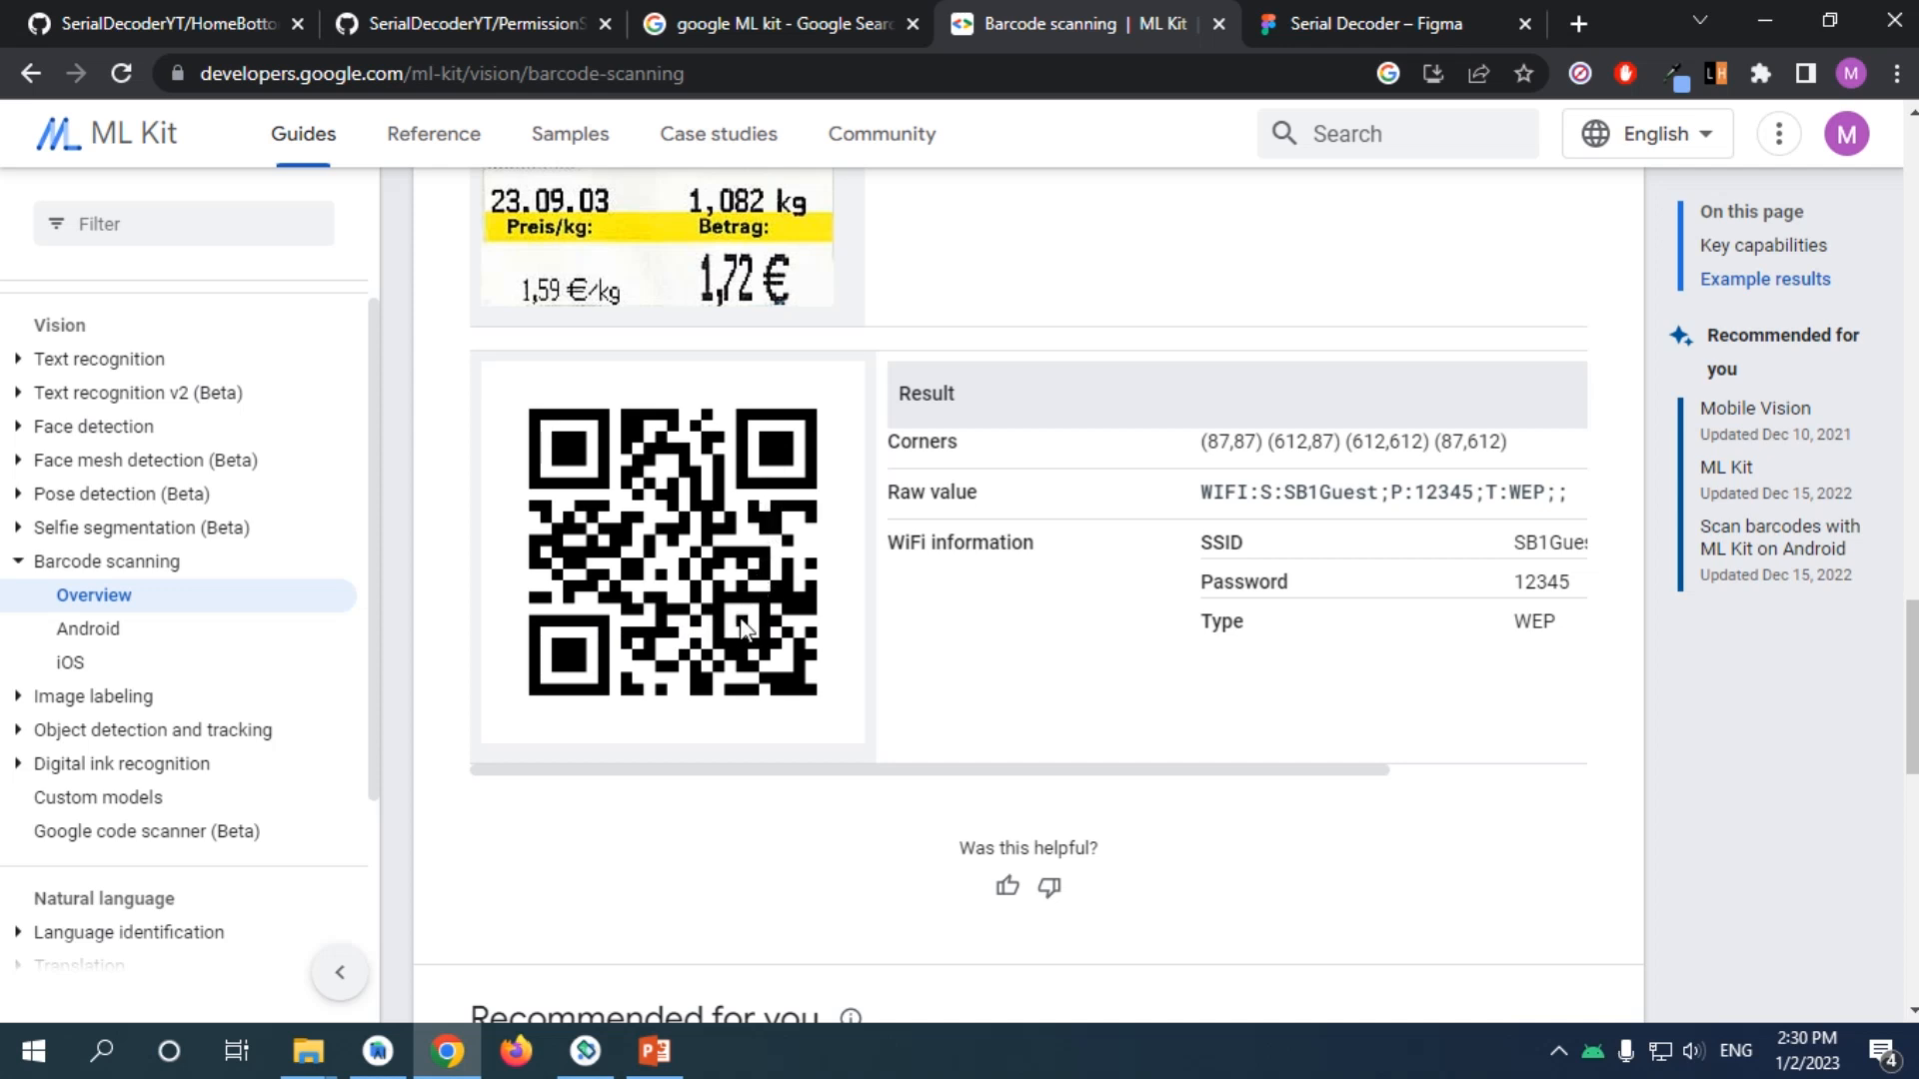
pyautogui.moveTo(749, 622)
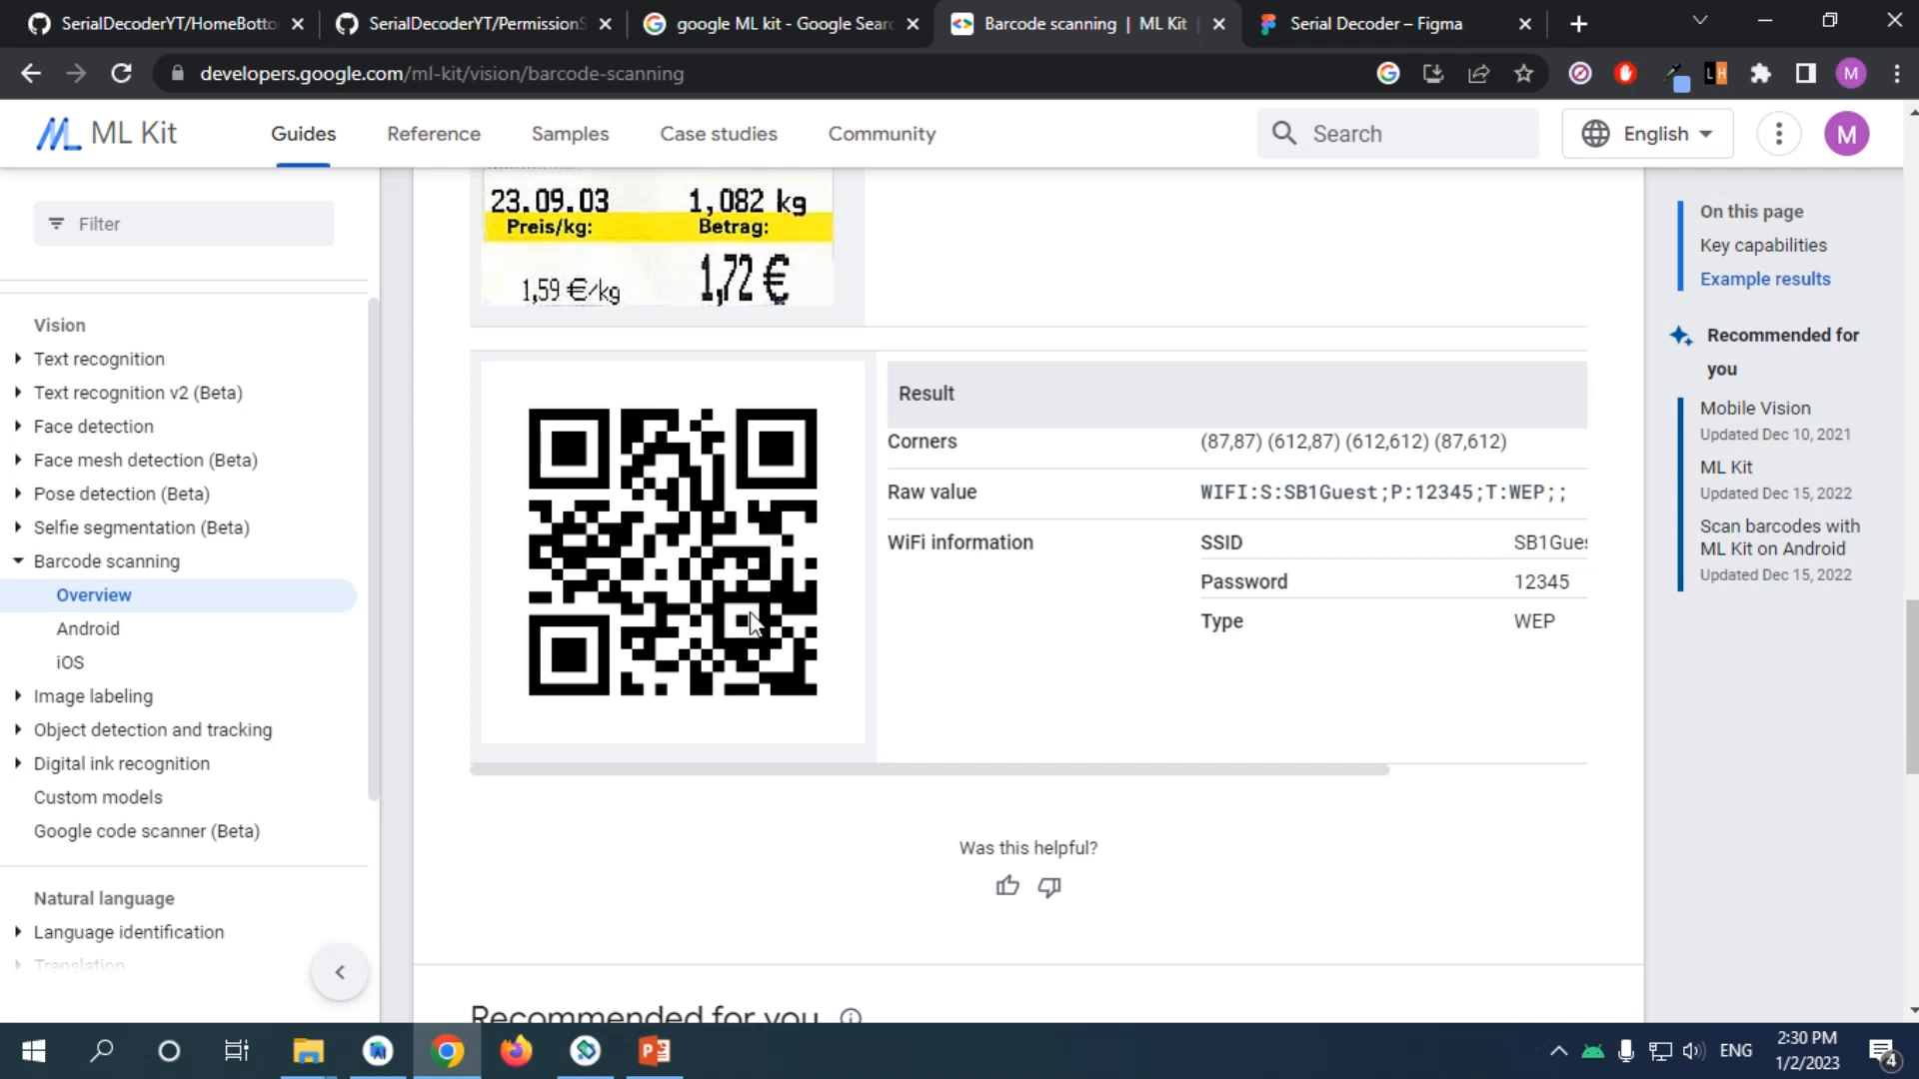
pyautogui.moveTo(576, 646)
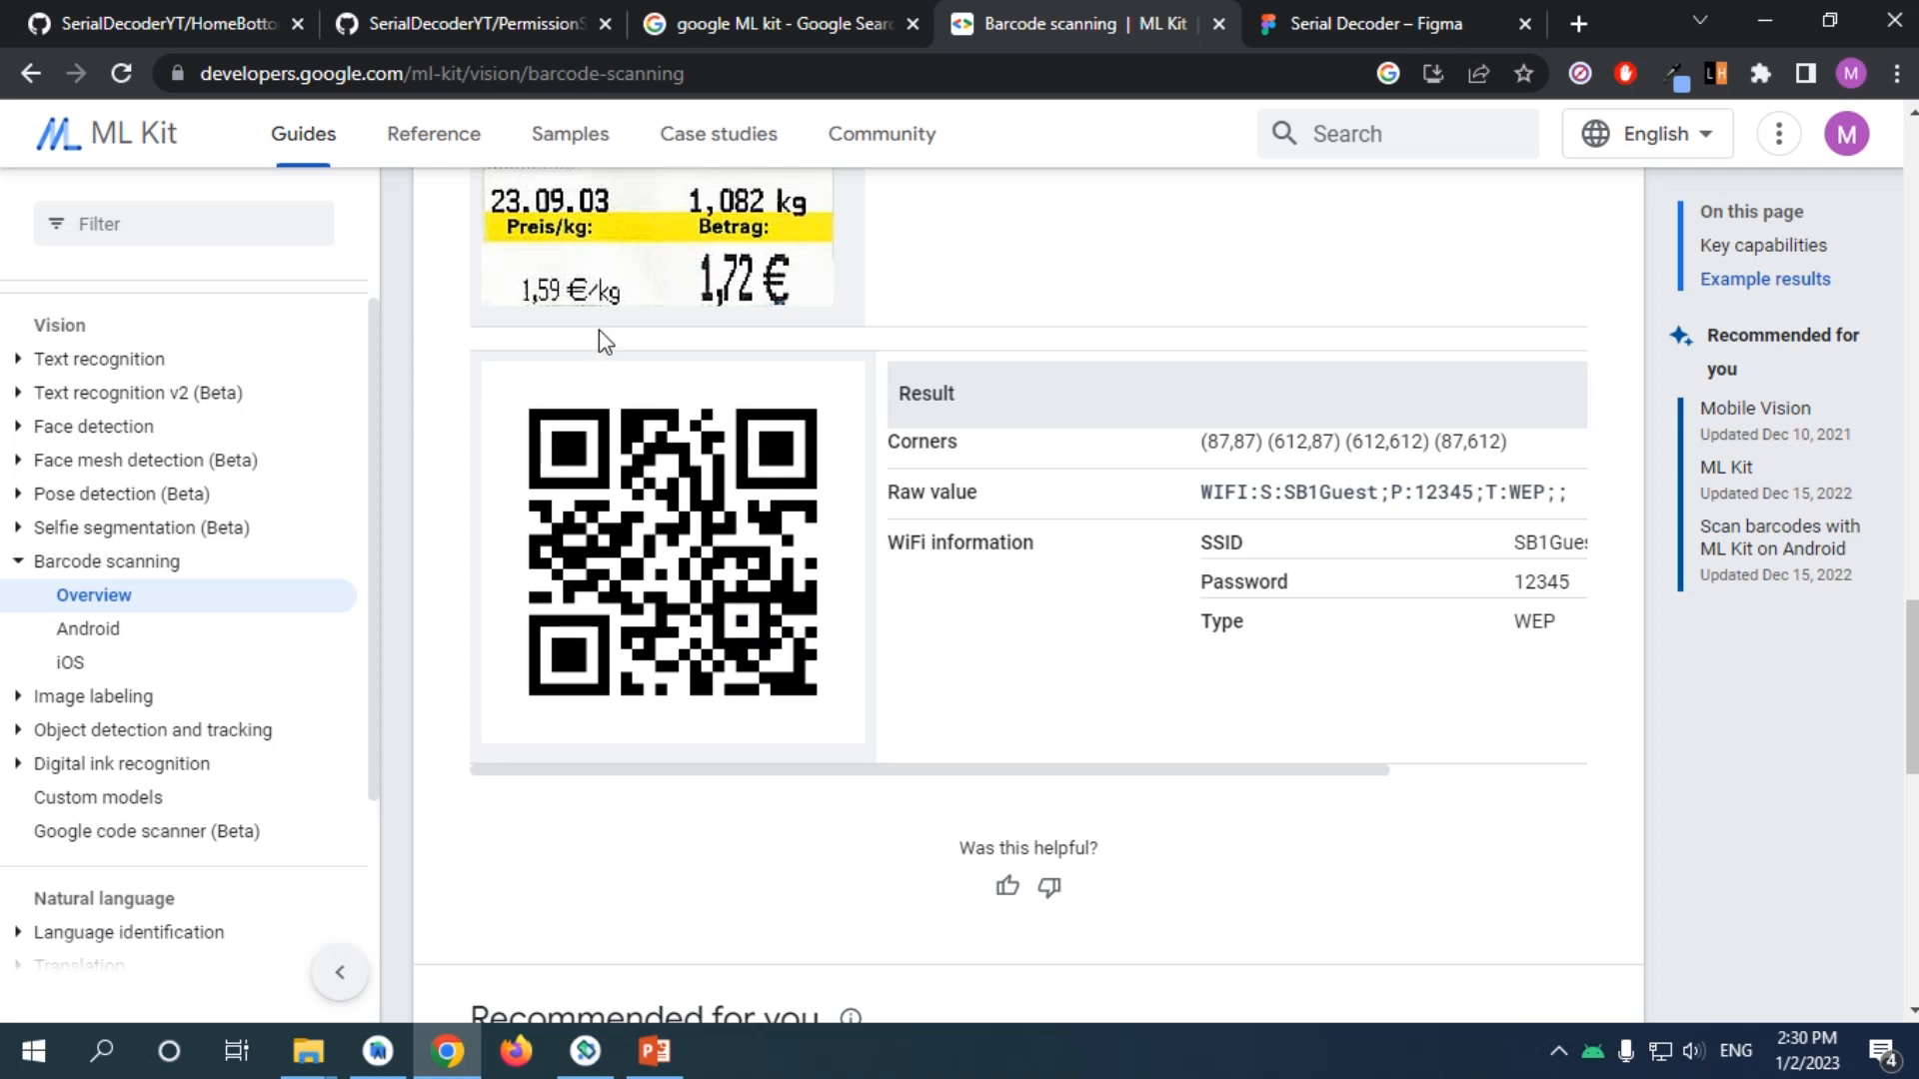
# Highlight the QR example's first corner 87,87, then the second corner 612,87.
pyautogui.moveTo(1203, 442); pyautogui.dragTo(1507, 442)
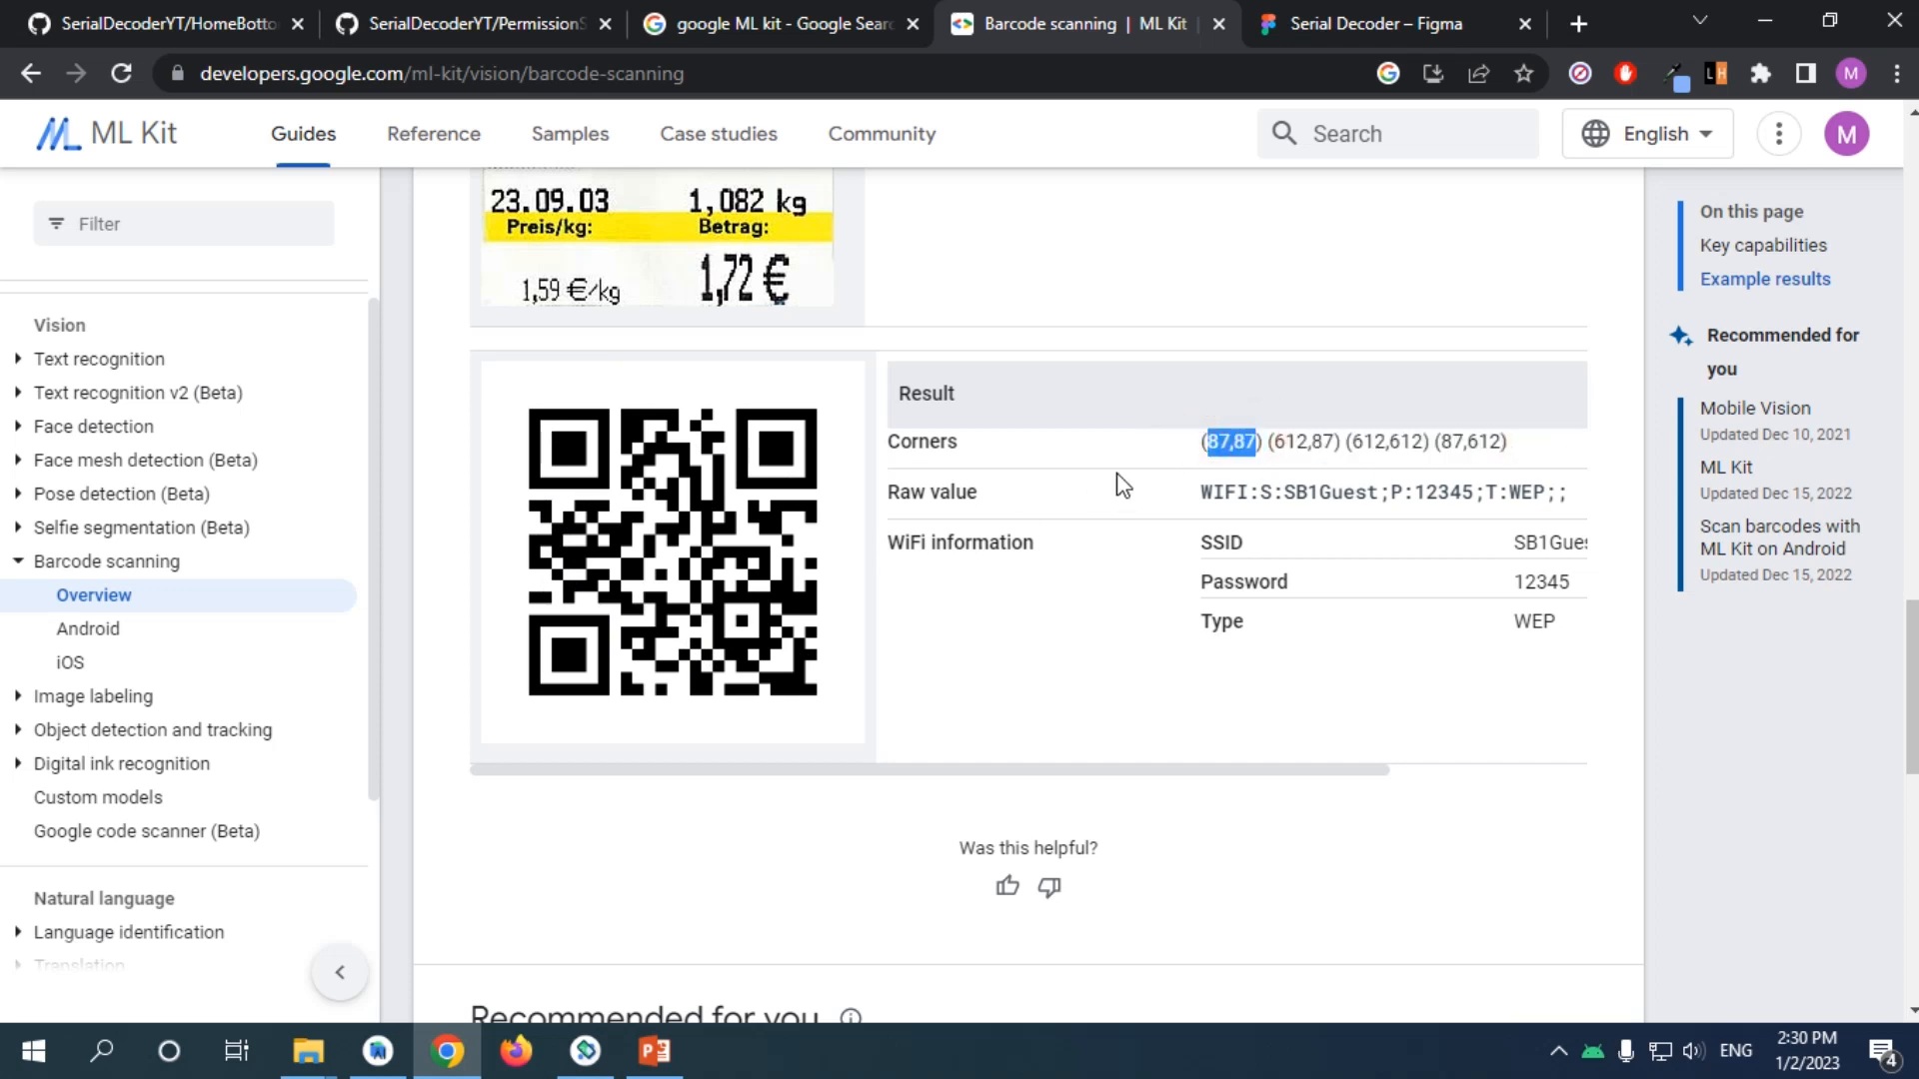
pyautogui.moveTo(602, 470)
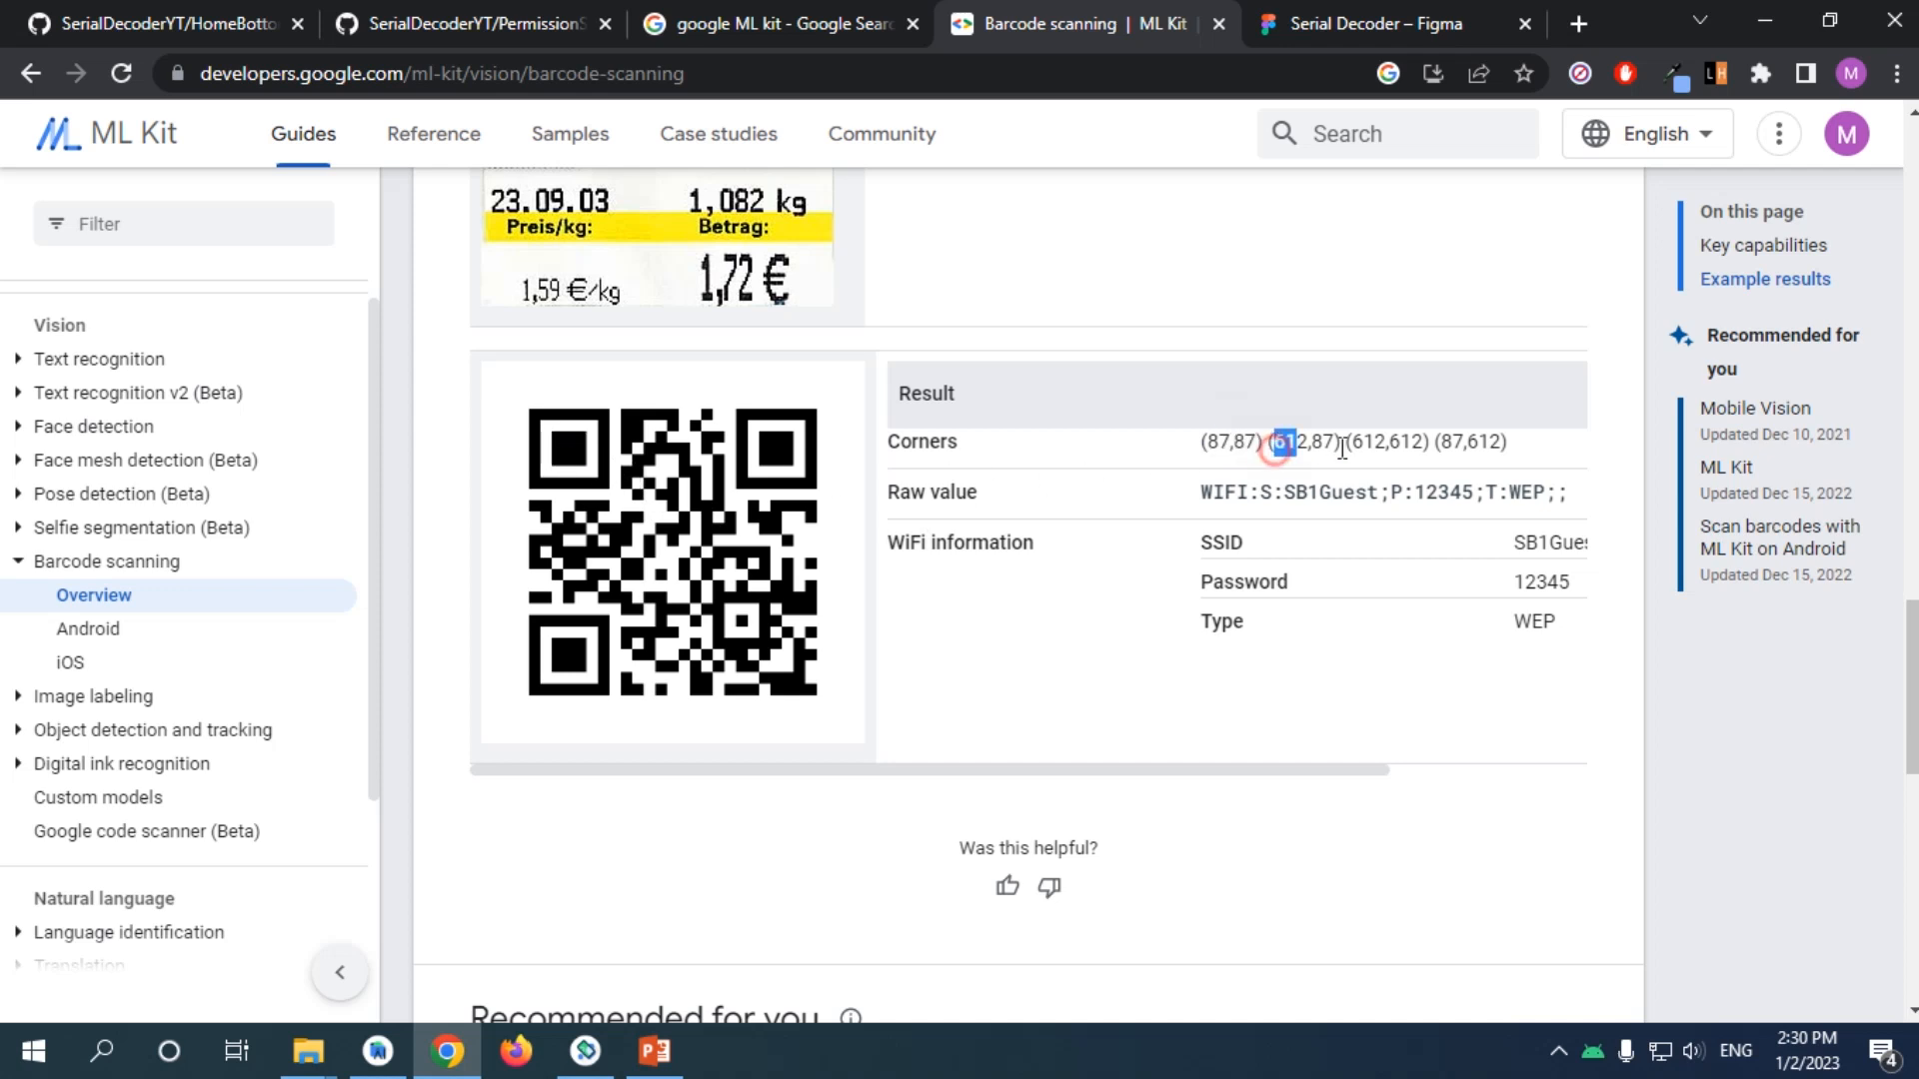
pyautogui.doubleClick(1306, 442)
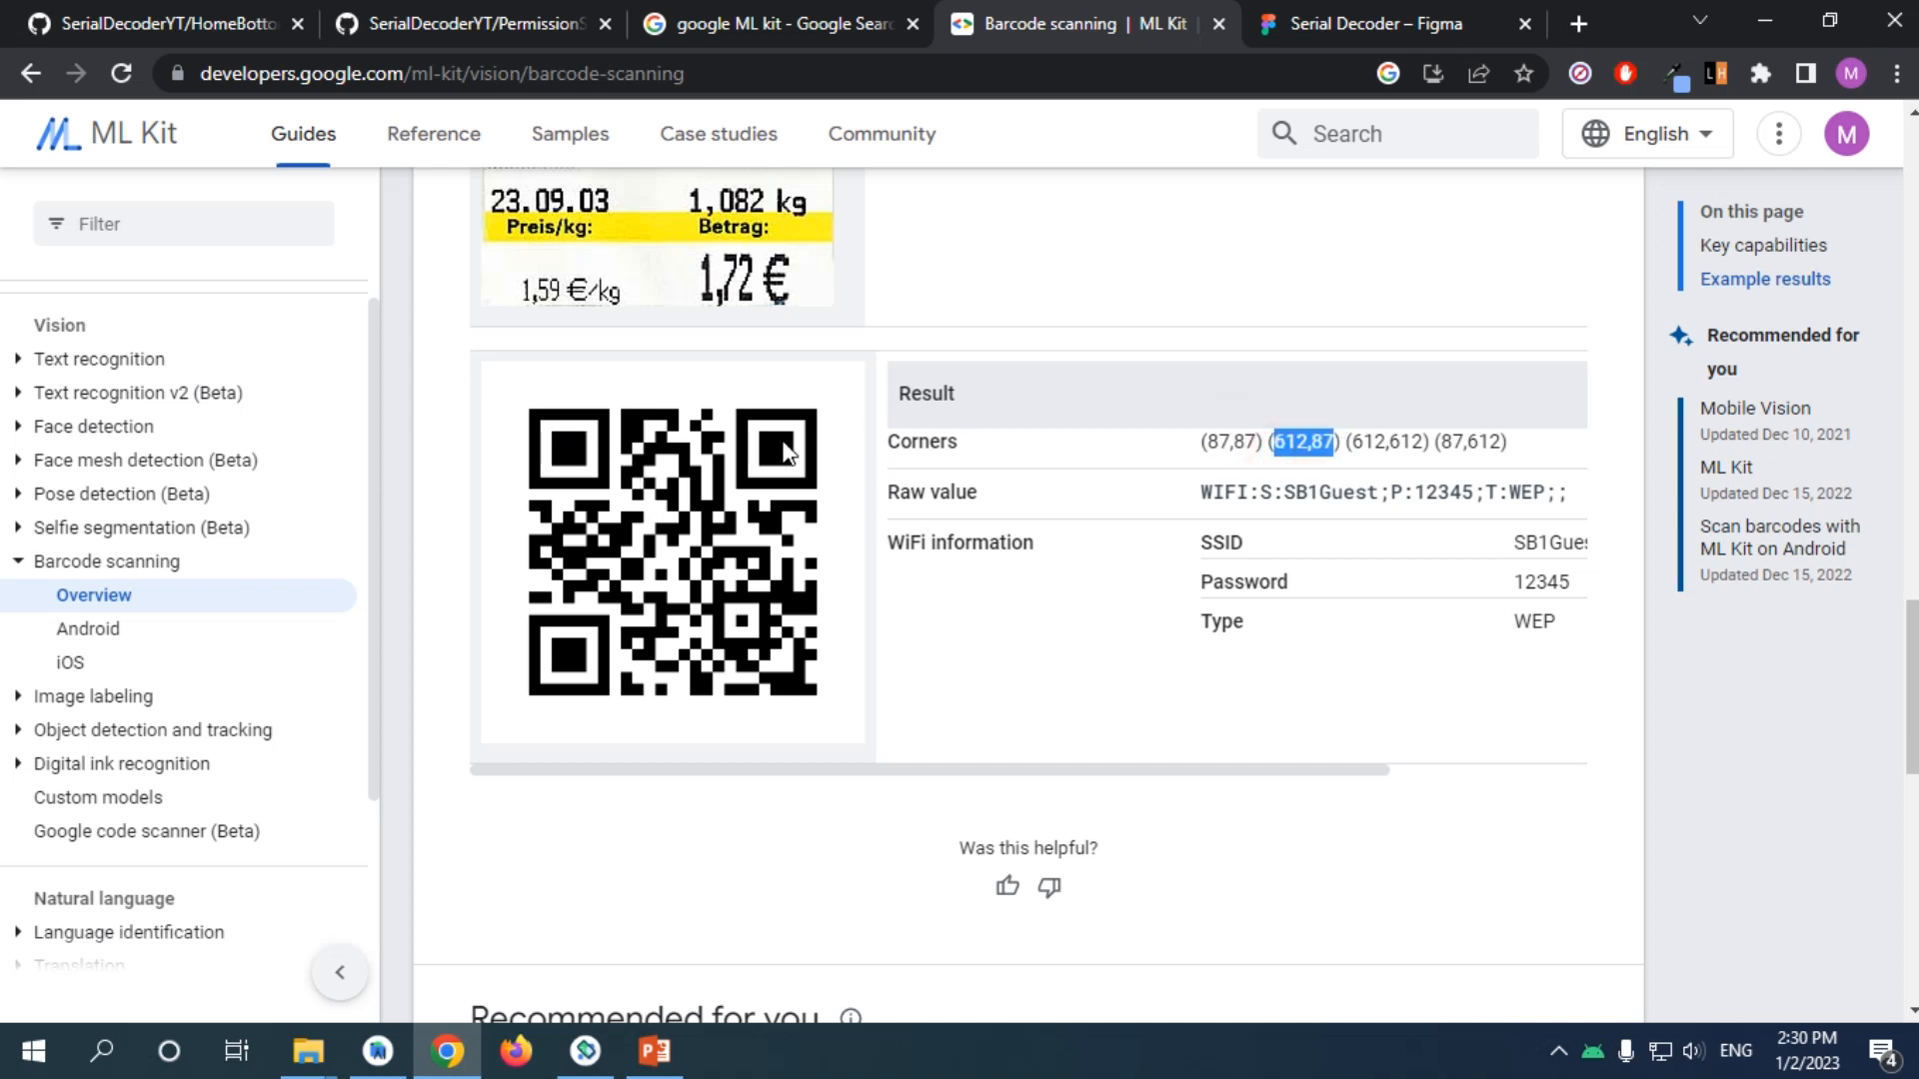
pyautogui.moveTo(749, 596)
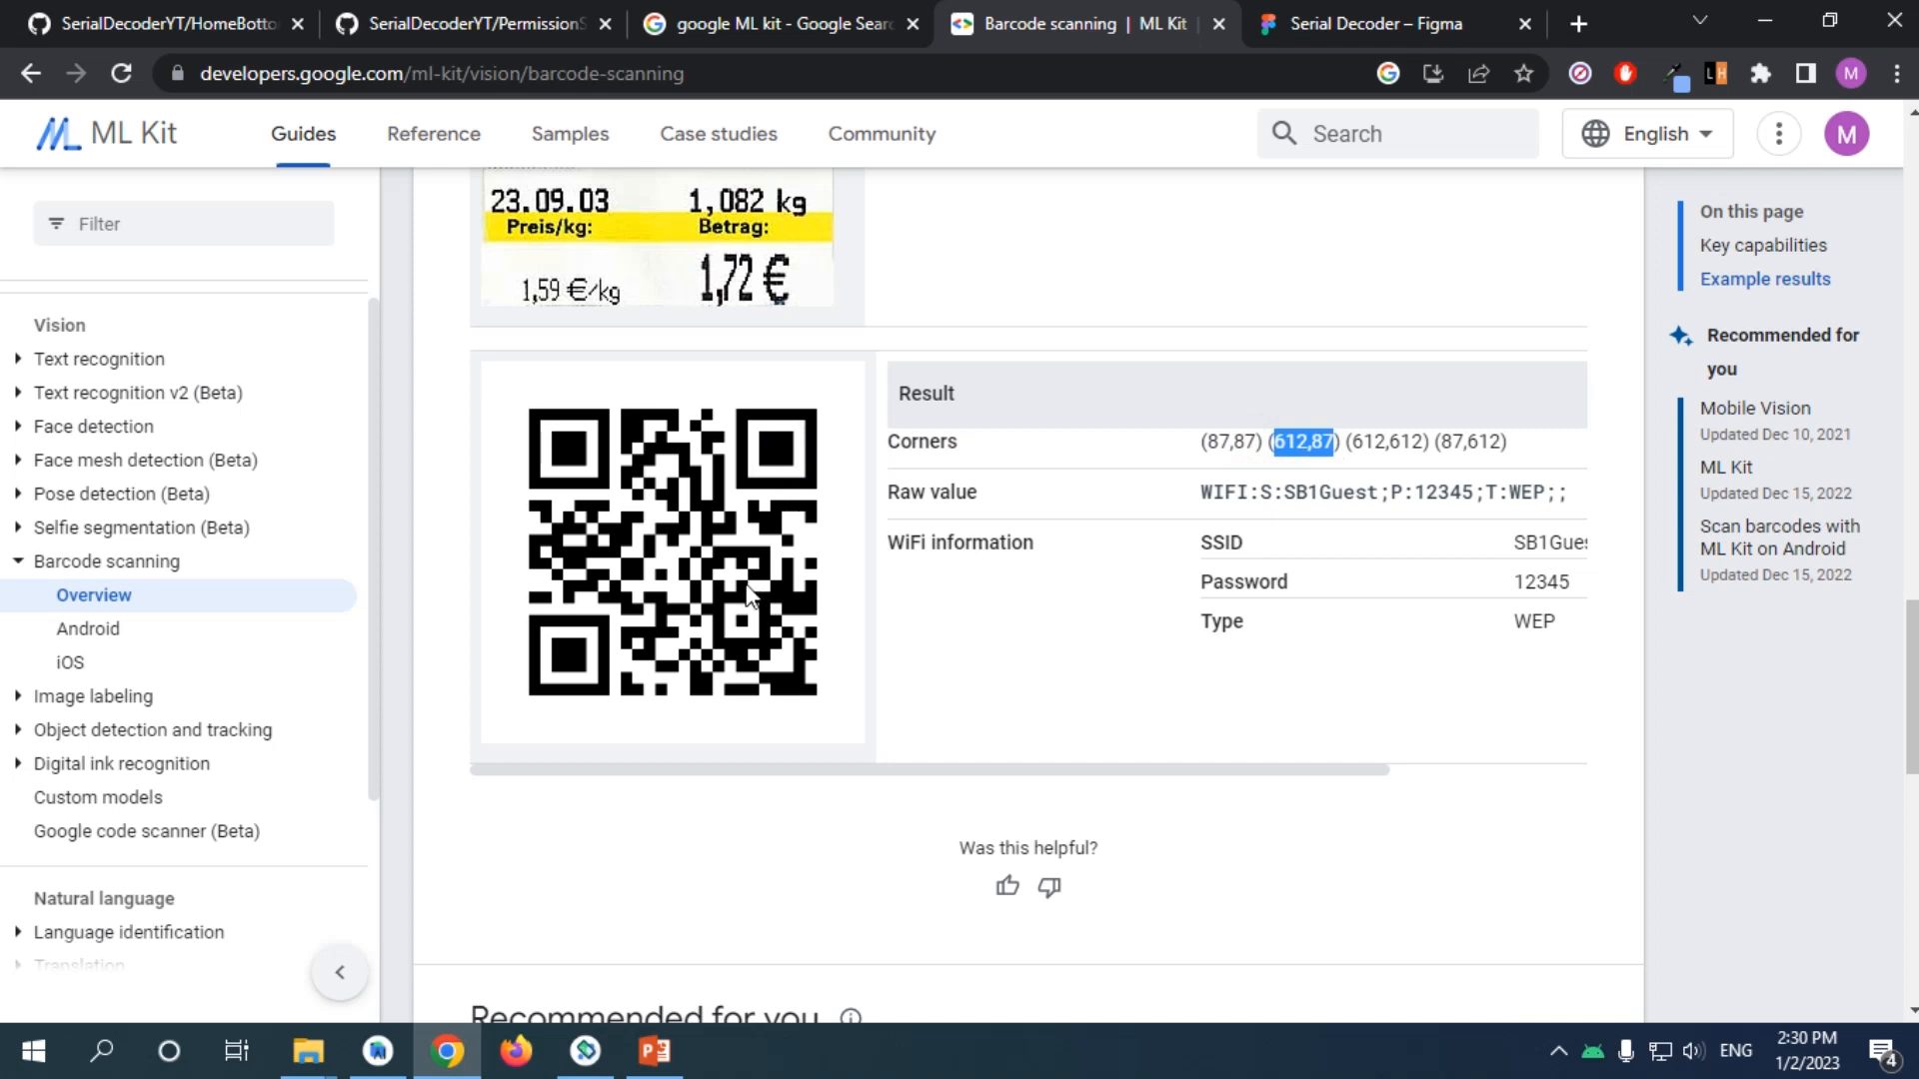
pyautogui.moveTo(738, 625)
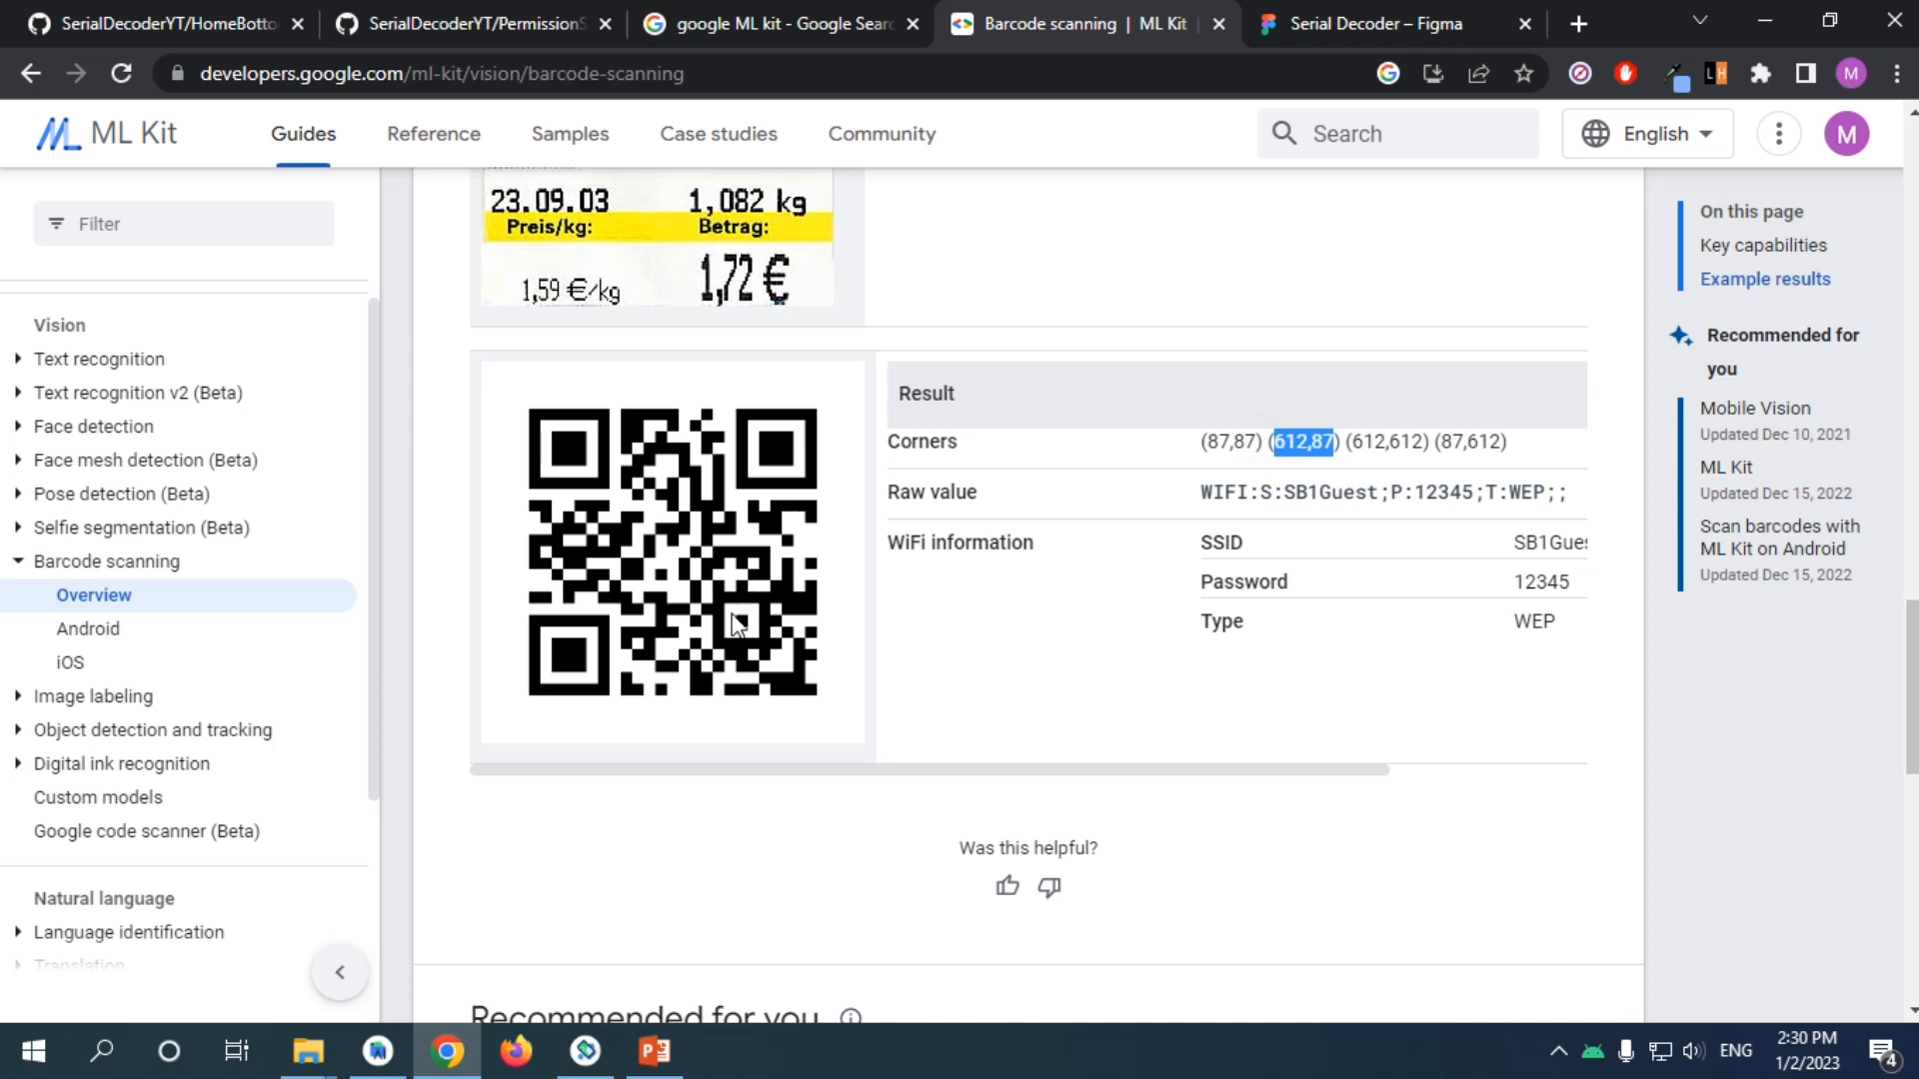
pyautogui.moveTo(774, 655)
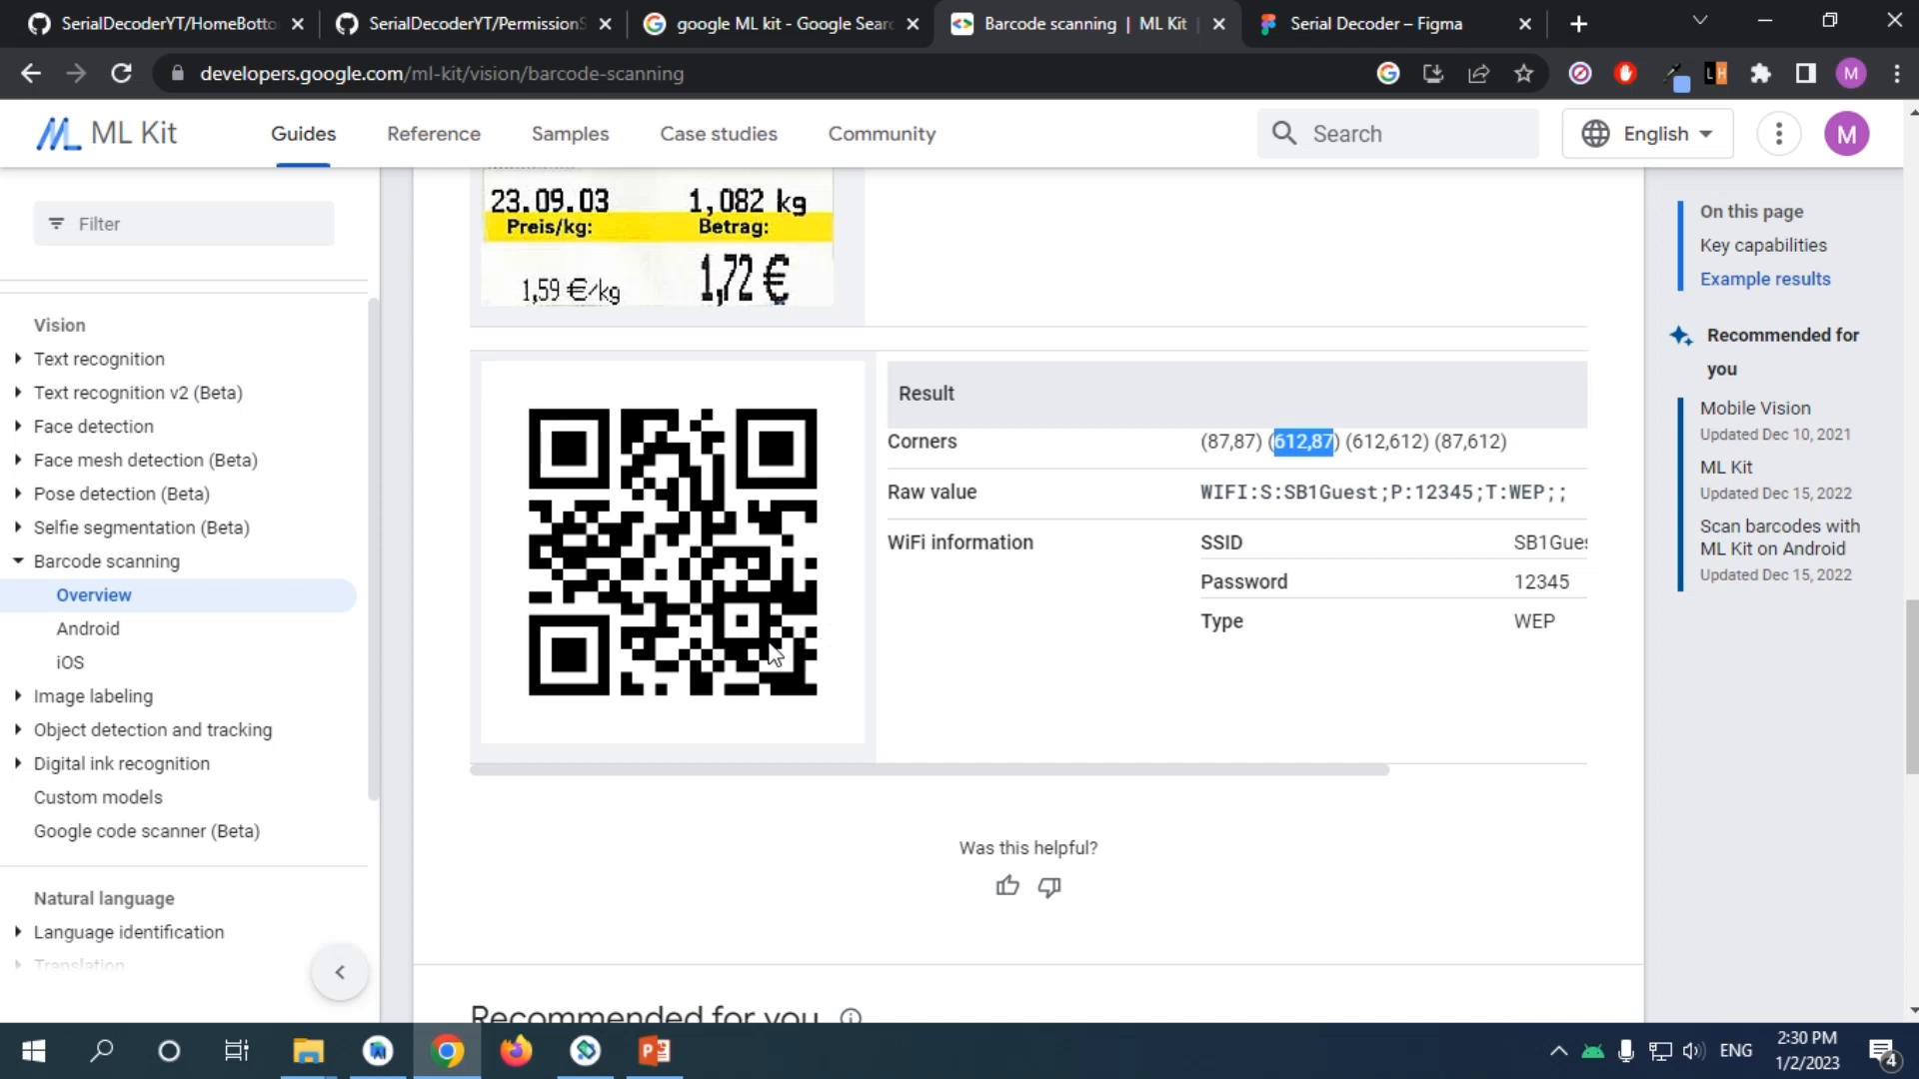
pyautogui.moveTo(822, 668)
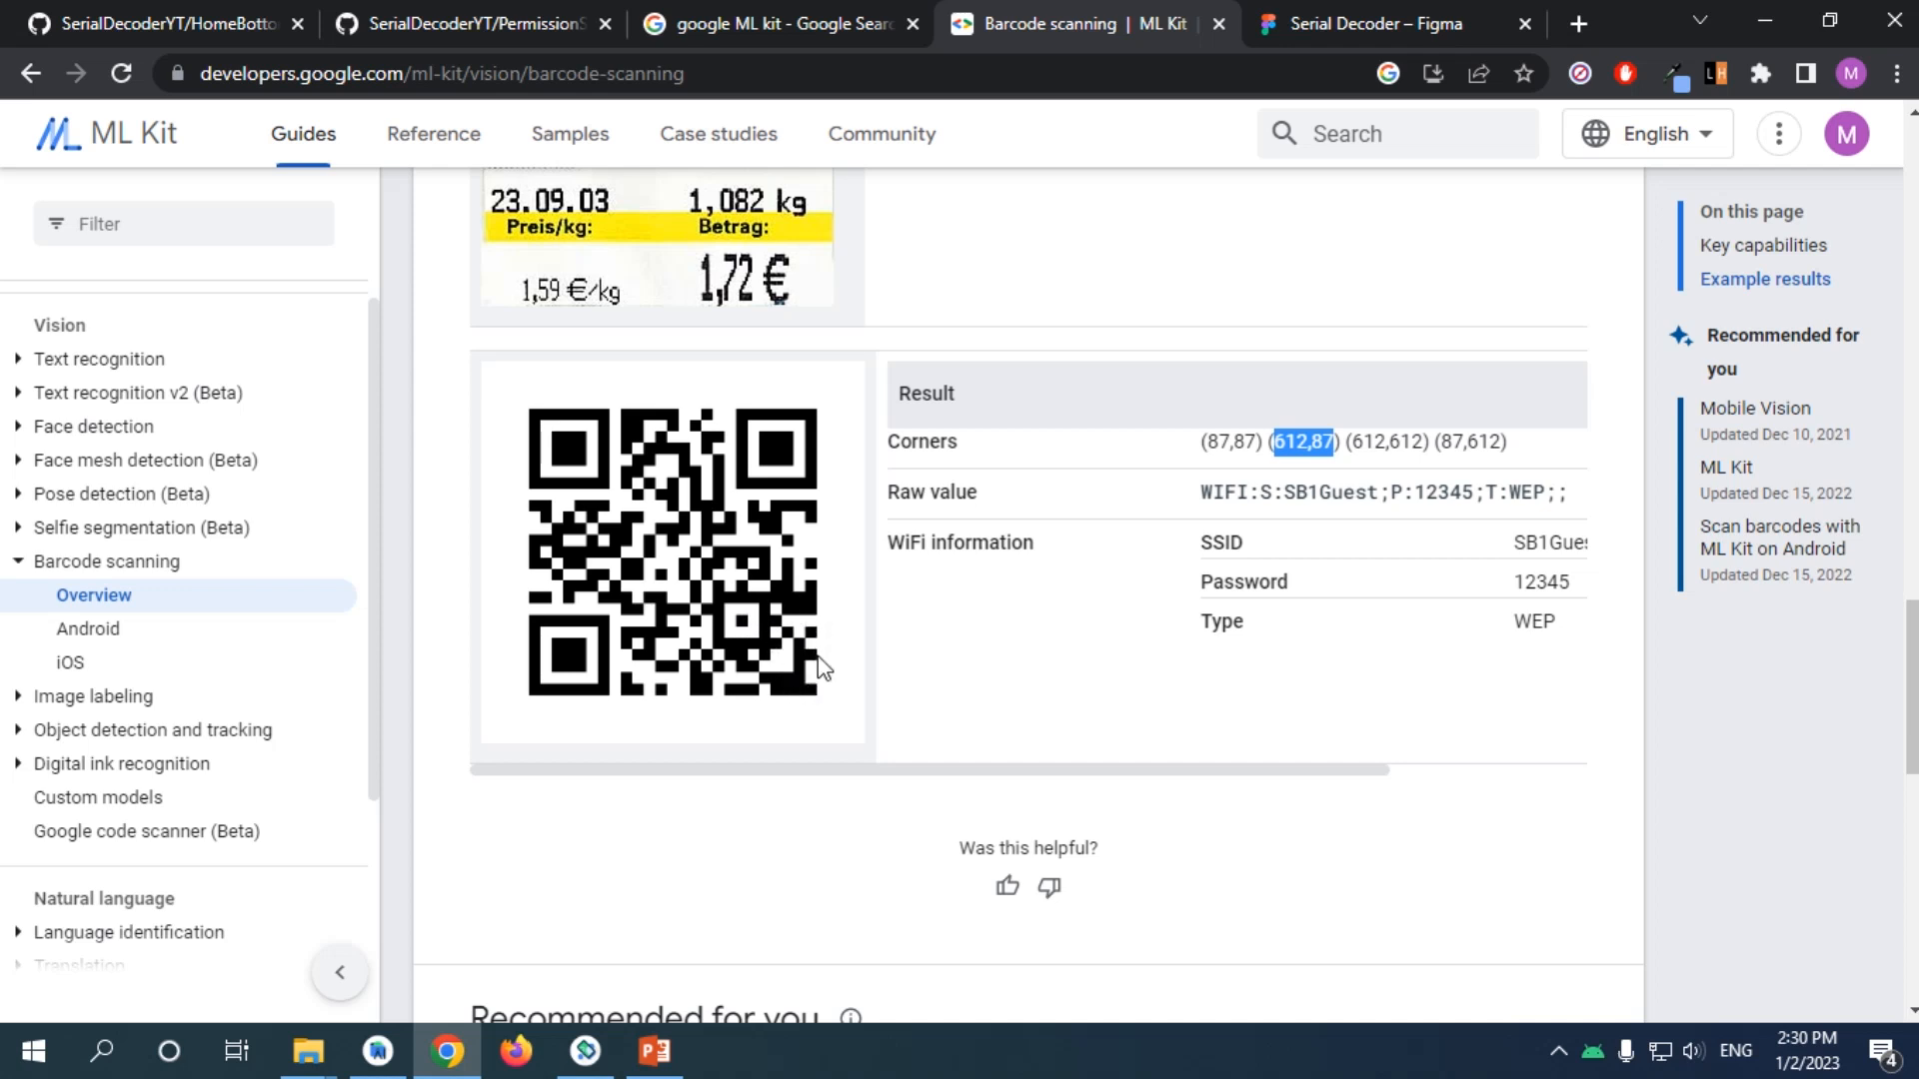
pyautogui.moveTo(554, 655)
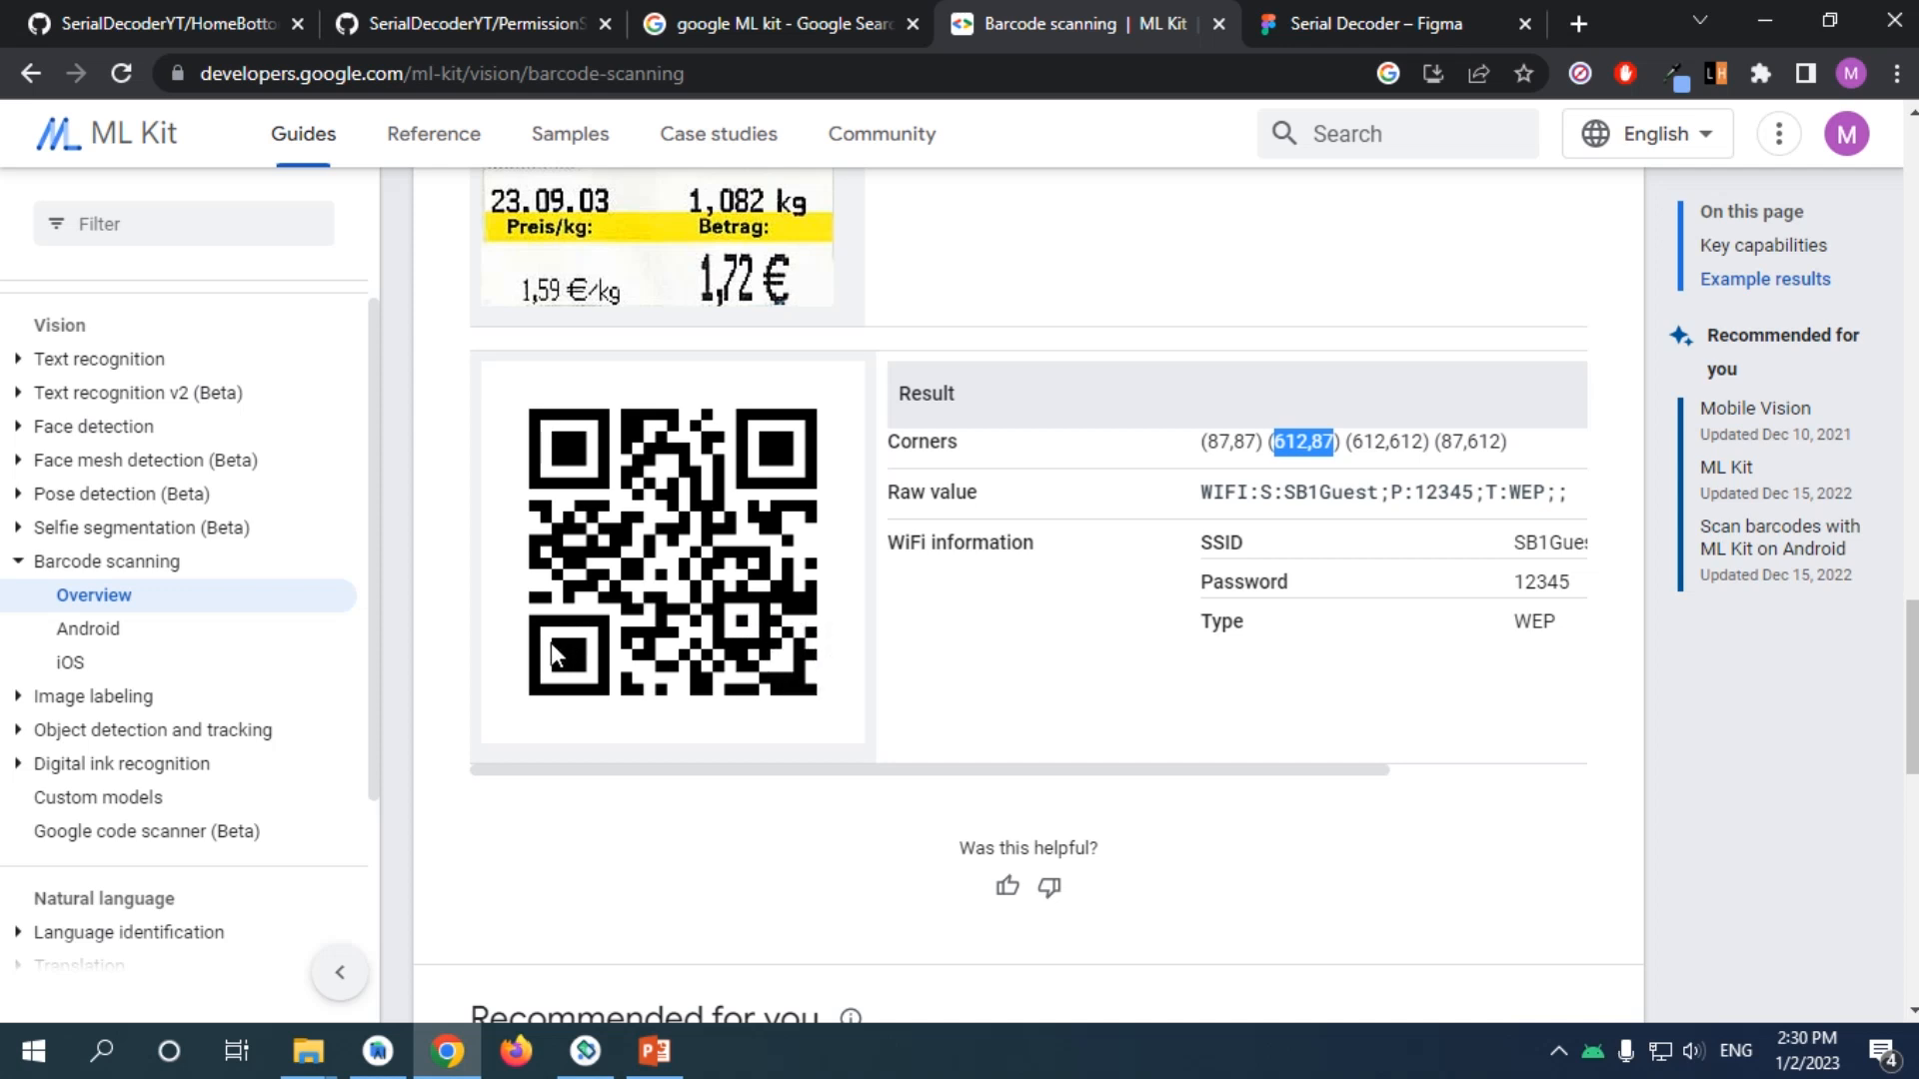
pyautogui.moveTo(552, 635)
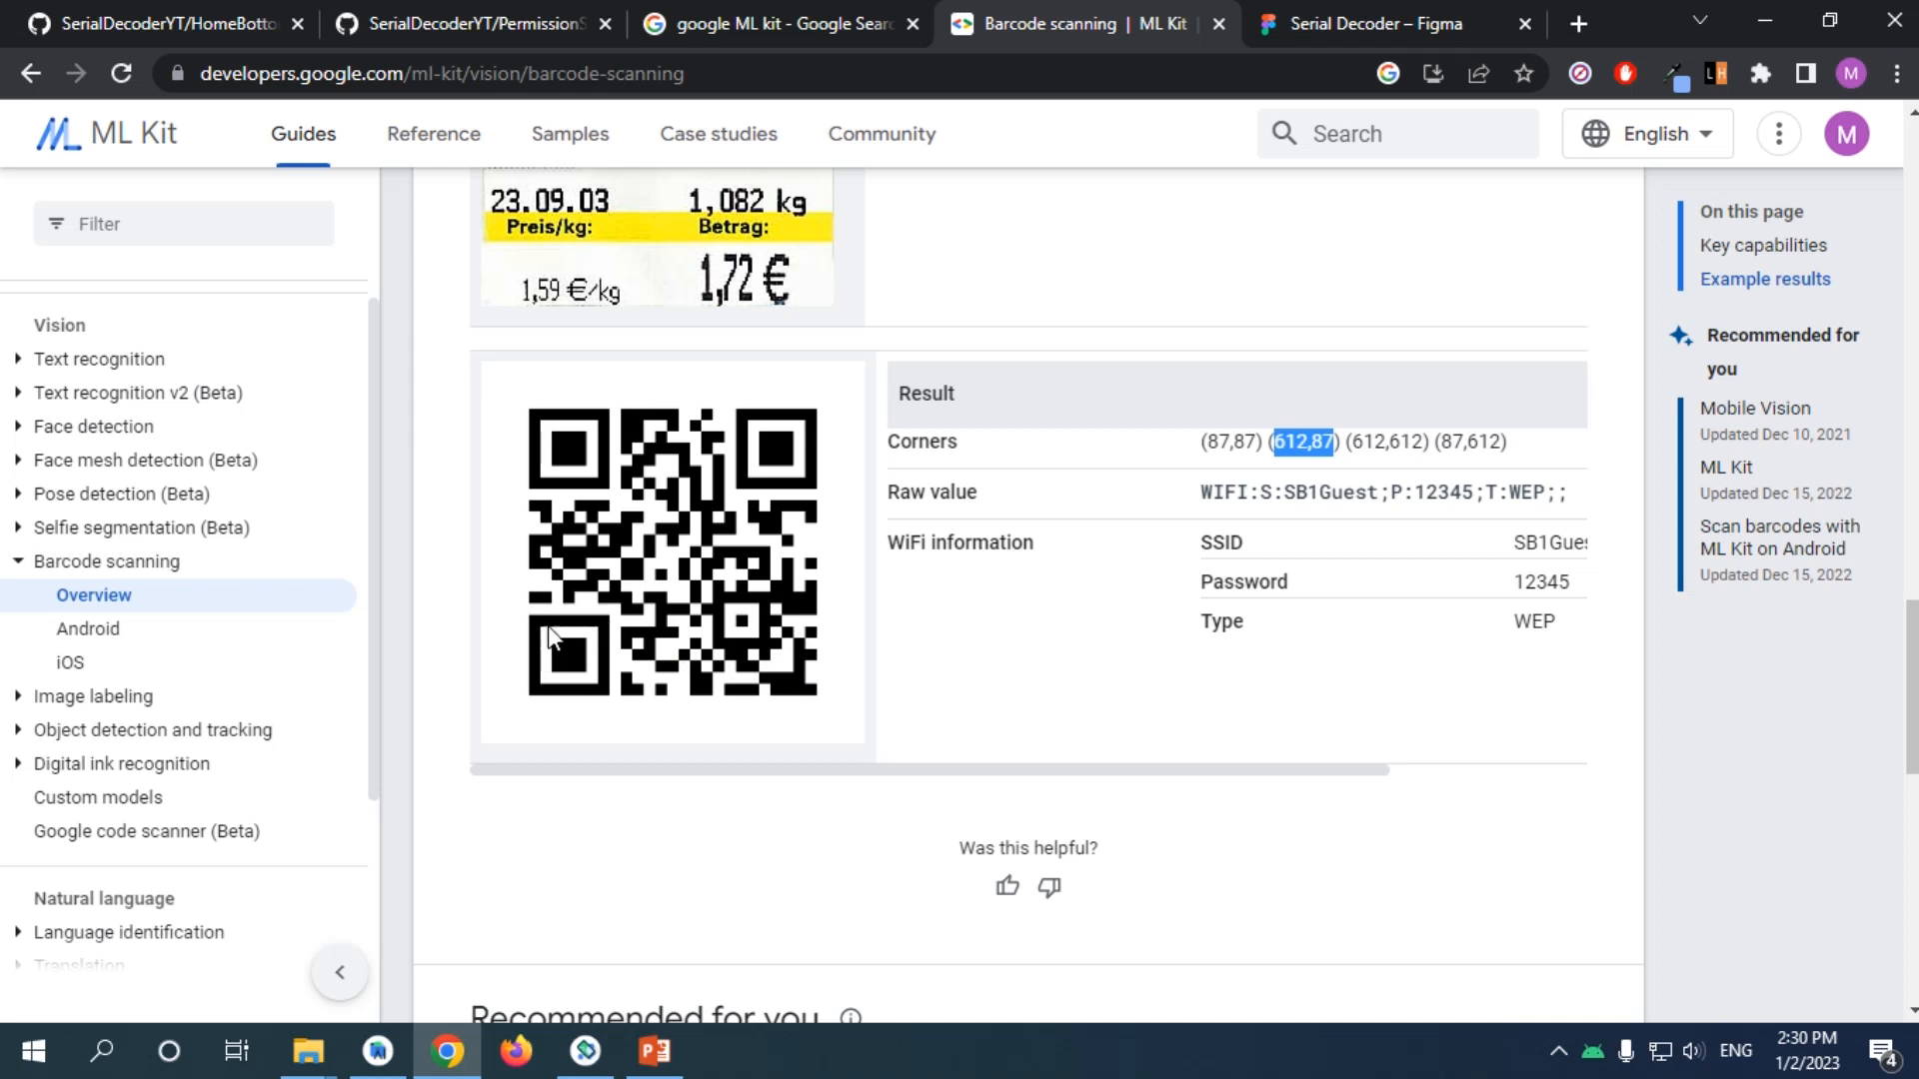
pyautogui.moveTo(793, 649)
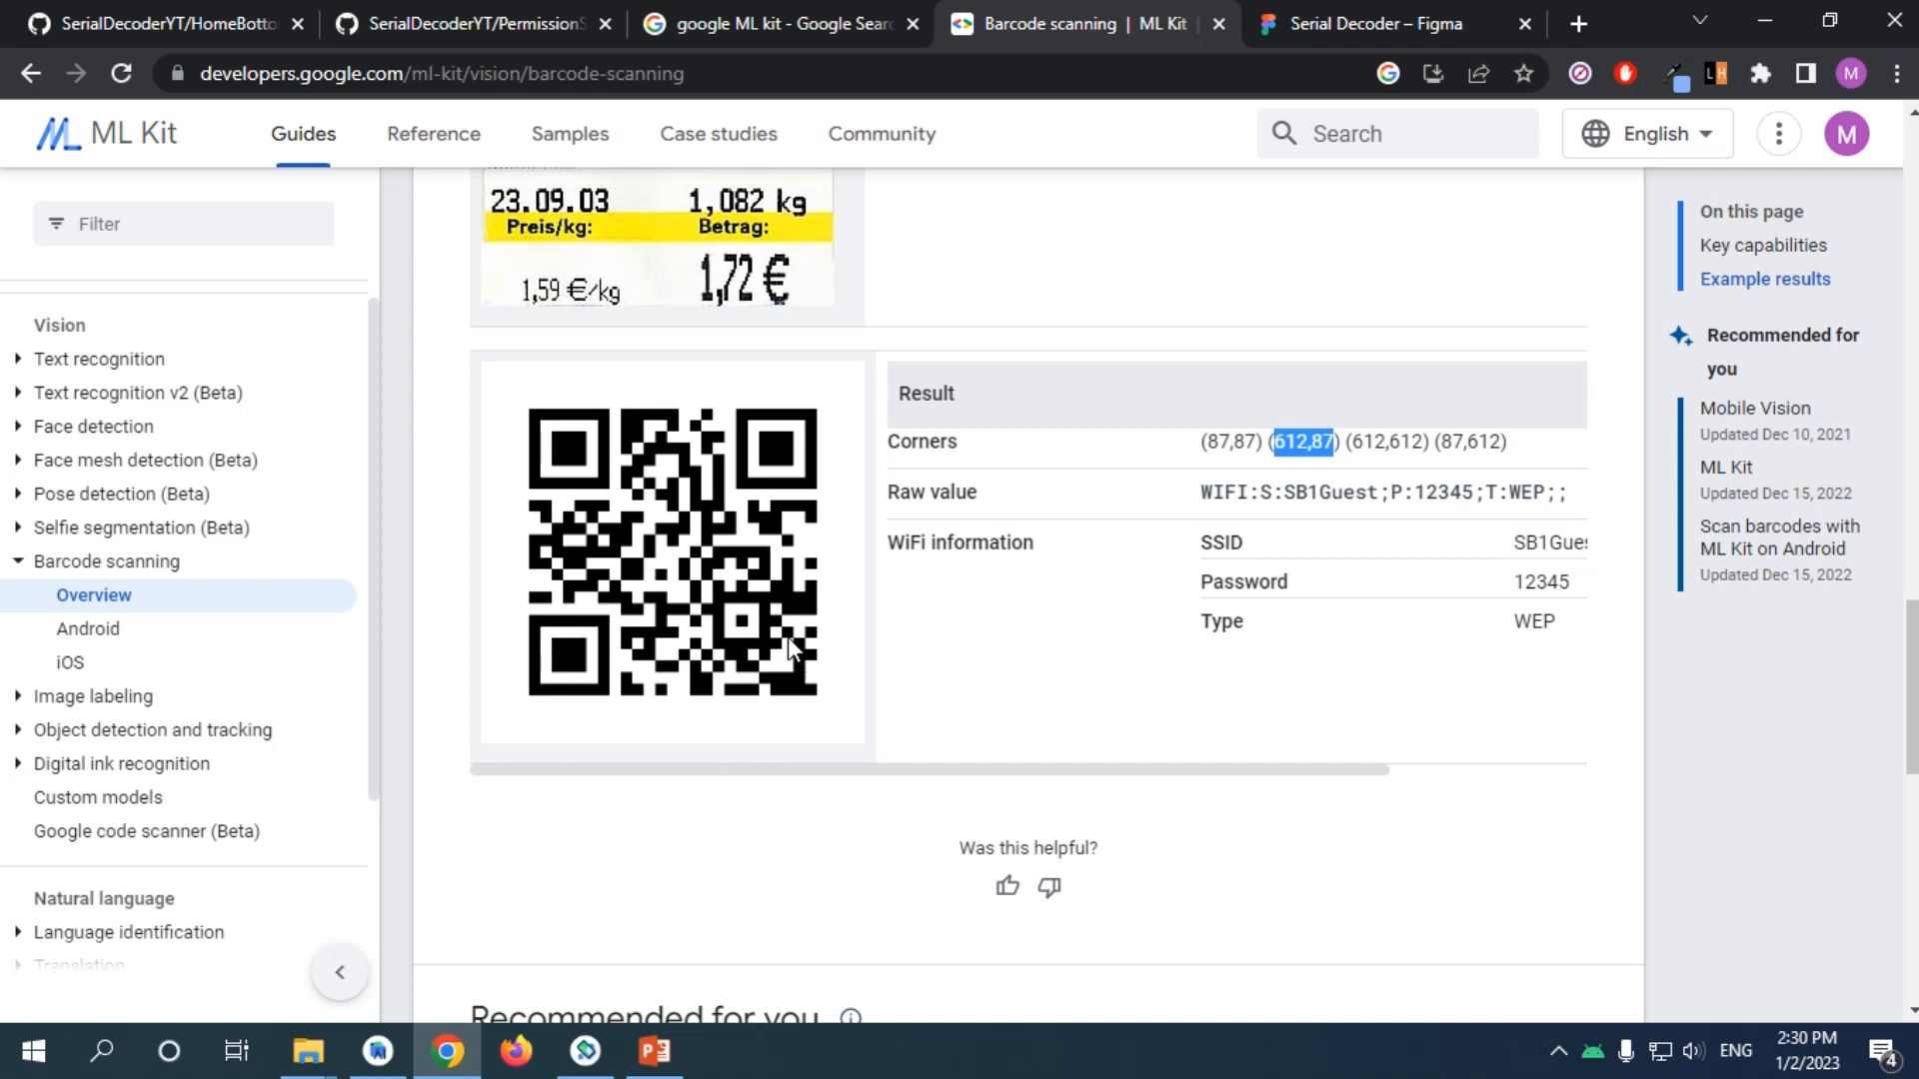
pyautogui.moveTo(754, 531)
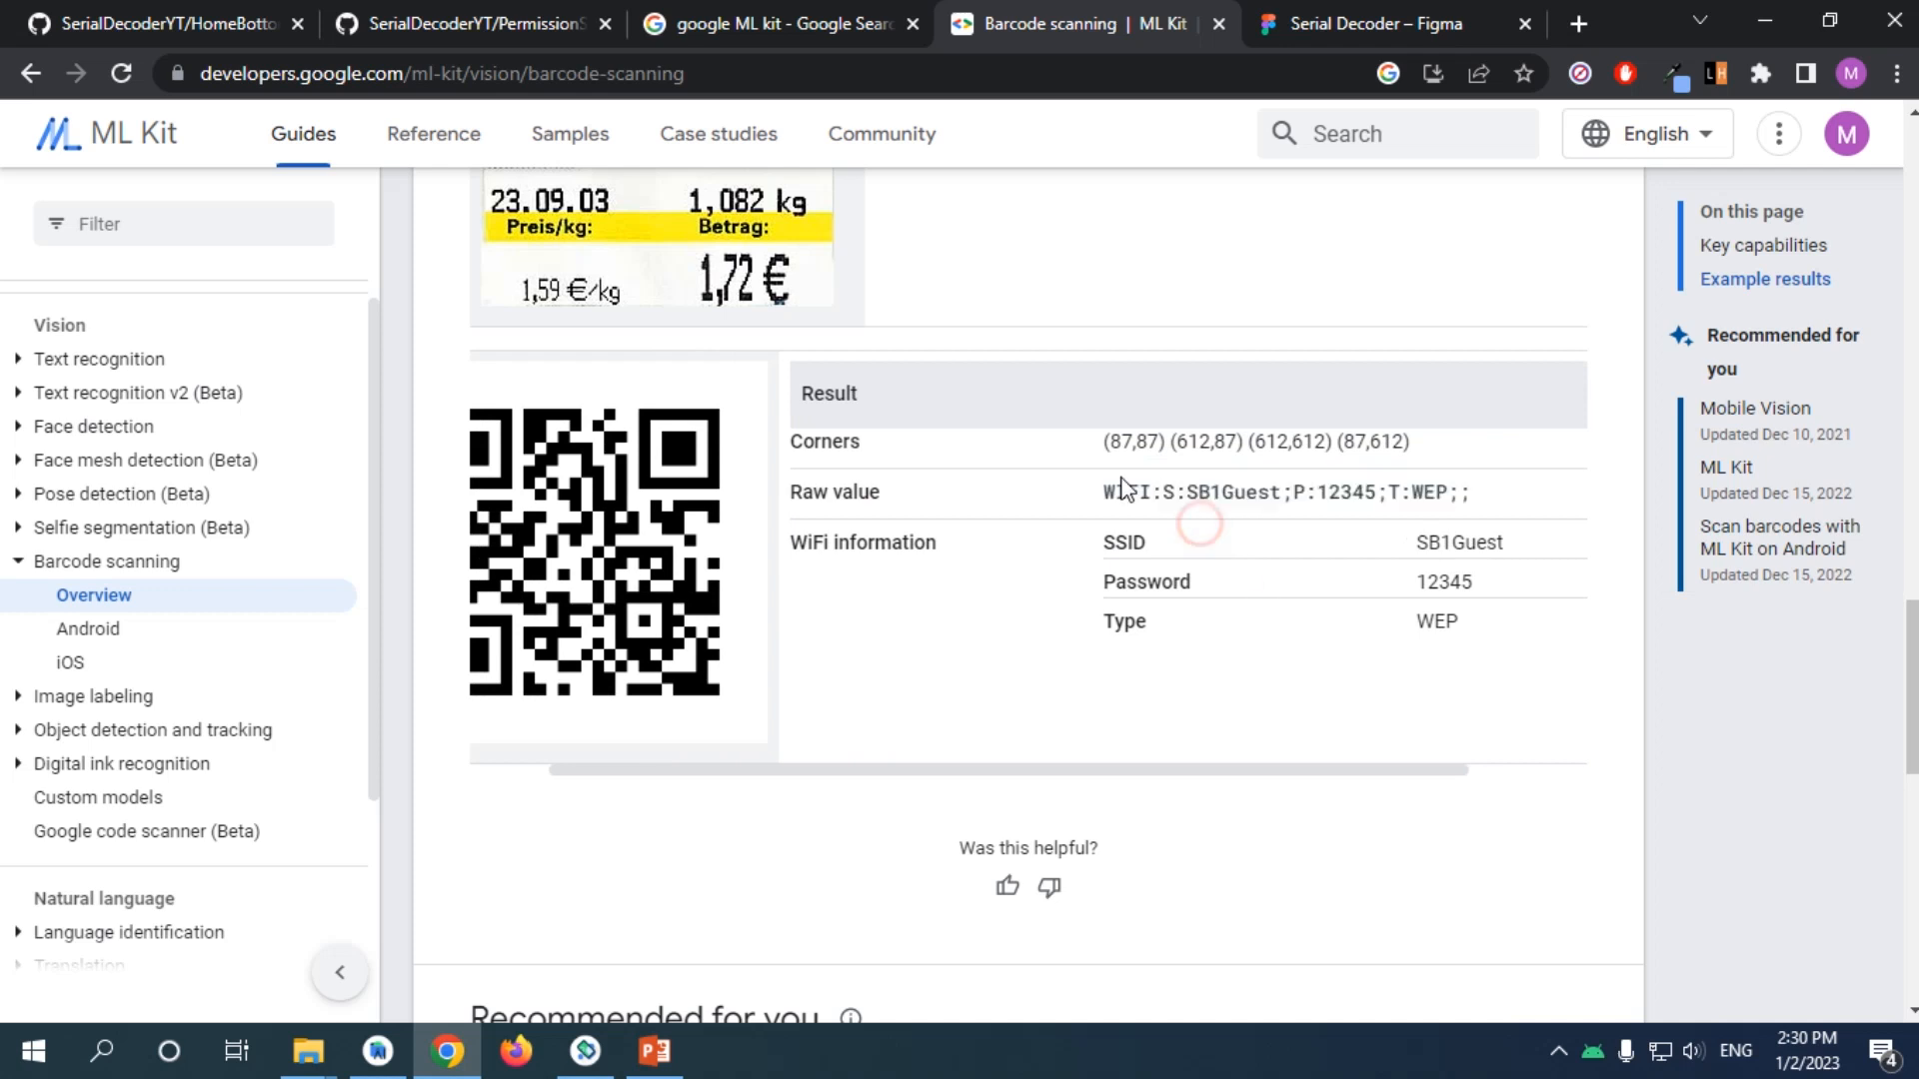
pyautogui.doubleClick(1125, 492)
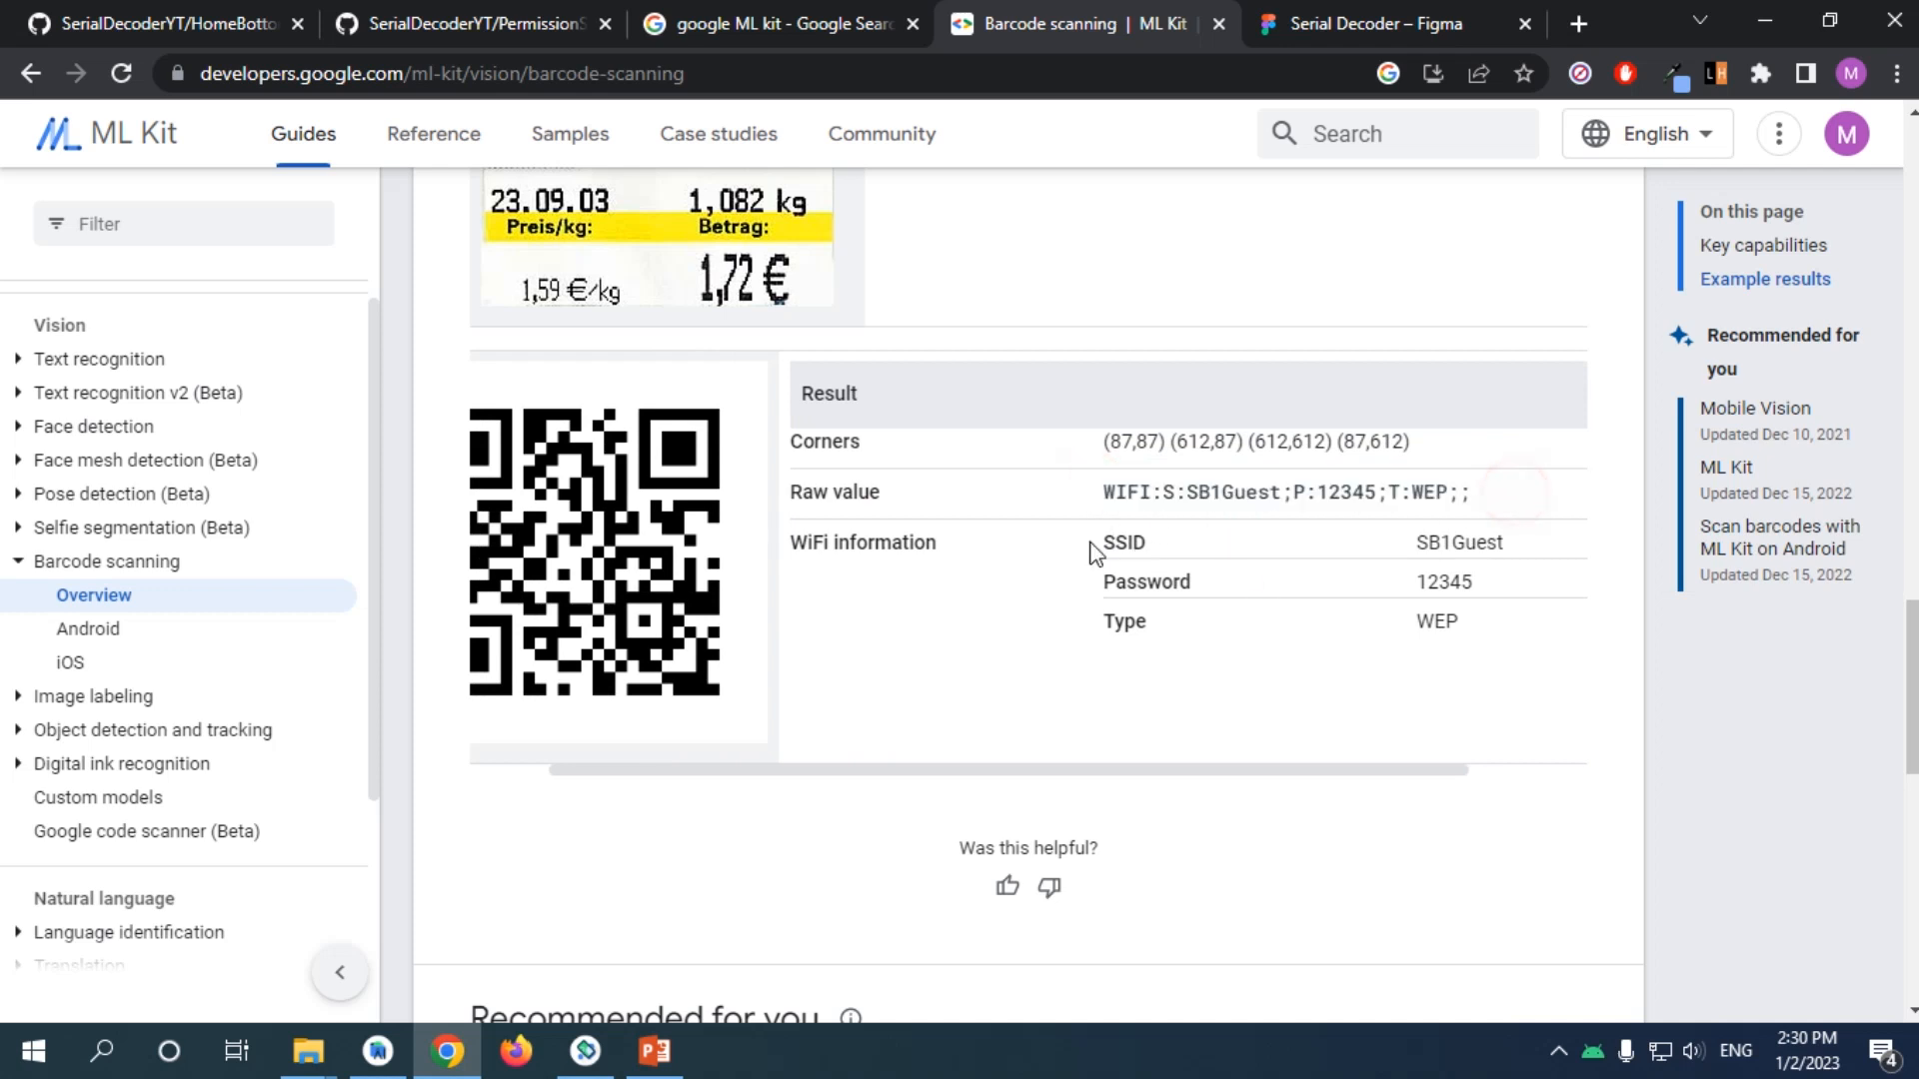
pyautogui.moveTo(1101, 541); pyautogui.dragTo(1487, 627)
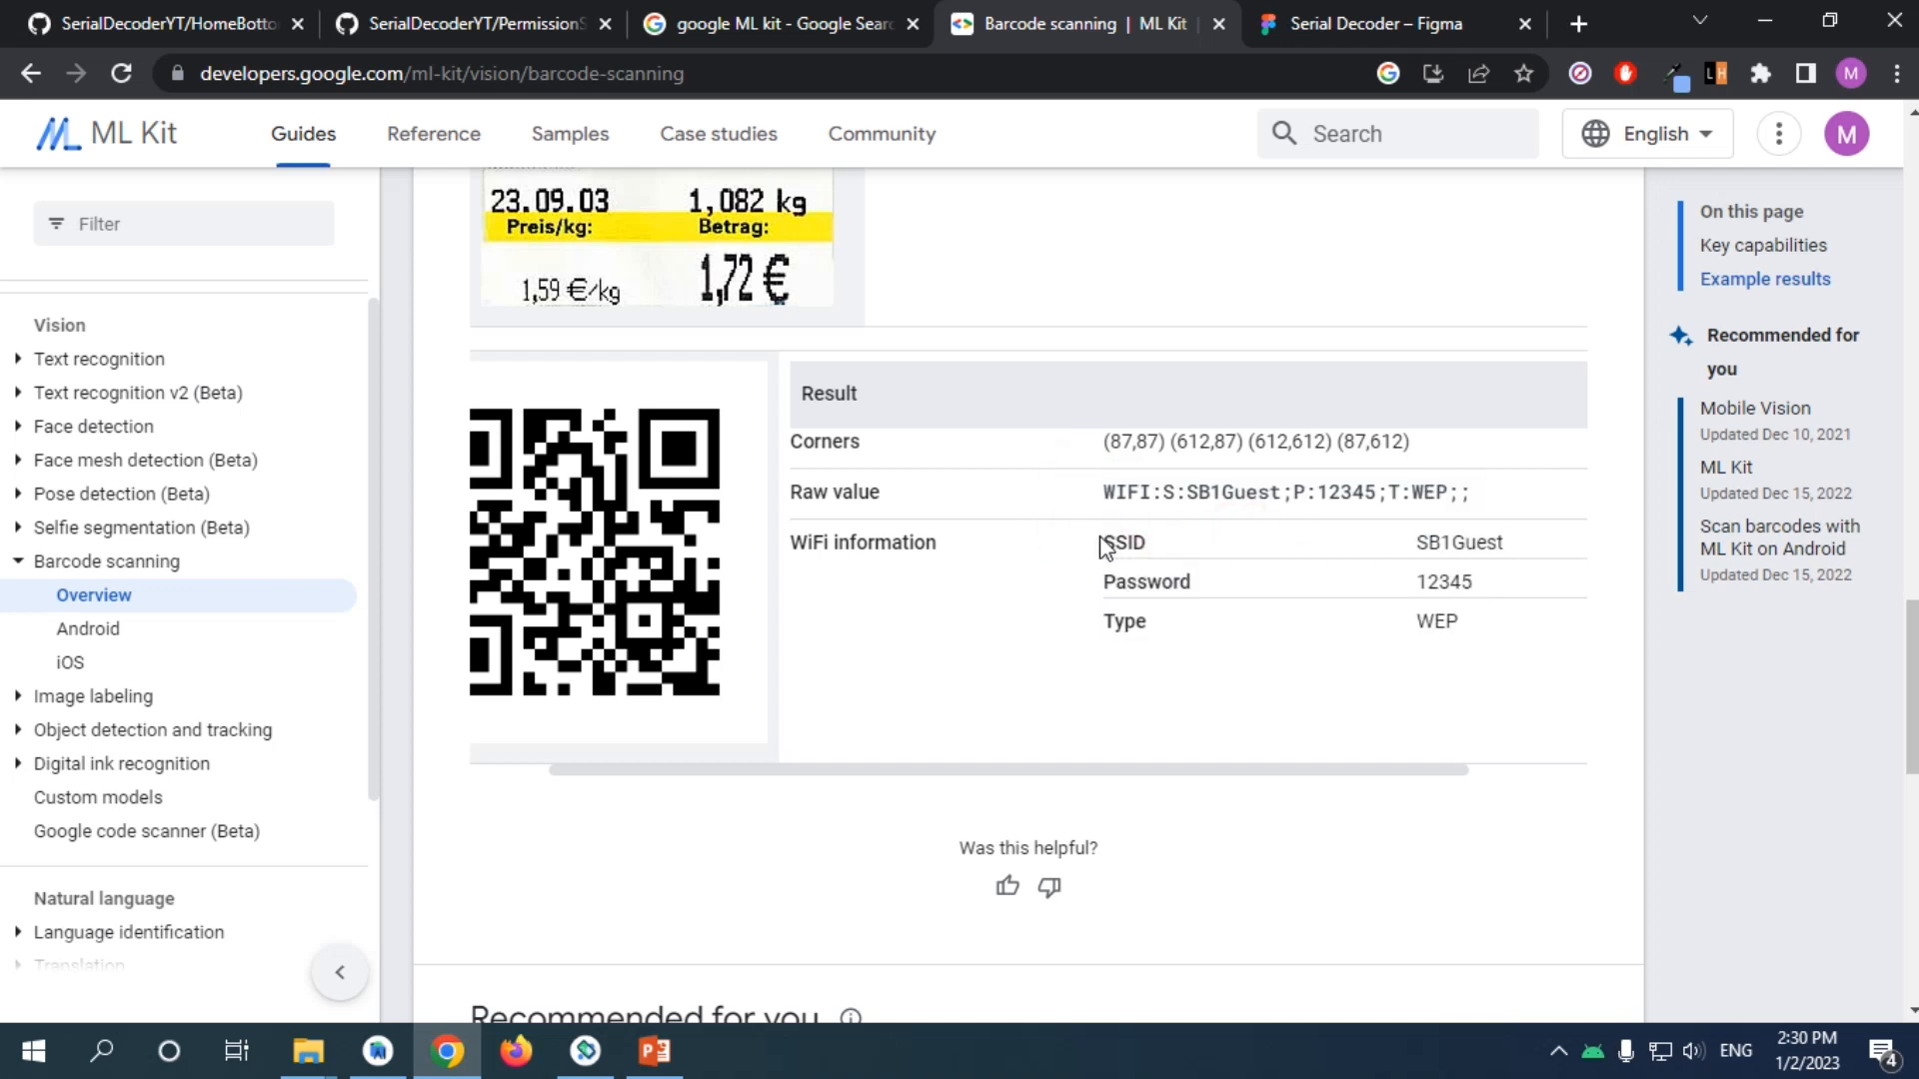
pyautogui.moveTo(1106, 541); pyautogui.dragTo(1458, 624)
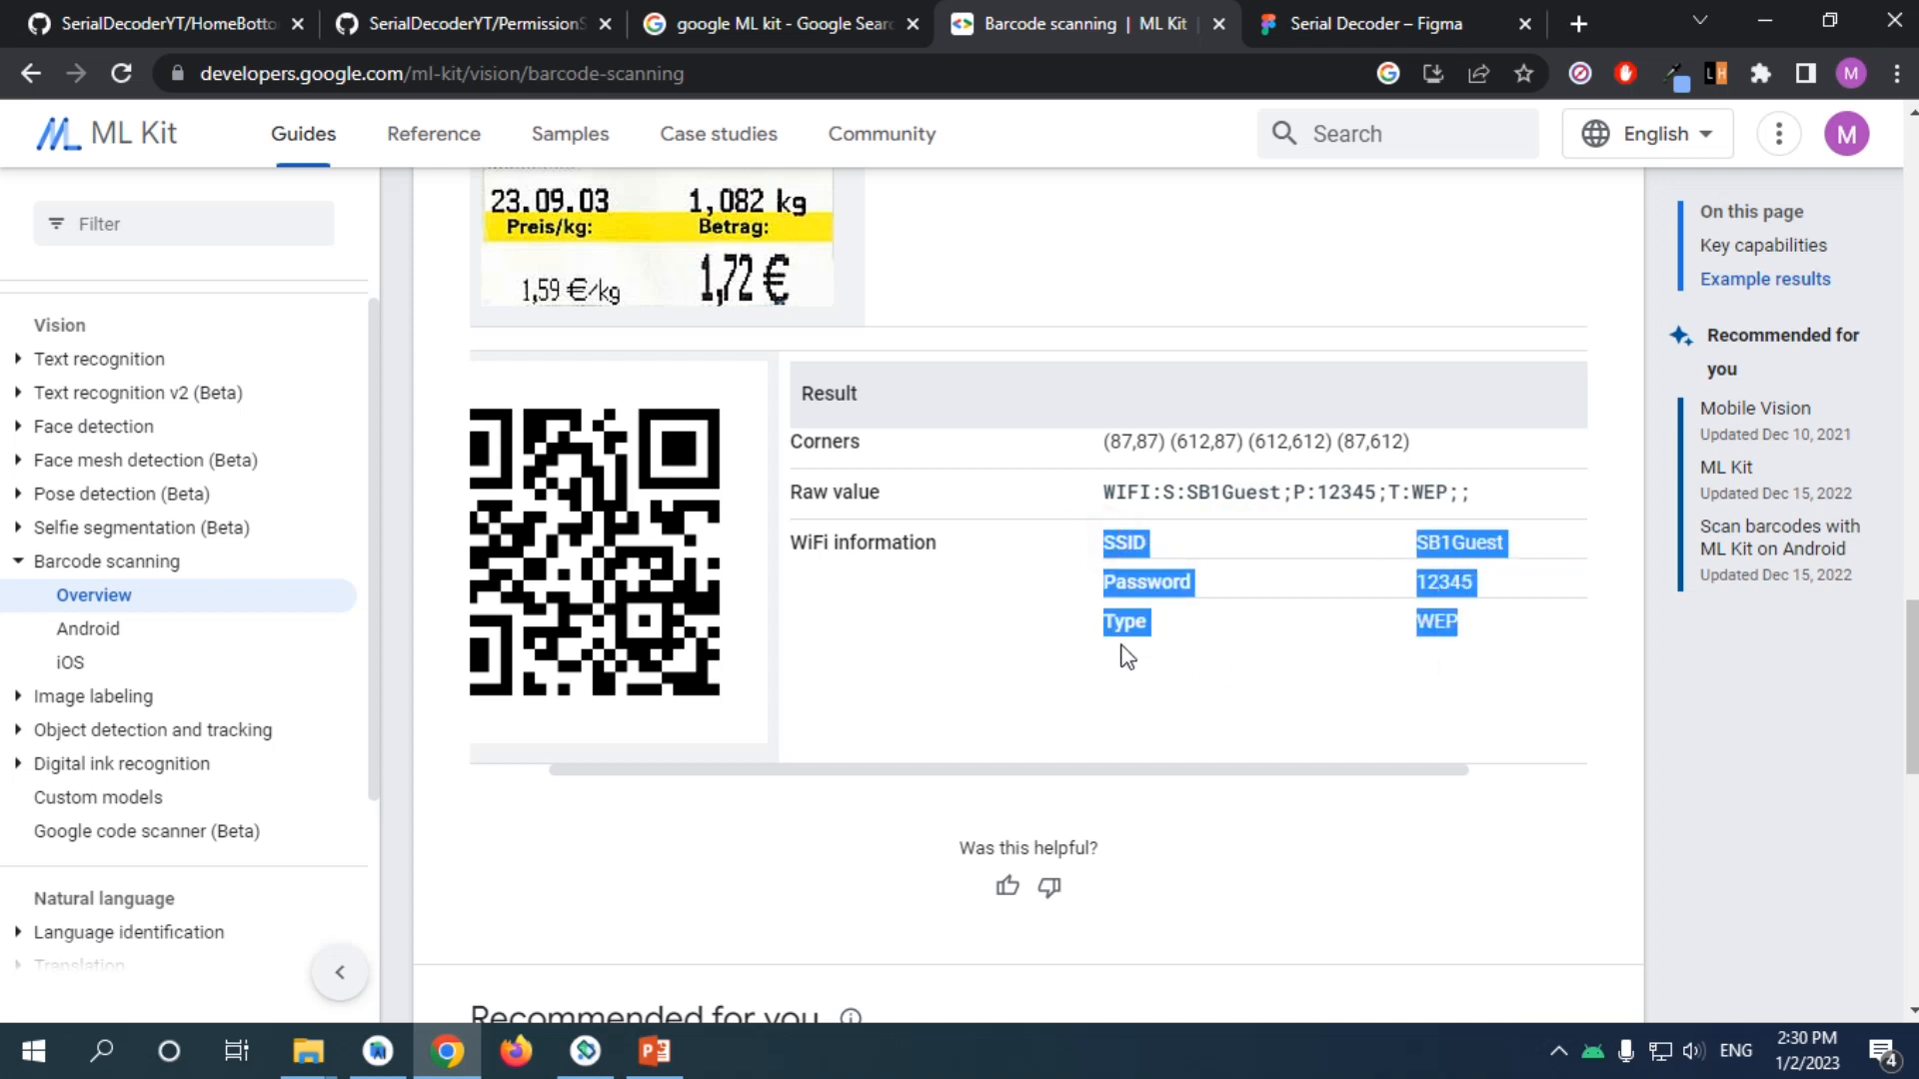
pyautogui.click(953, 602)
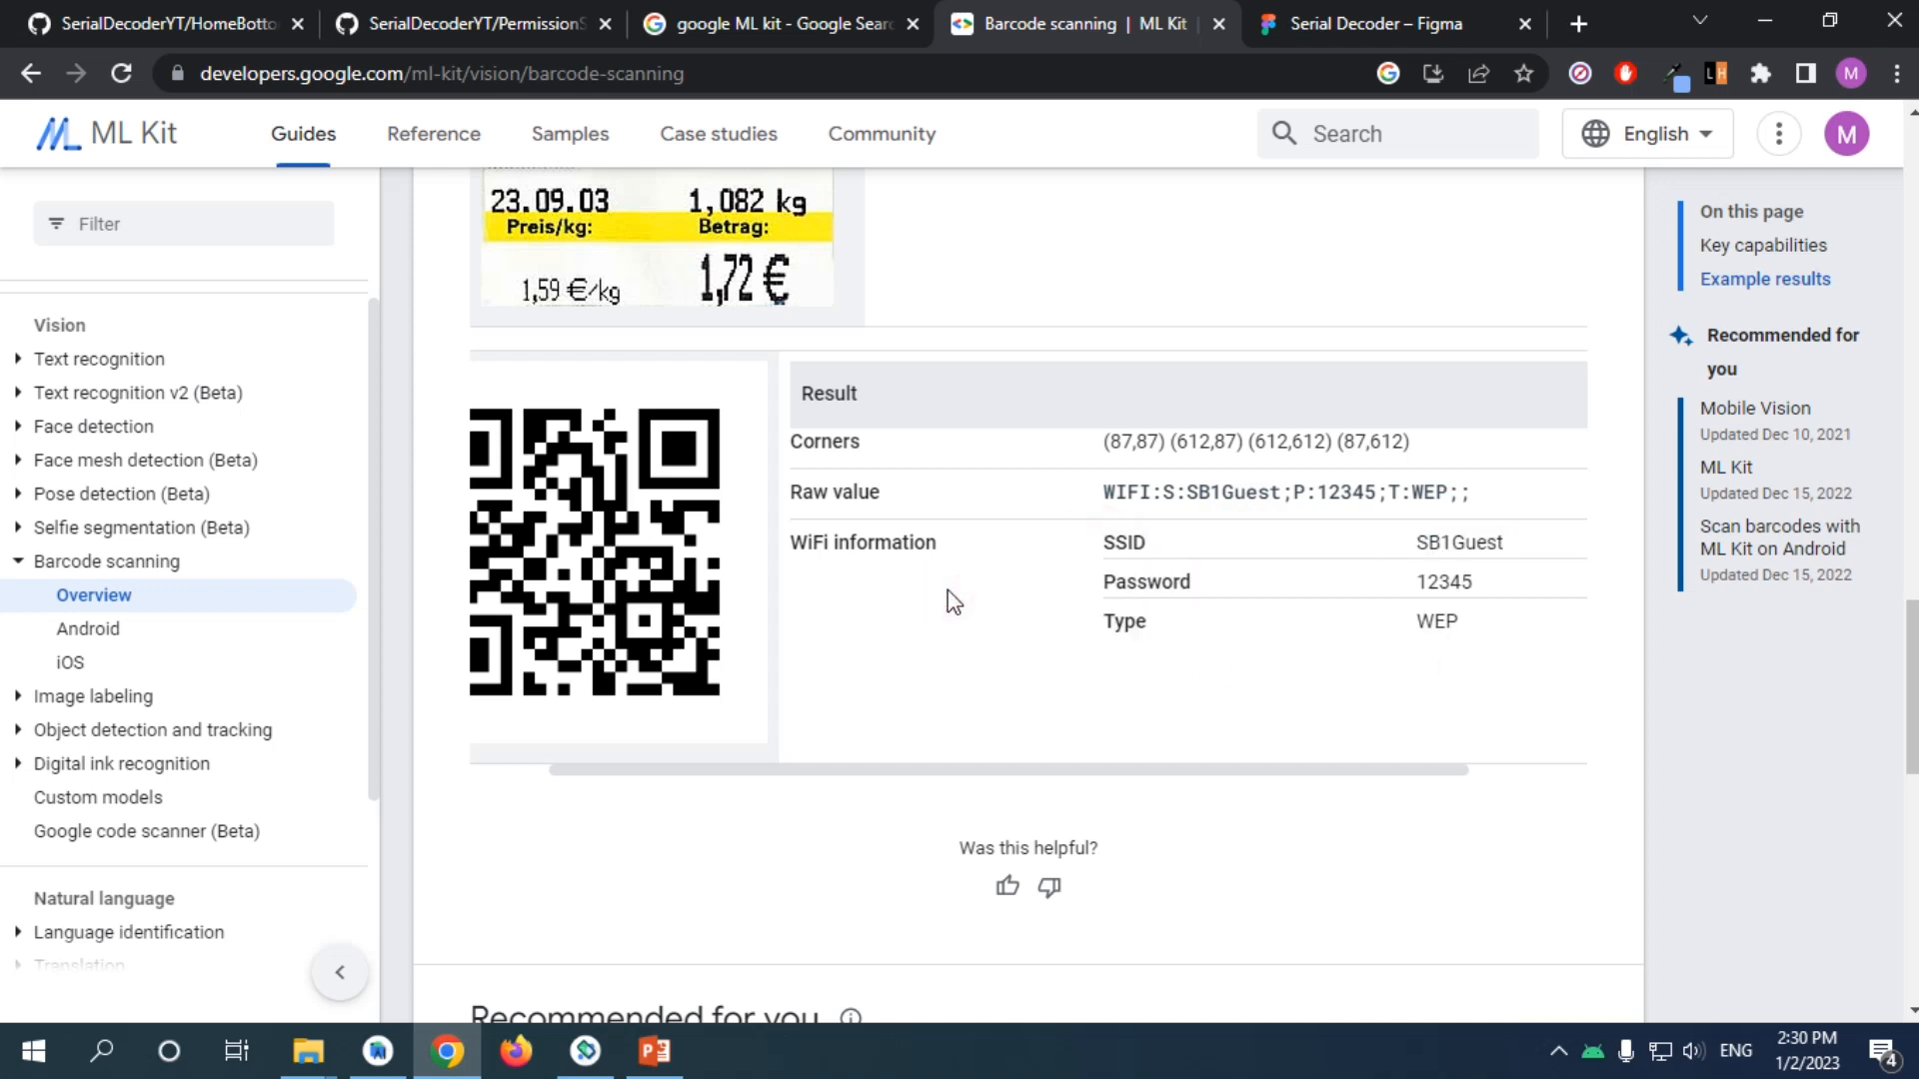
pyautogui.moveTo(933, 673)
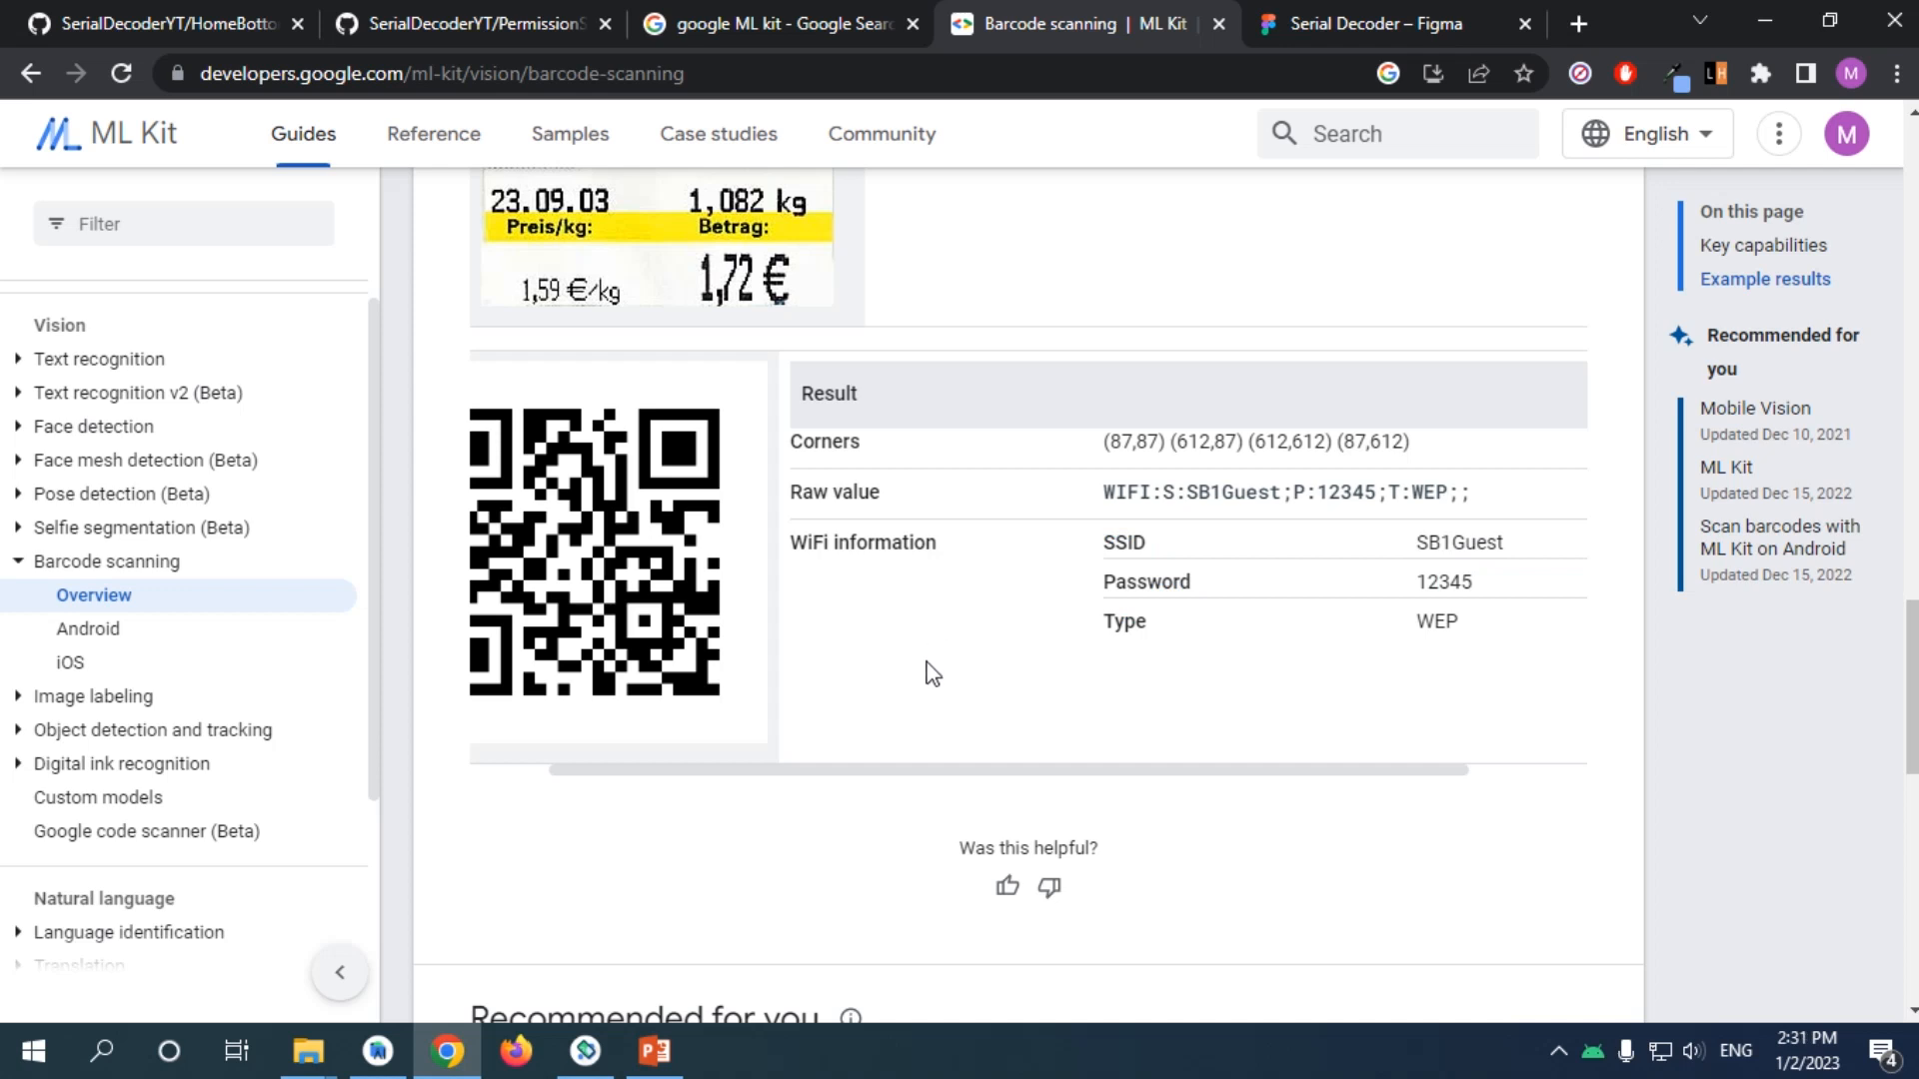
pyautogui.moveTo(930, 686)
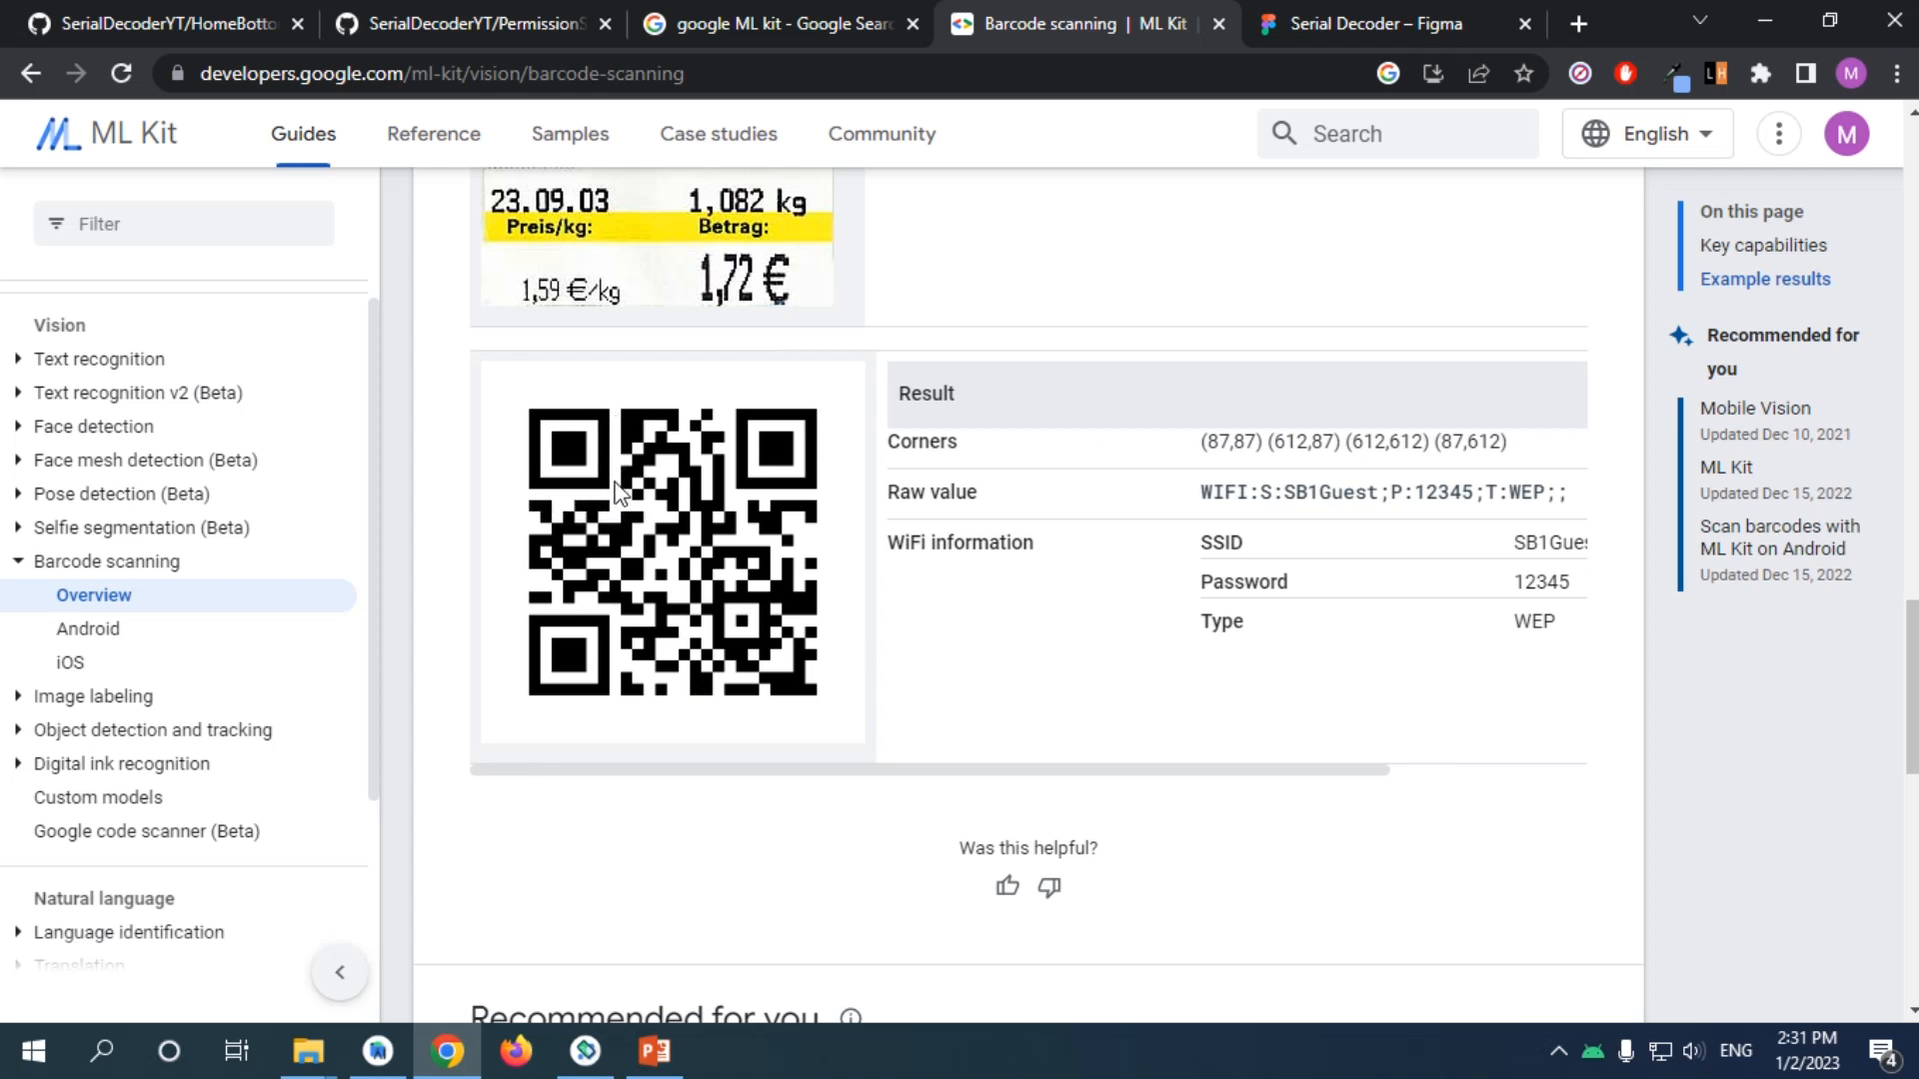
pyautogui.moveTo(542, 523)
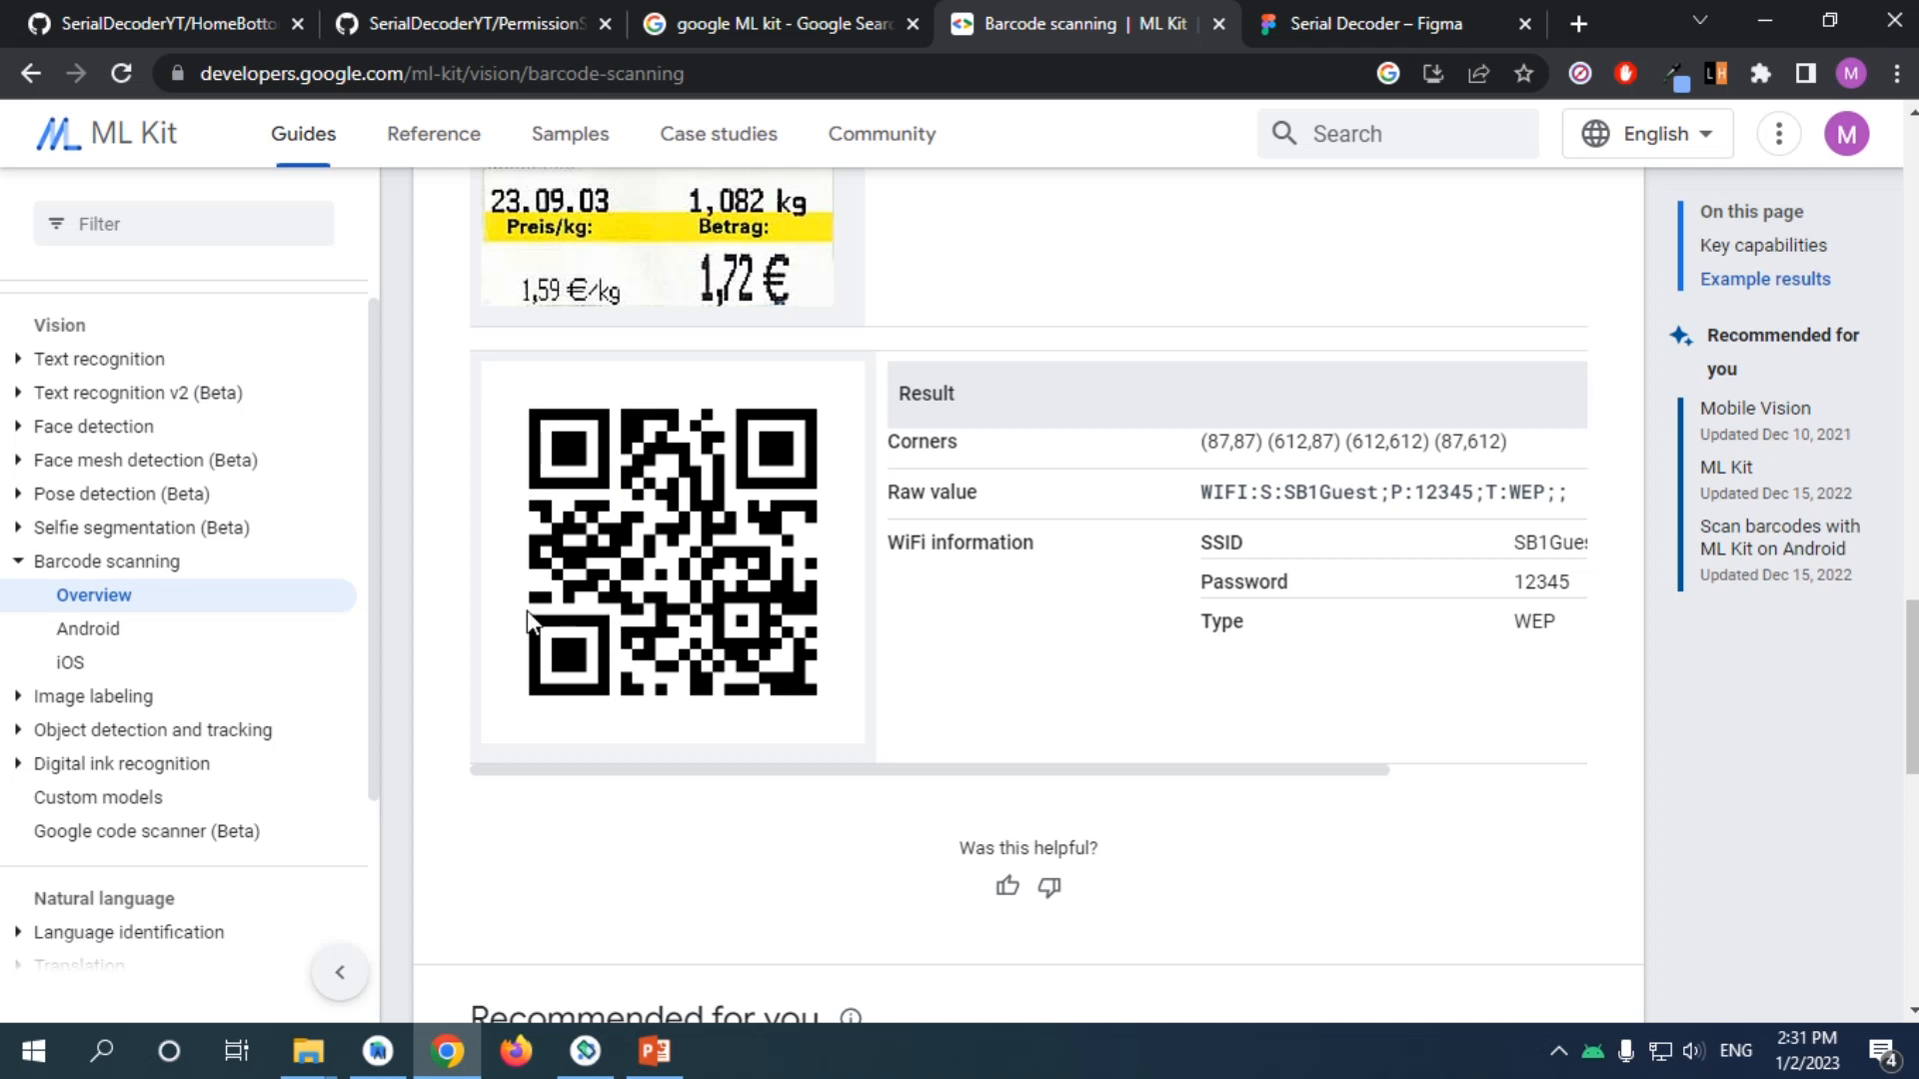
pyautogui.moveTo(608, 684)
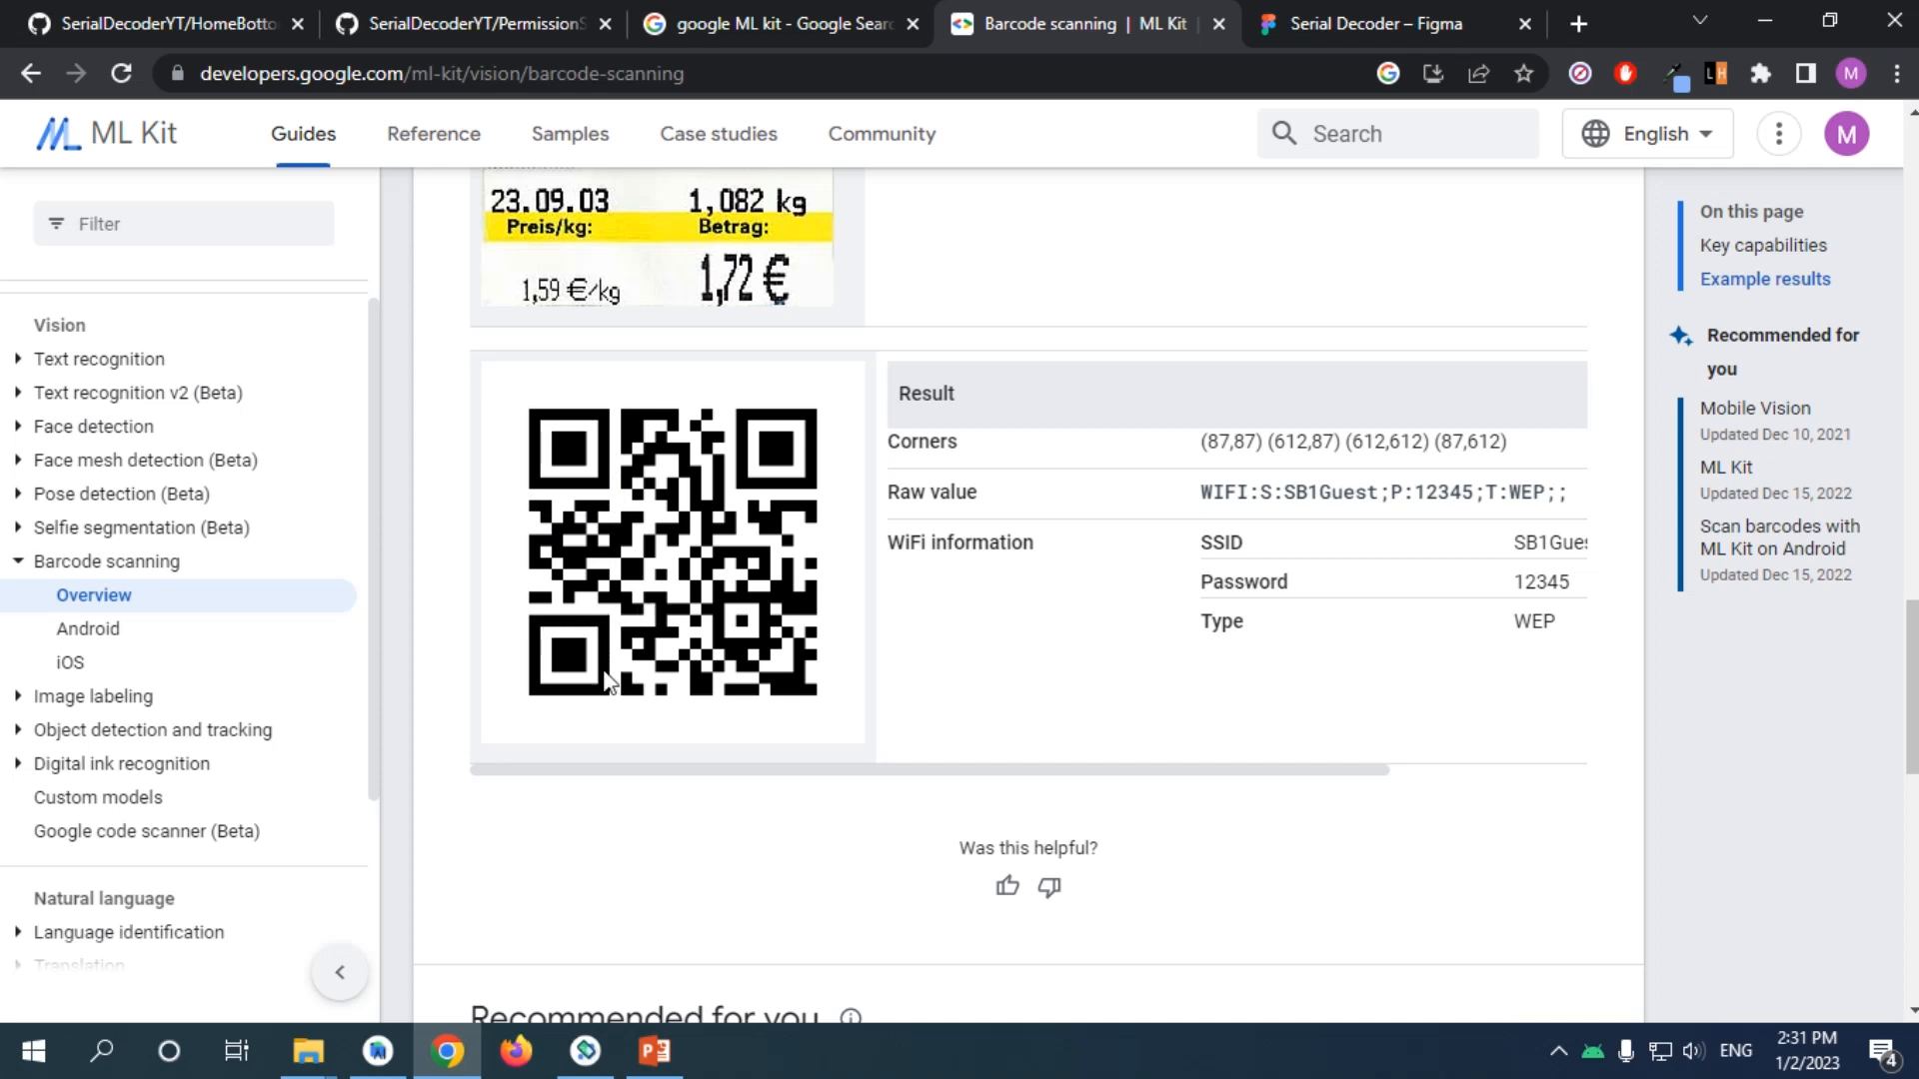
pyautogui.moveTo(762, 552)
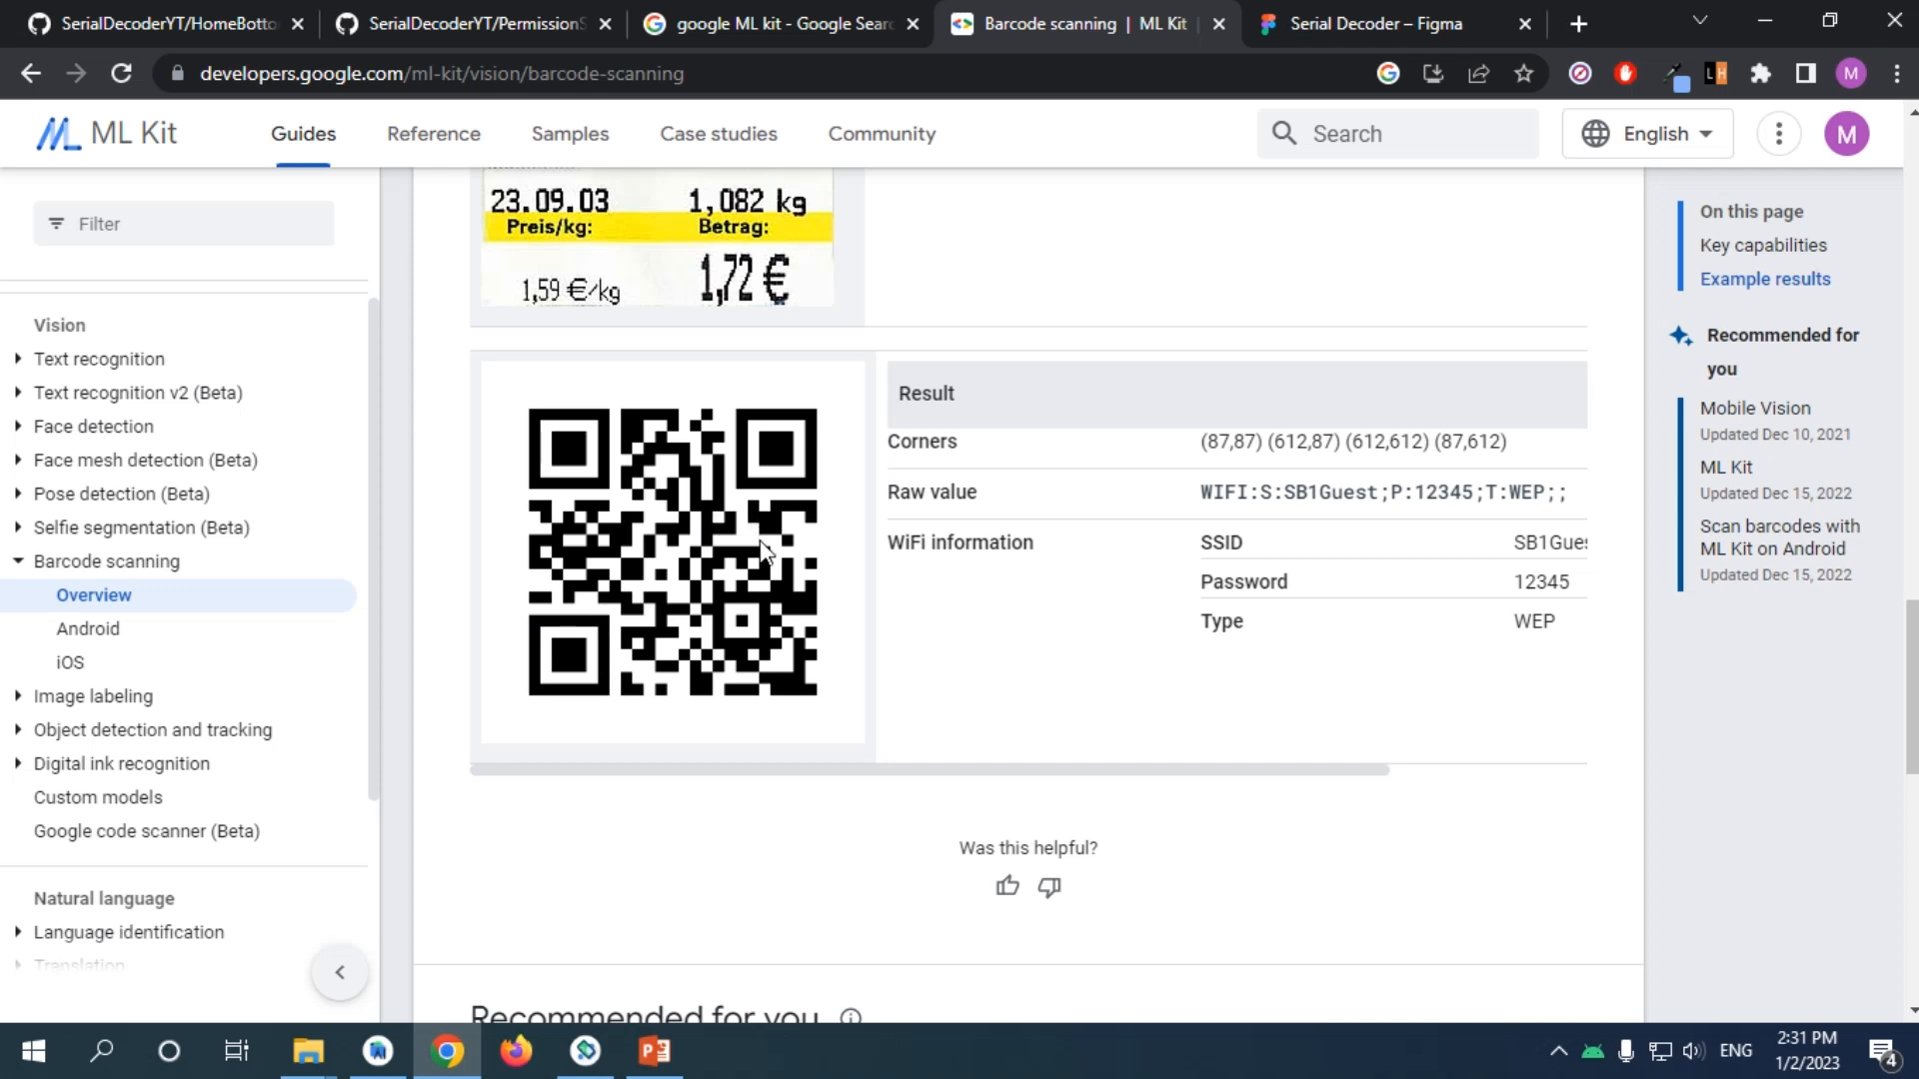
pyautogui.moveTo(886, 530)
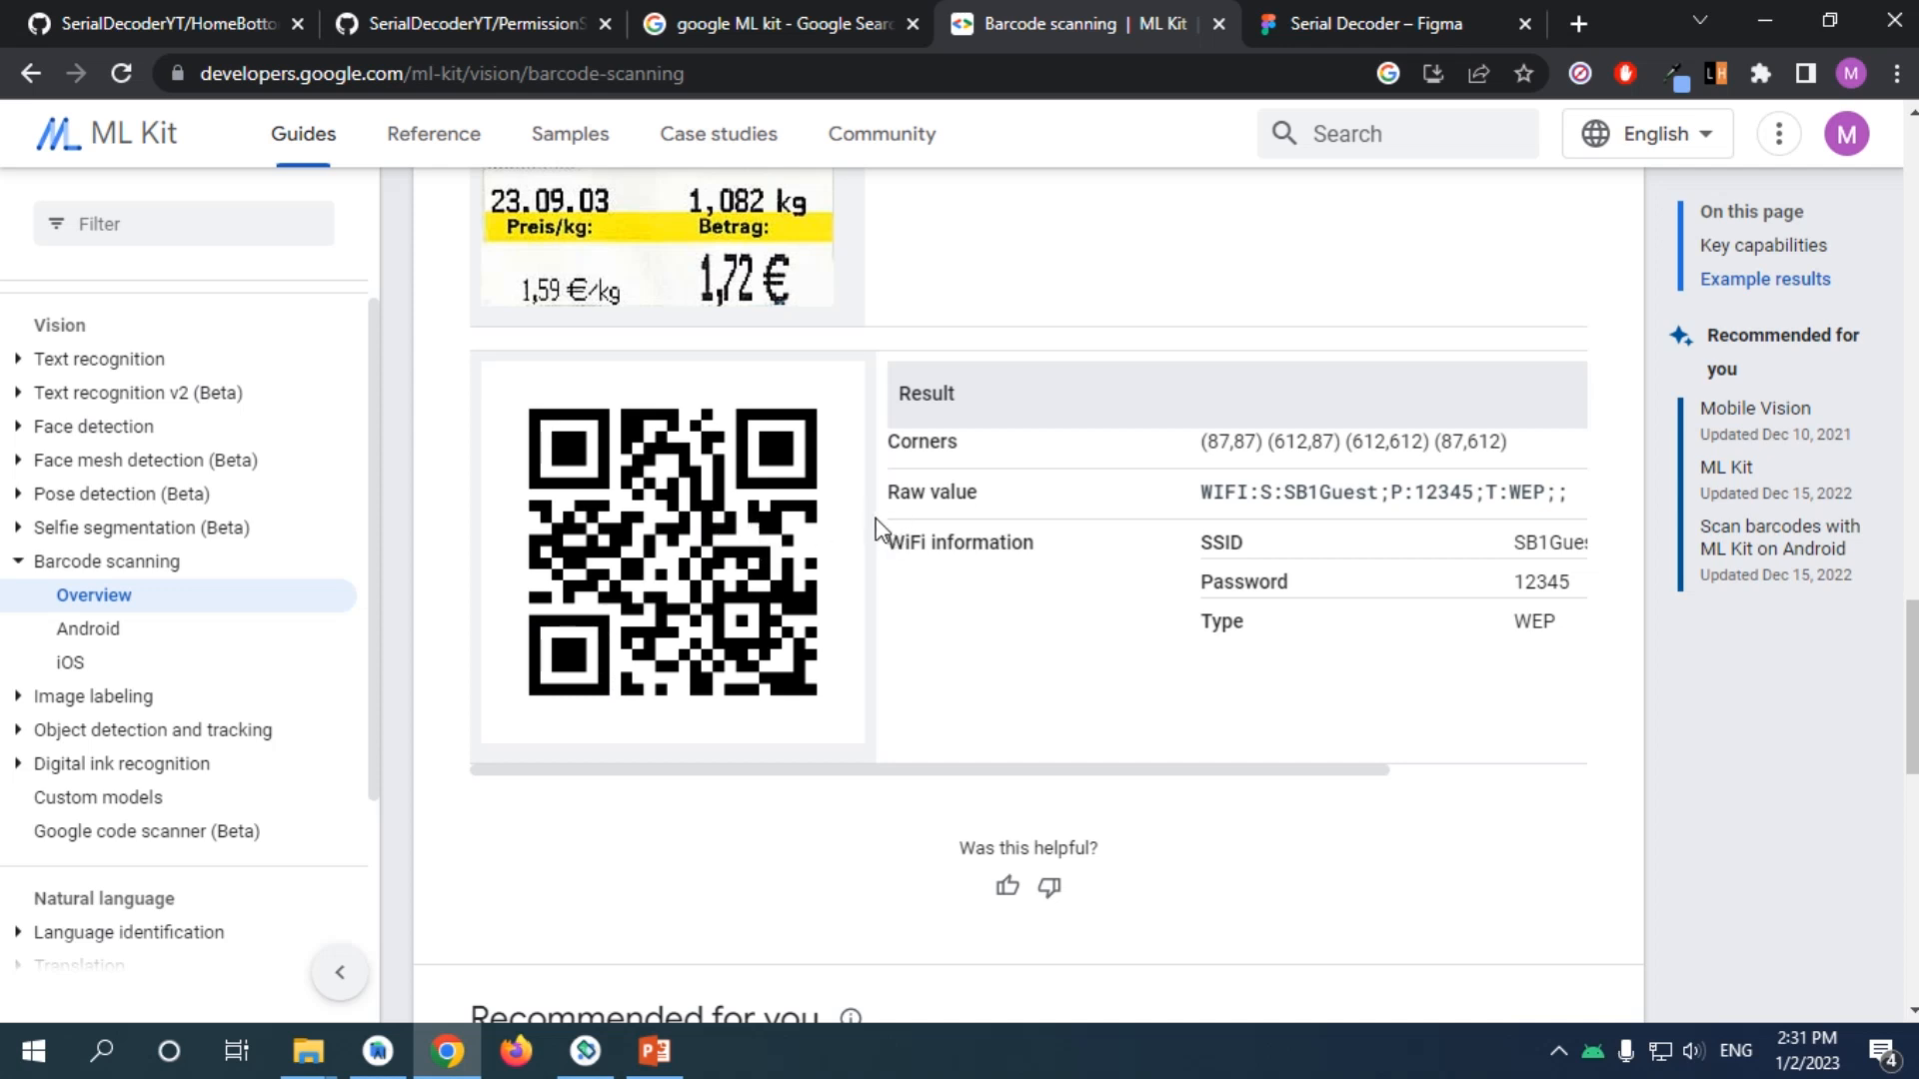